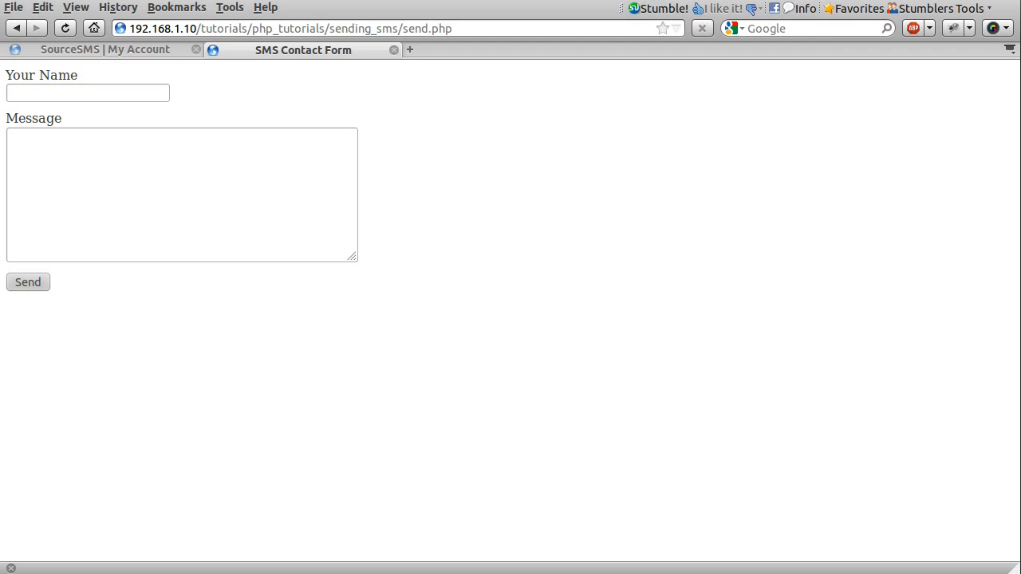
mouse_move(348, 456)
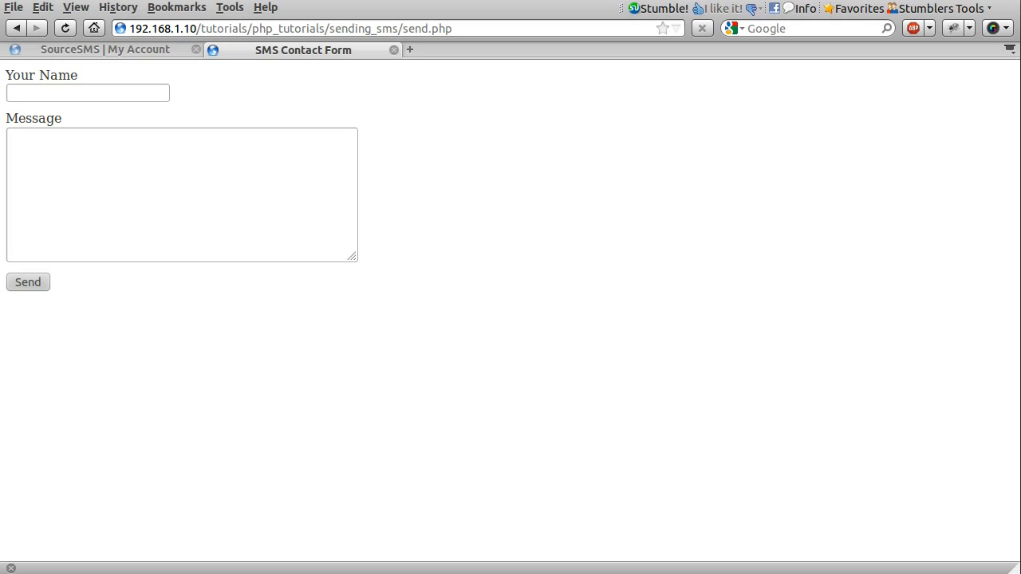
mouse_move(413, 508)
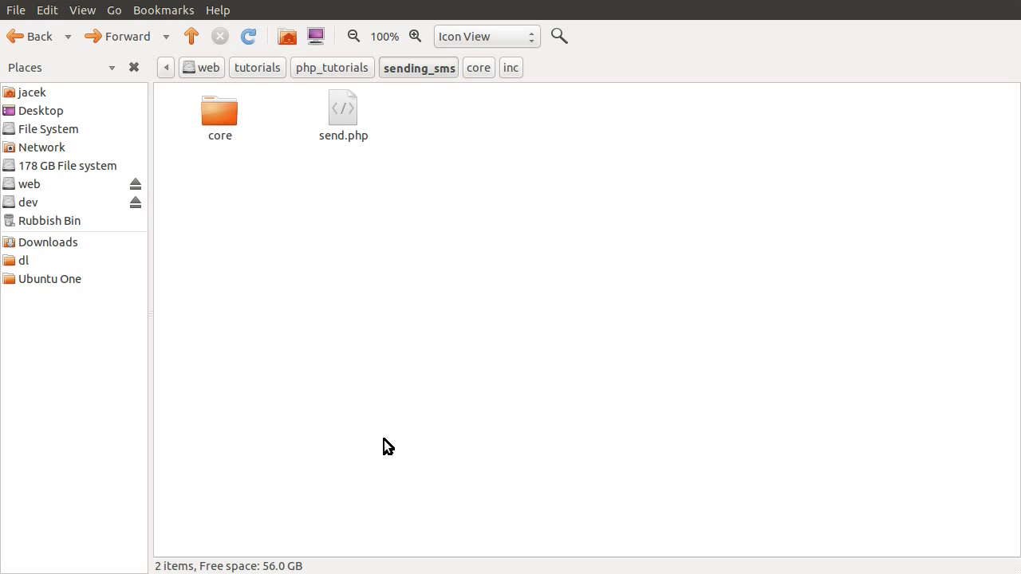
mouse_move(370, 248)
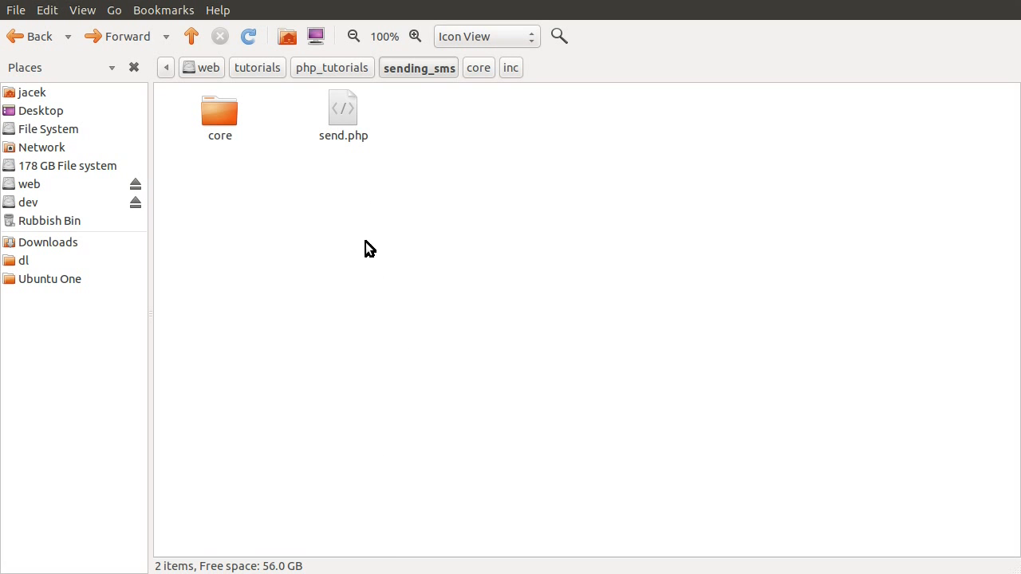
mouse_move(319, 188)
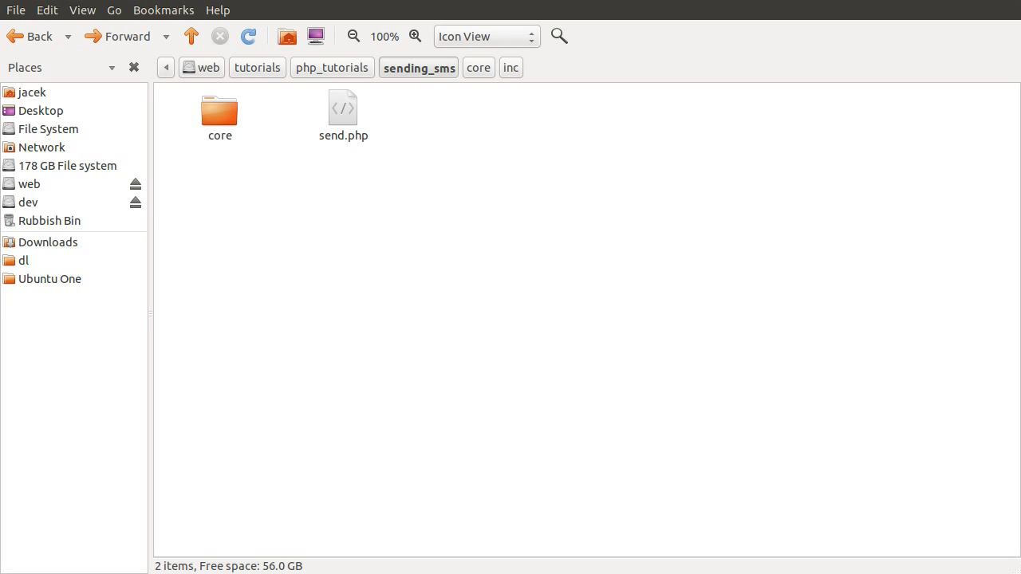
- Open send.php from the sending_sms folder for editing
double_click(343, 108)
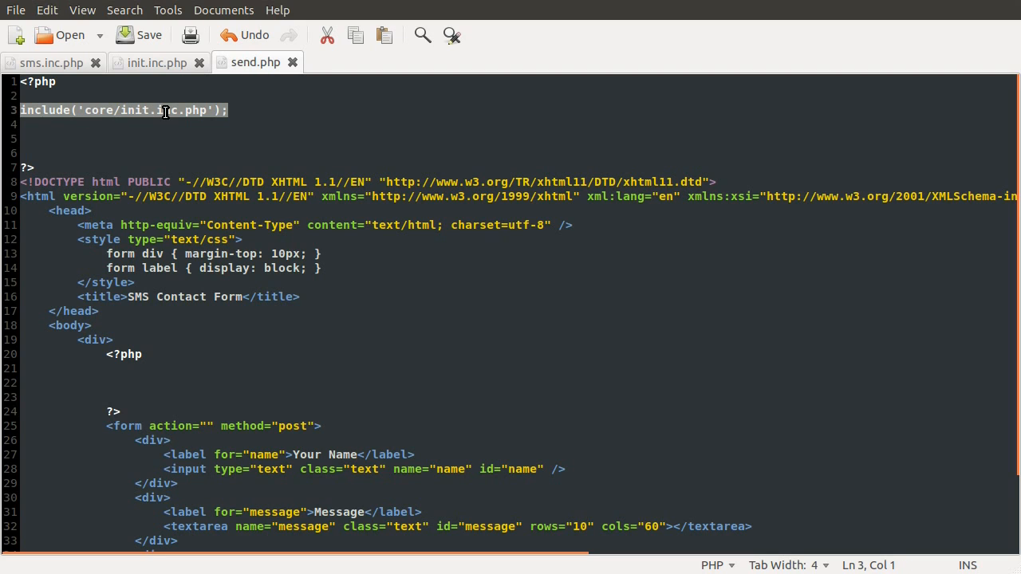
left_click(148, 62)
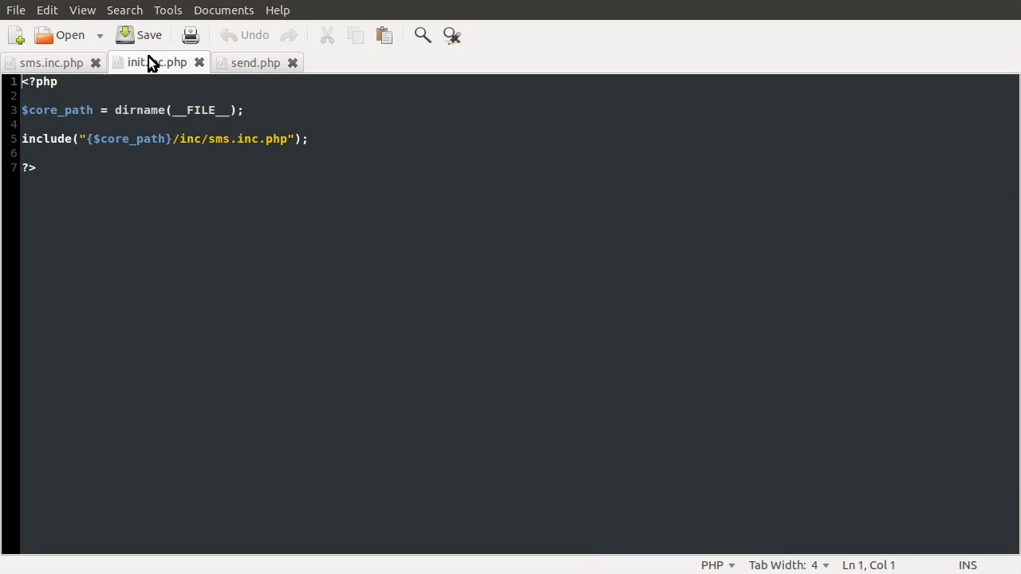
mouse_move(292, 166)
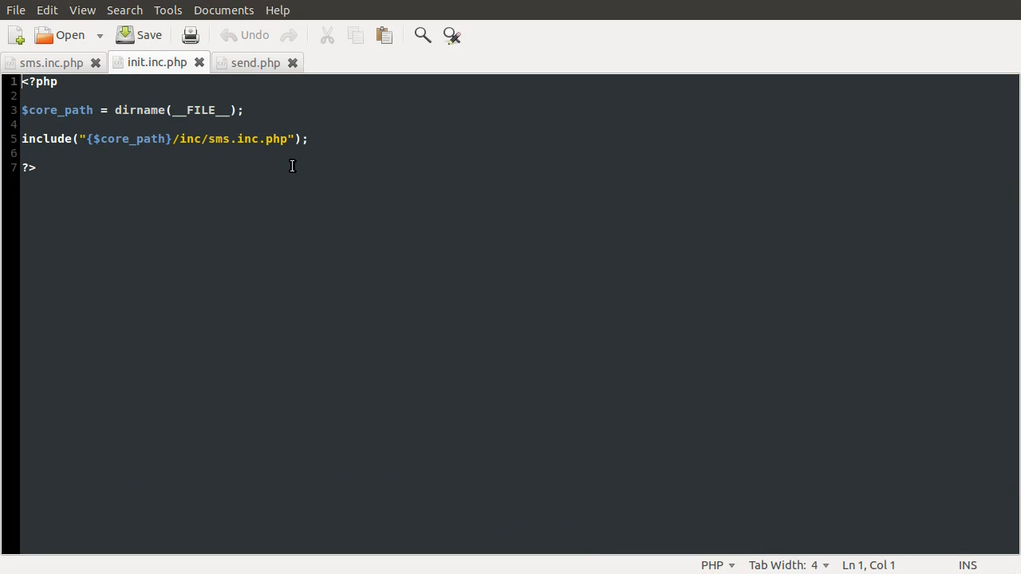
mouse_move(233, 157)
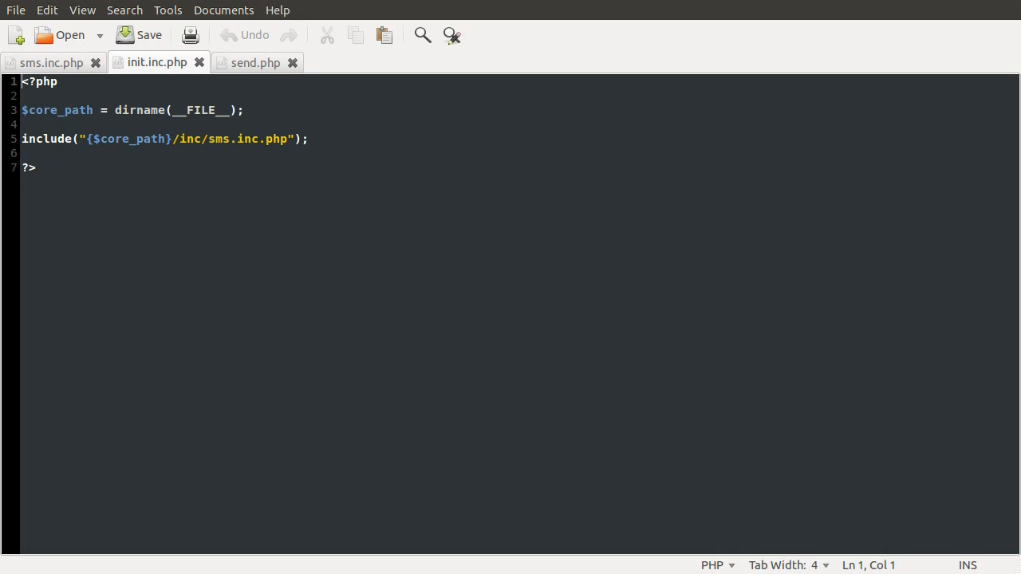
left_click(255, 62)
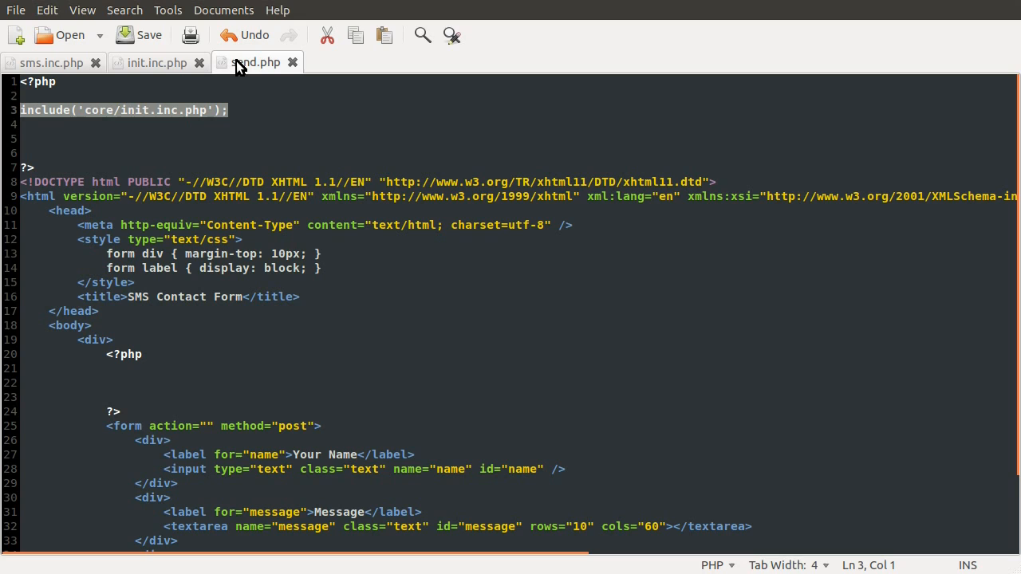
mouse_move(255, 62)
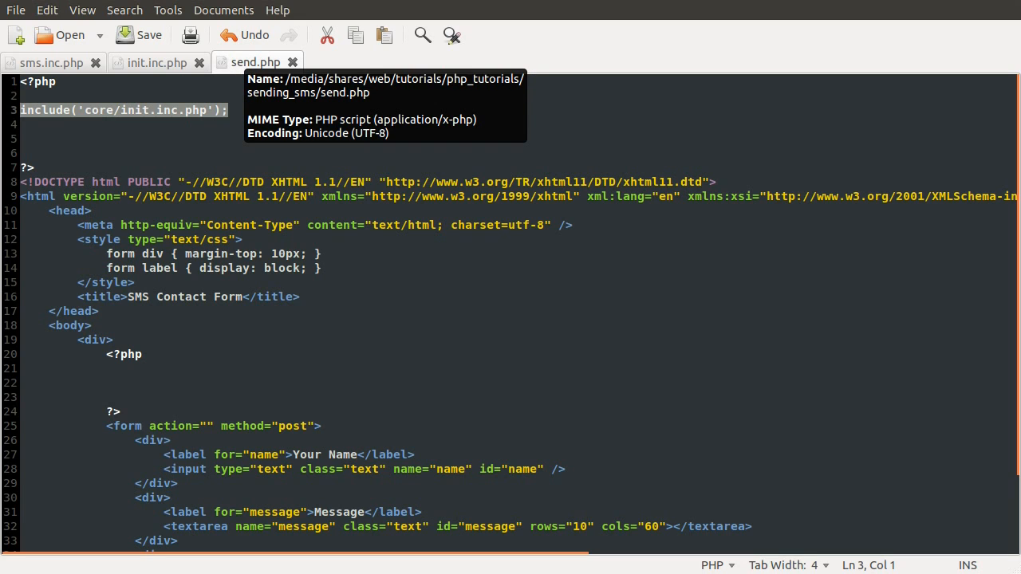
mouse_move(156, 62)
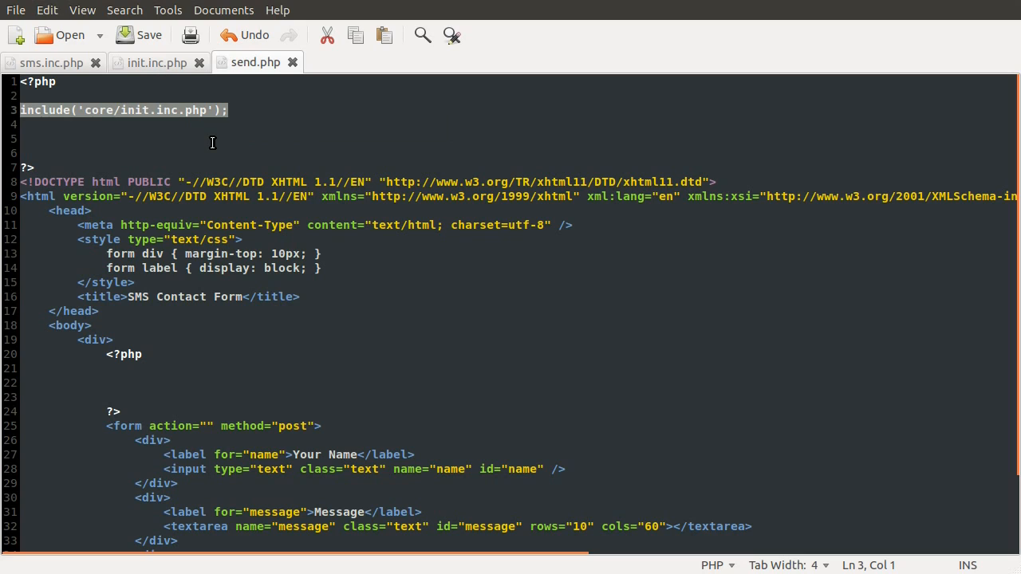
mouse_move(197, 106)
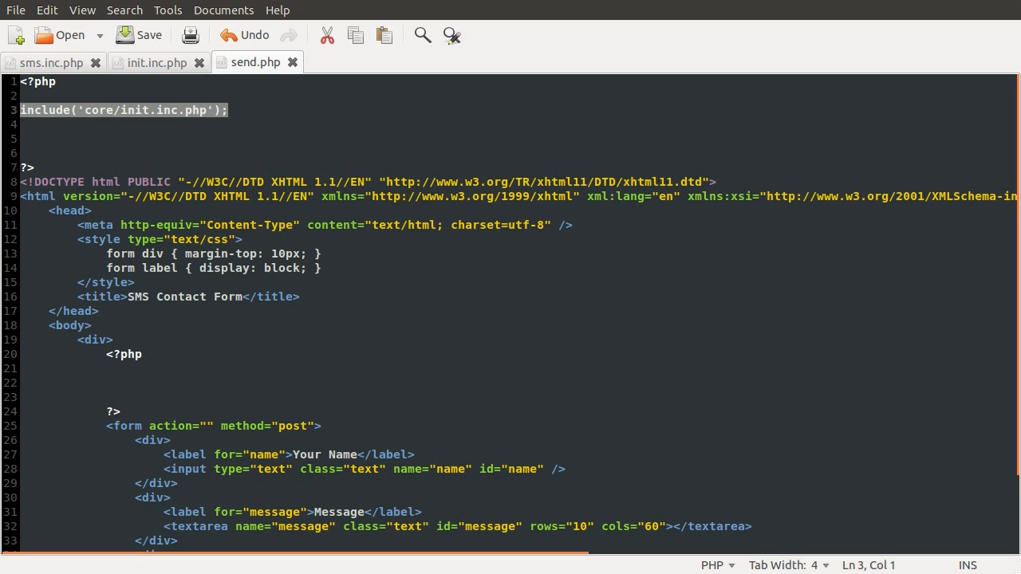
mouse_move(154, 76)
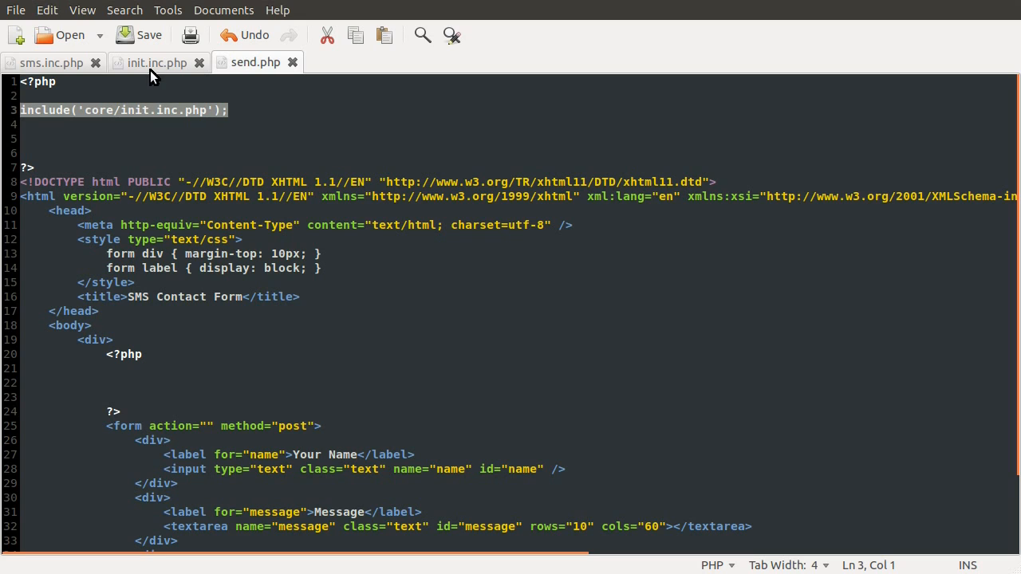
left_click(157, 62)
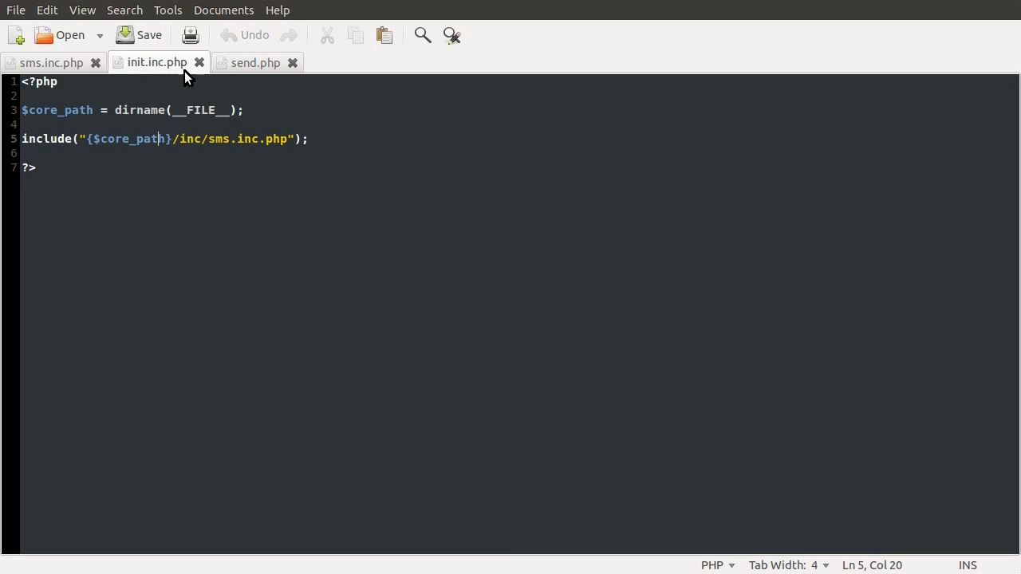
mouse_move(255, 64)
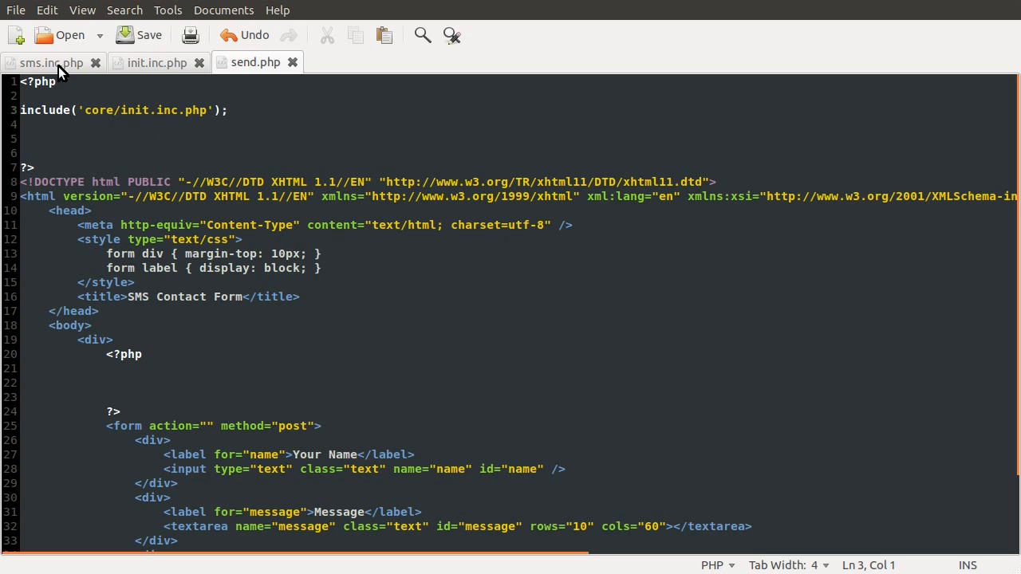
mouse_move(239, 67)
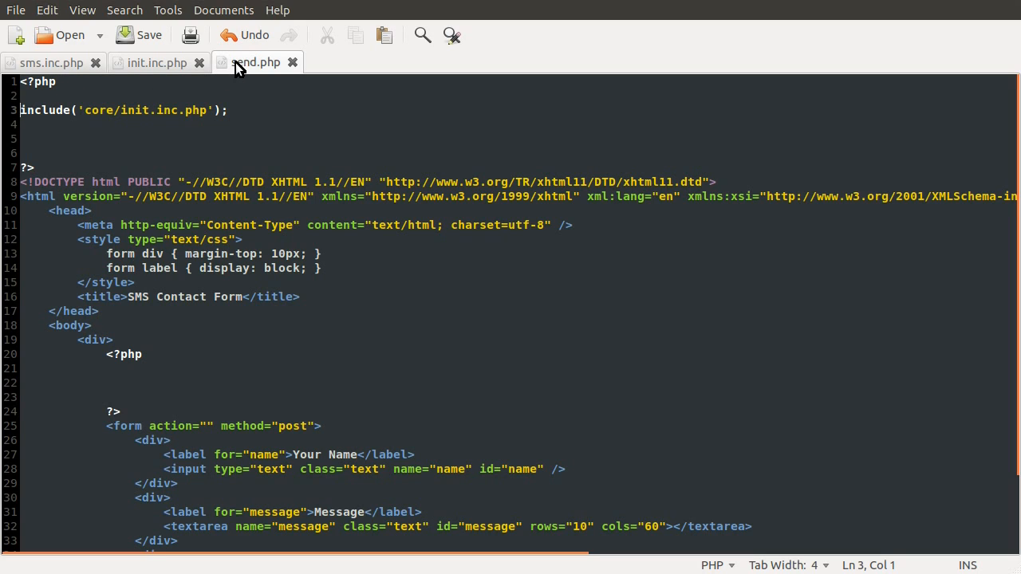
left_click(185, 132)
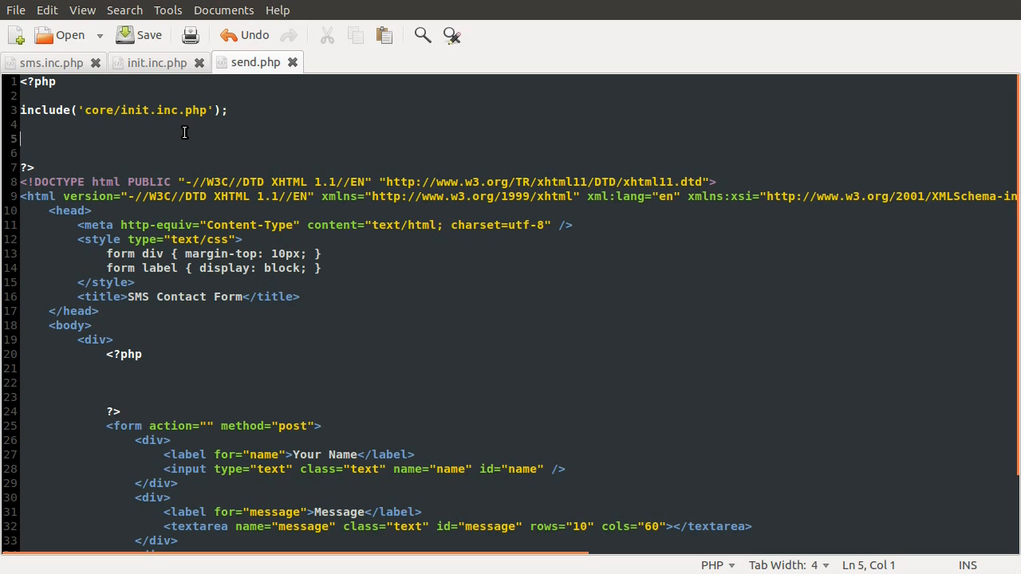
mouse_move(156, 150)
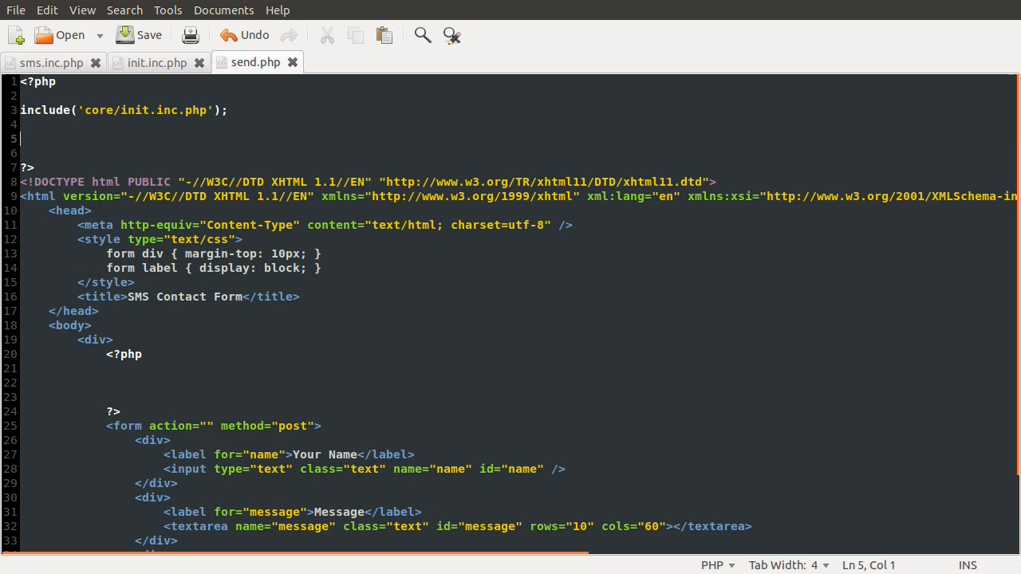
scroll("down", 3)
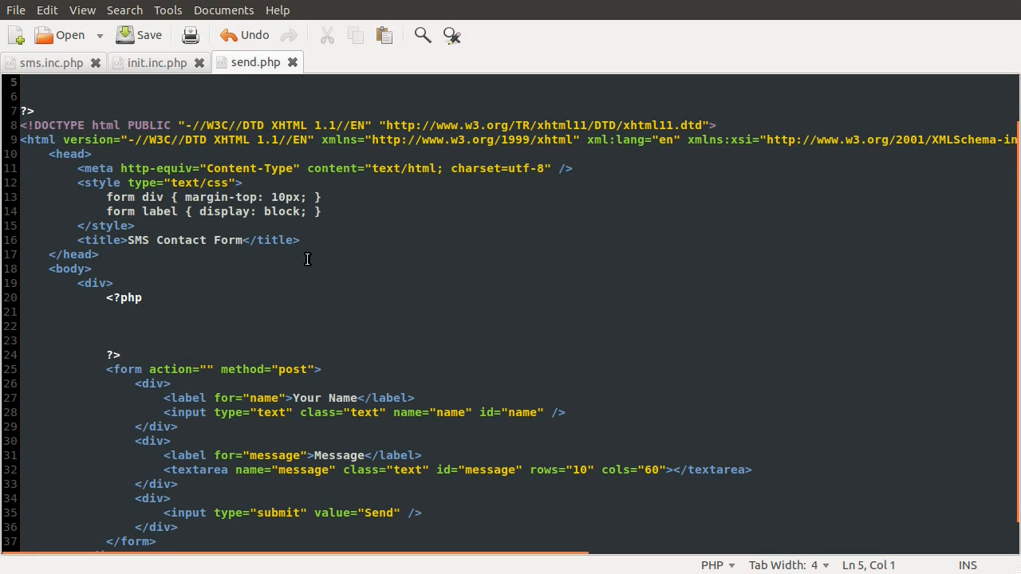
scroll("down", 3)
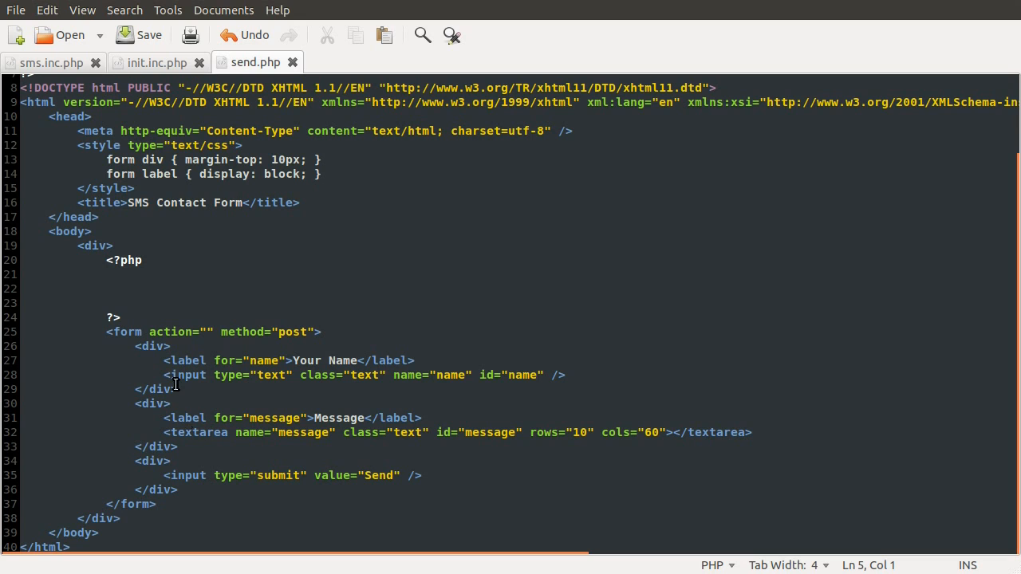
left_click_drag(105, 332, 156, 504)
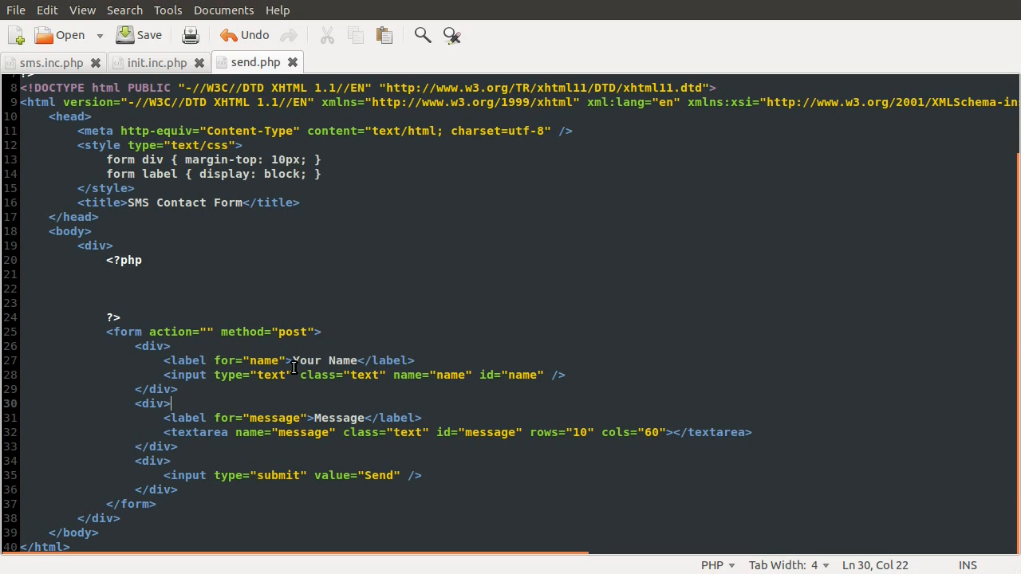
mouse_move(163, 375)
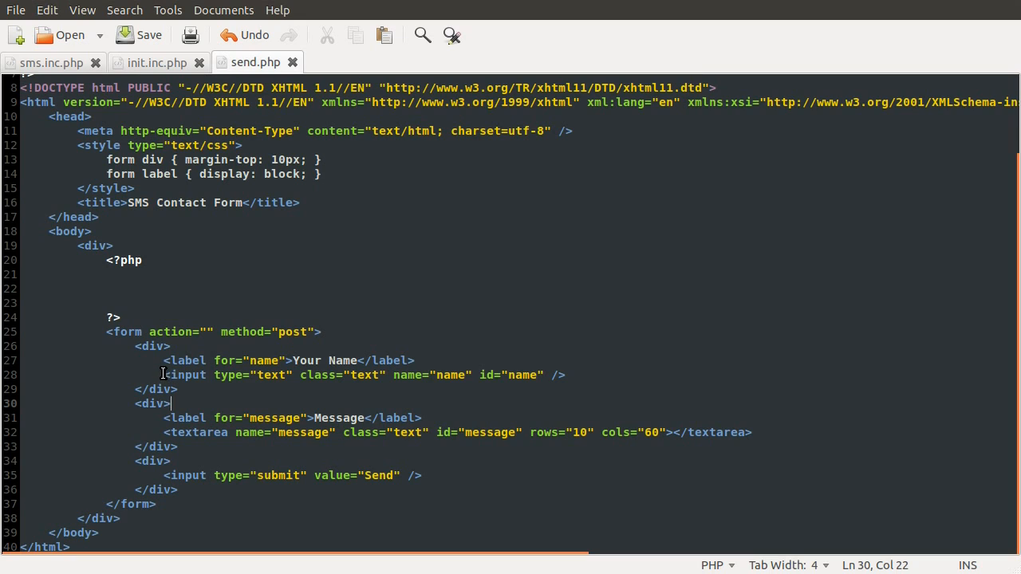
left_click(431, 375)
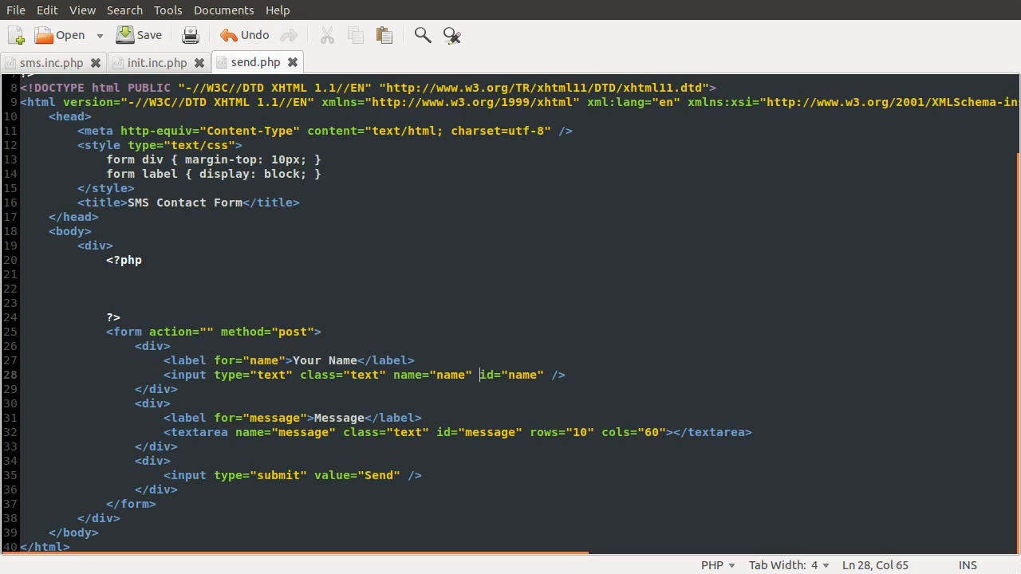
mouse_move(439, 401)
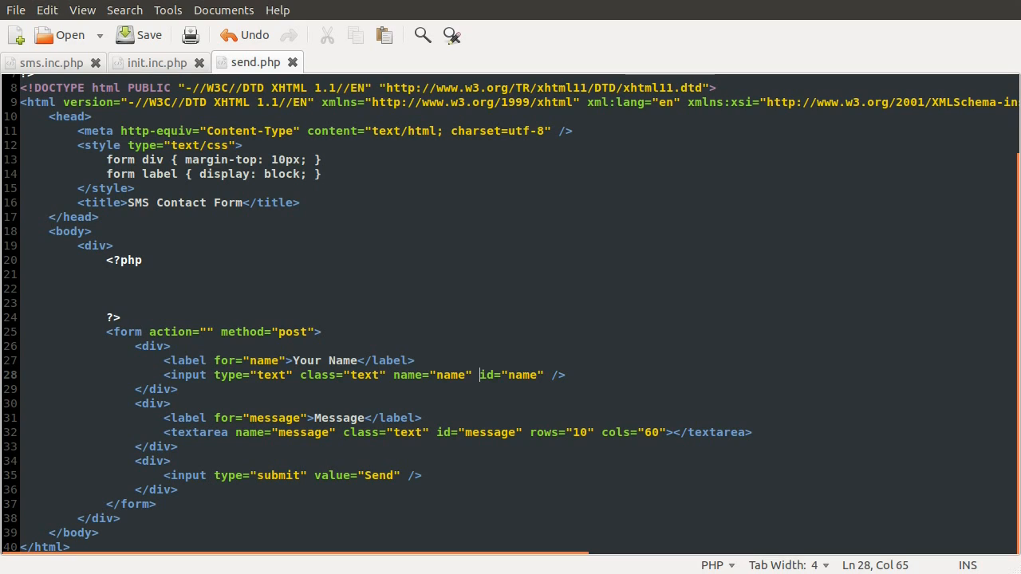
mouse_move(240, 290)
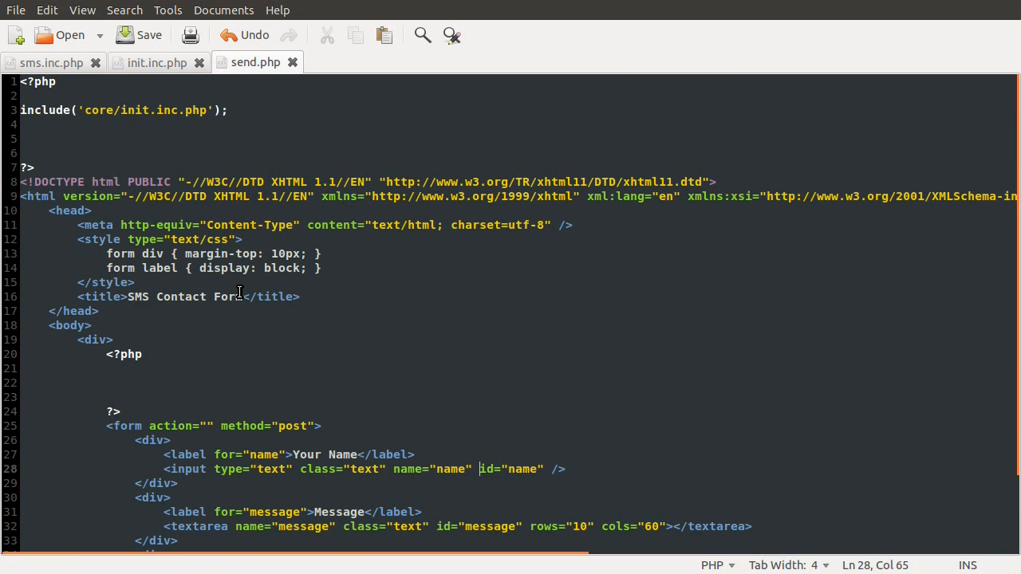
left_click(204, 139)
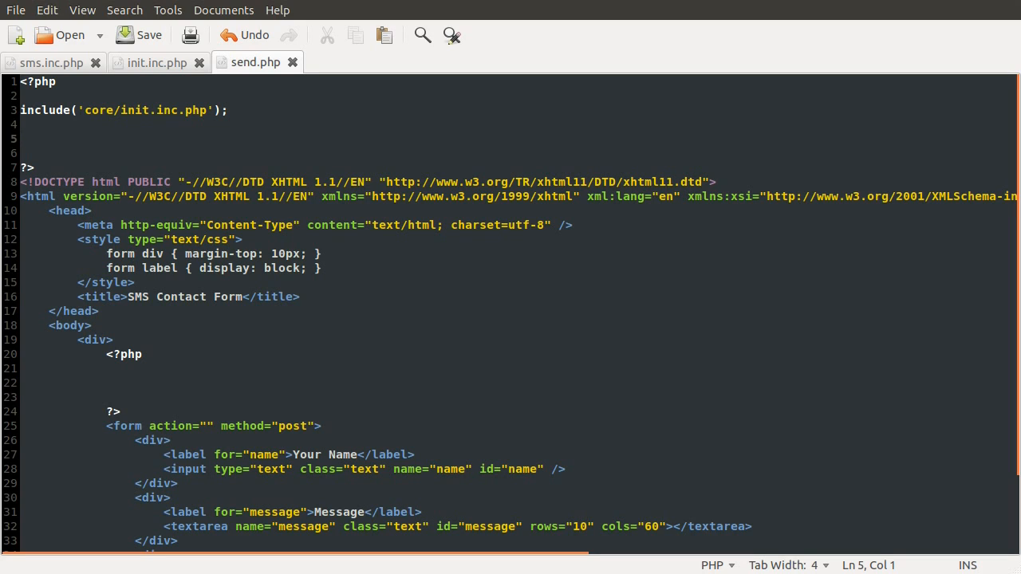
- Wrap the logic in an if checking isset($_POST['name'], $_POST['message']) and save
type("if")
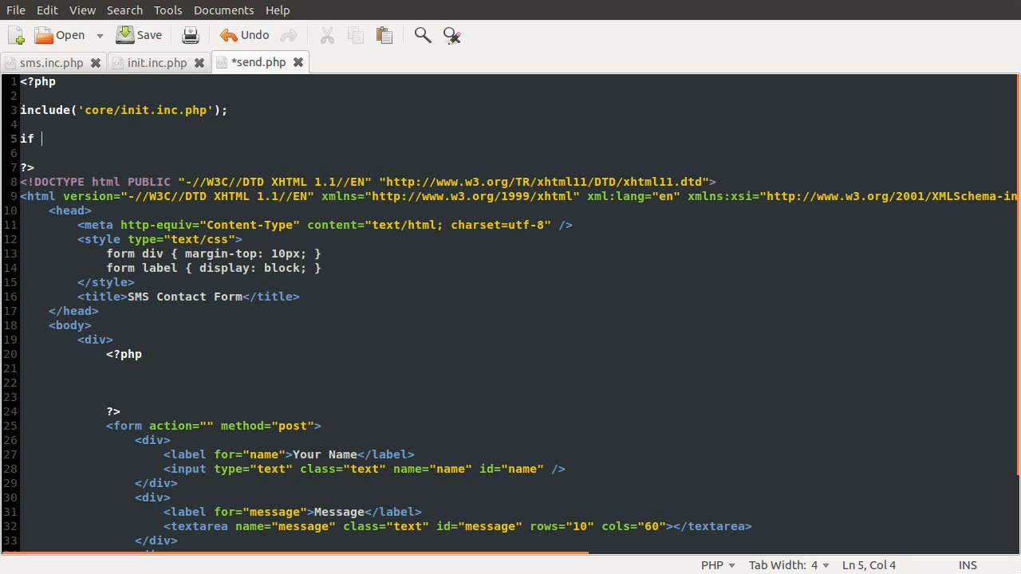
type("(")
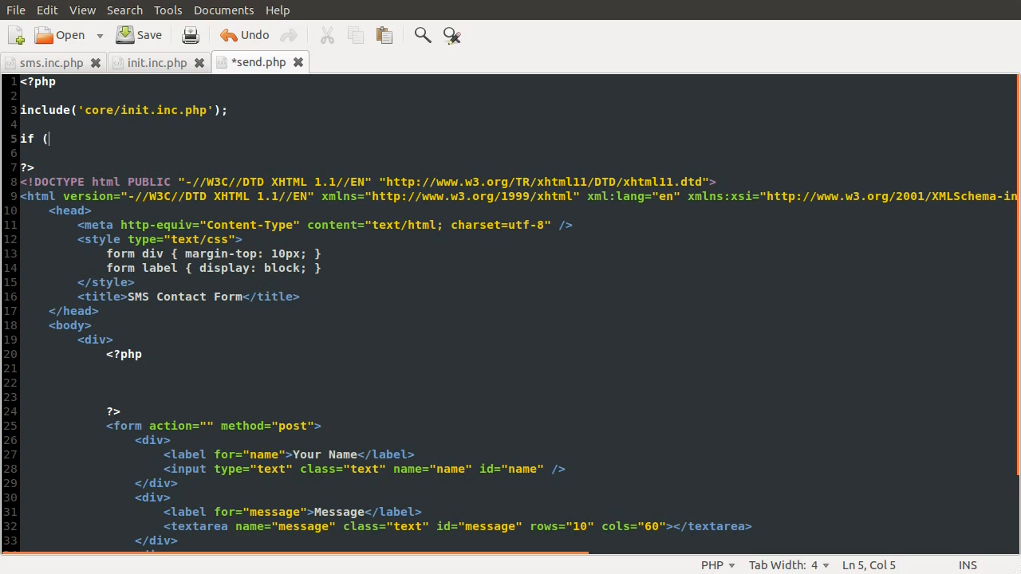
type("iseet($_POST['name'],")
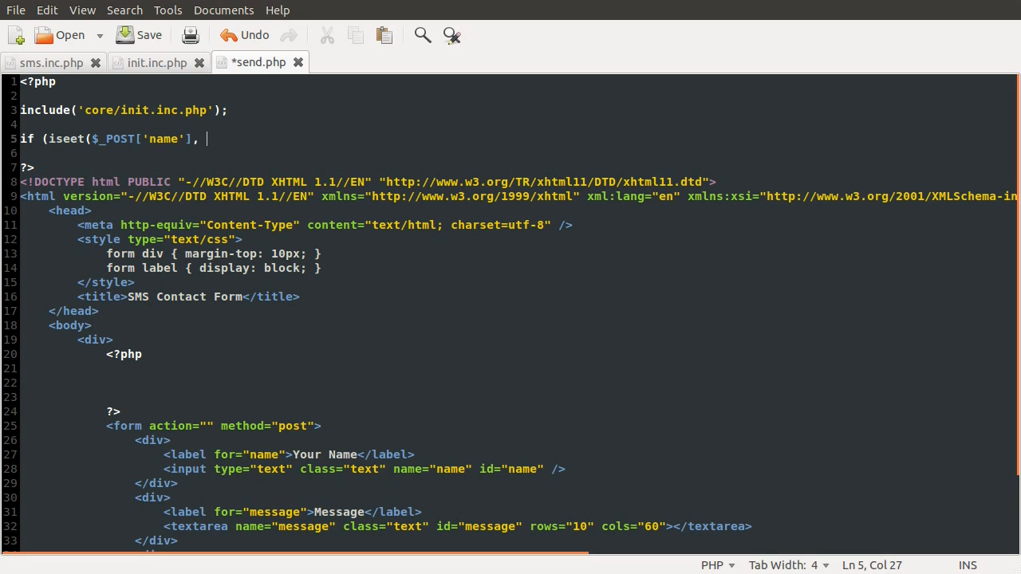
type("4")
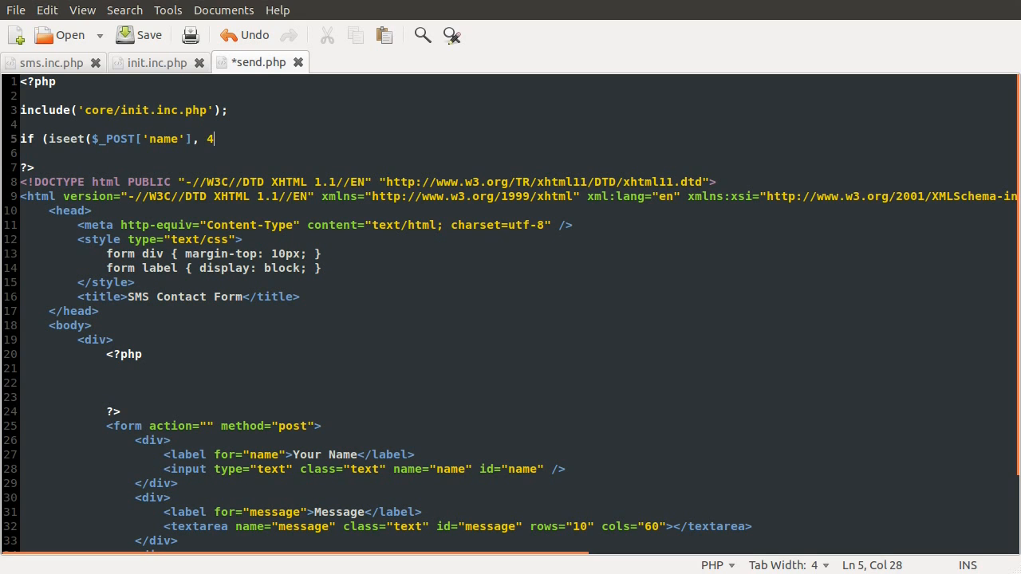
type("$_PO")
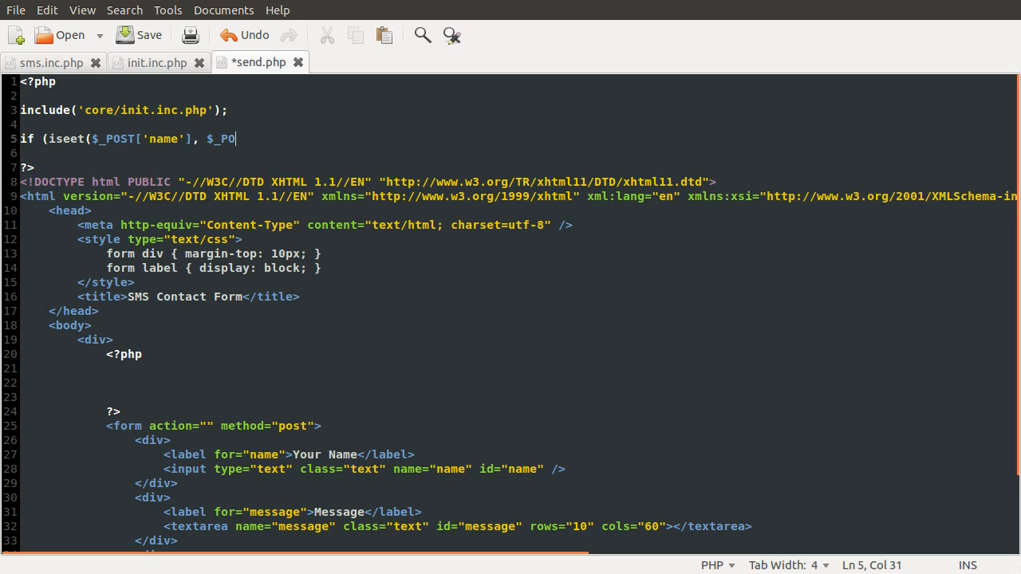
type("ST['mess")
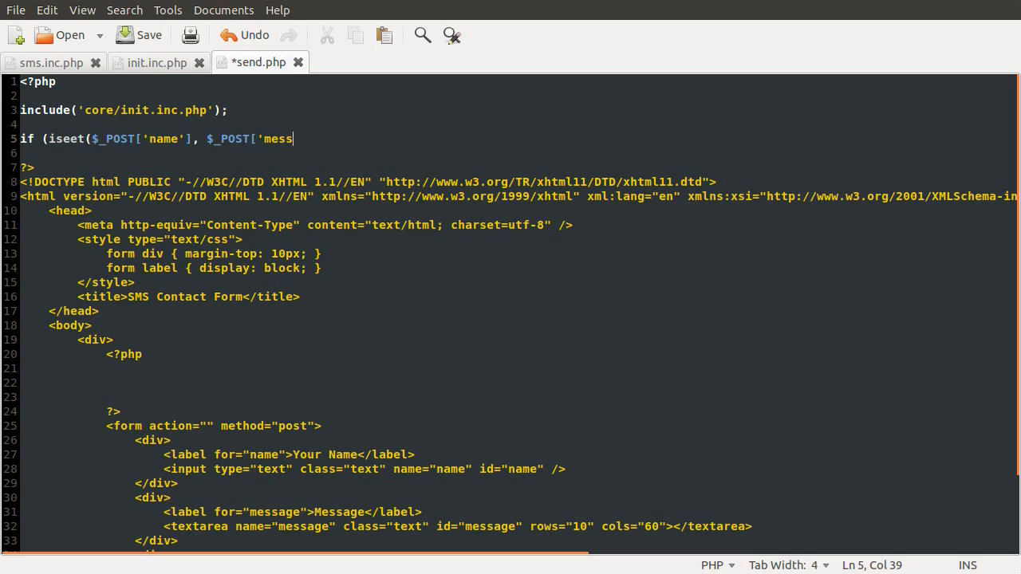
type("age'])){")
type("}")
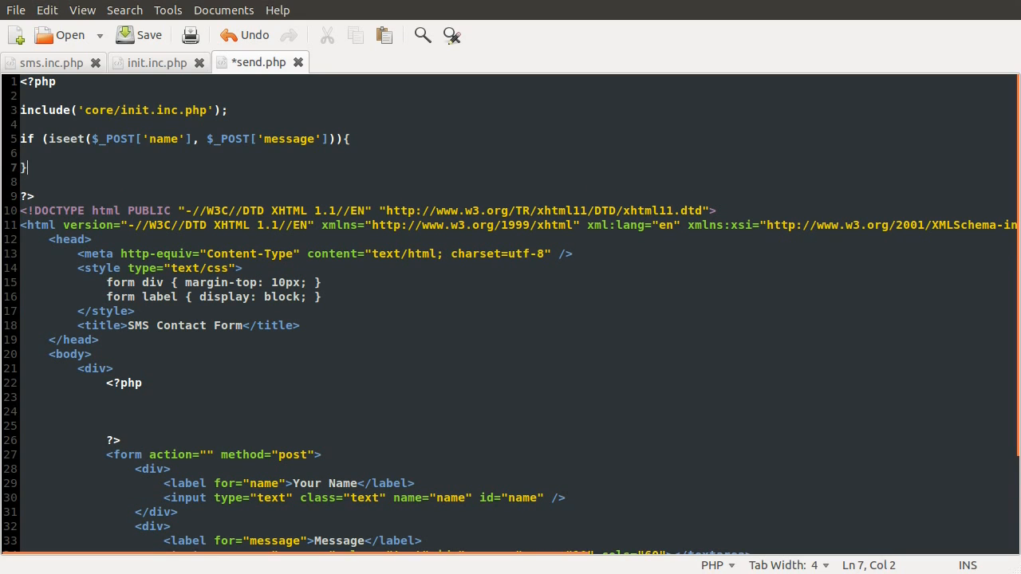
key("ctrl+s")
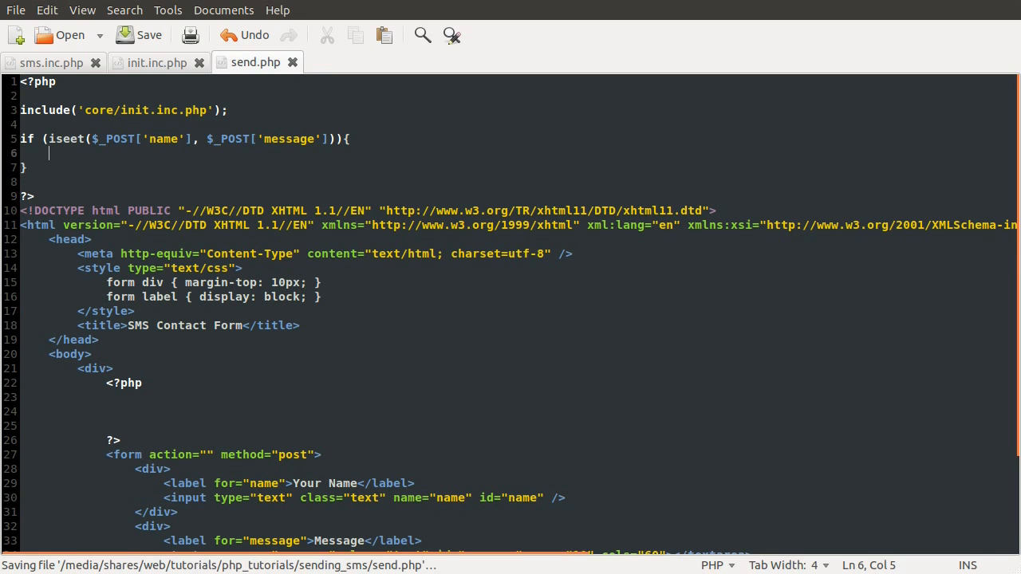
- Start an empty $errors = array() list with placeholder lines for the checks below it
type("$")
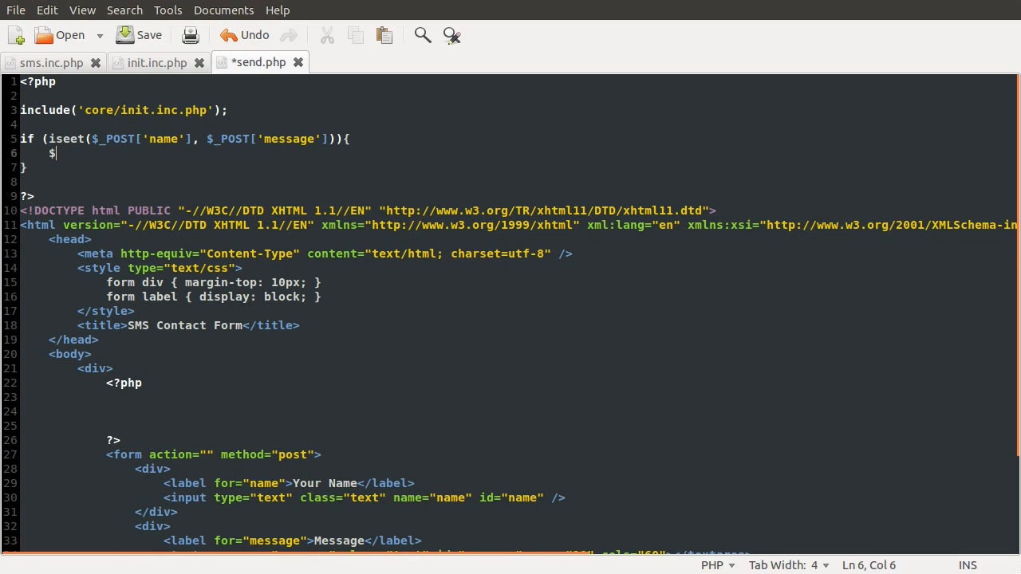
type("errors")
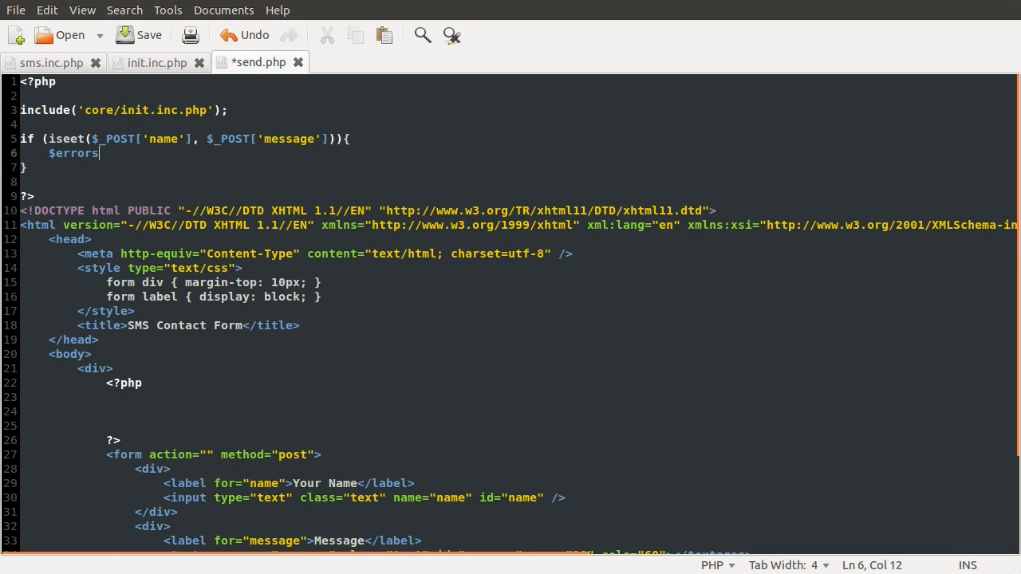
type("= array();")
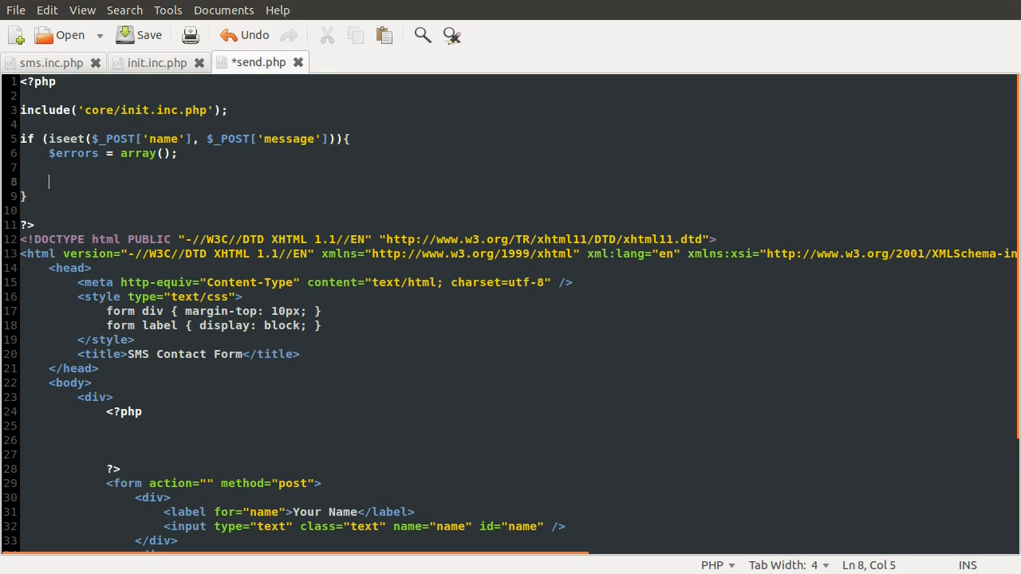
type("here")
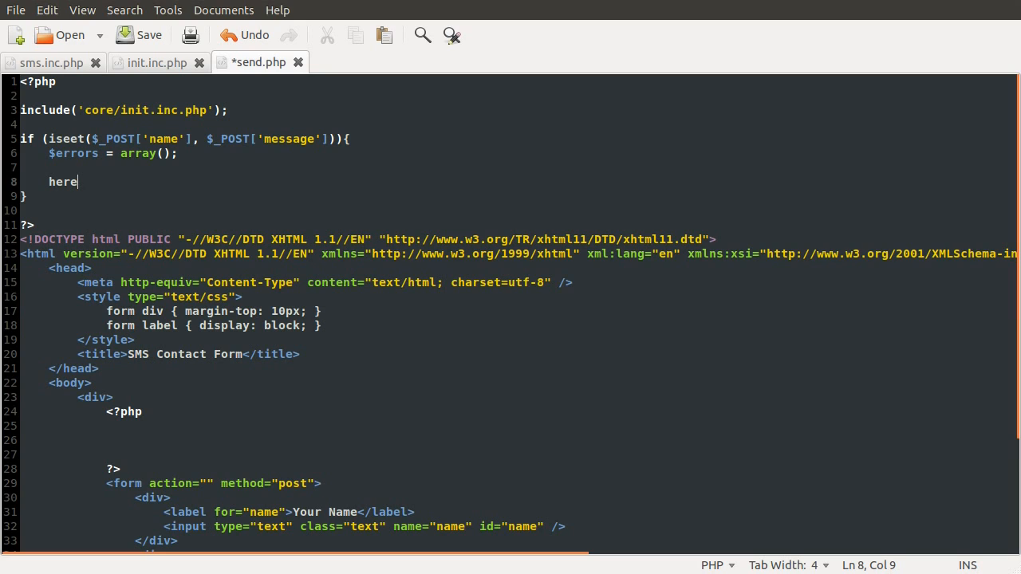
key("Return")
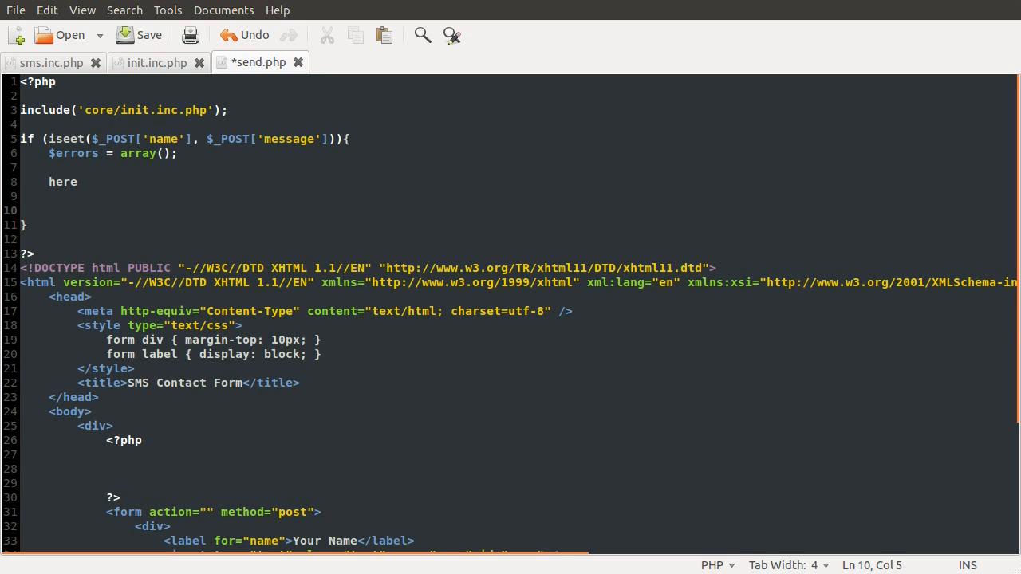
type("here")
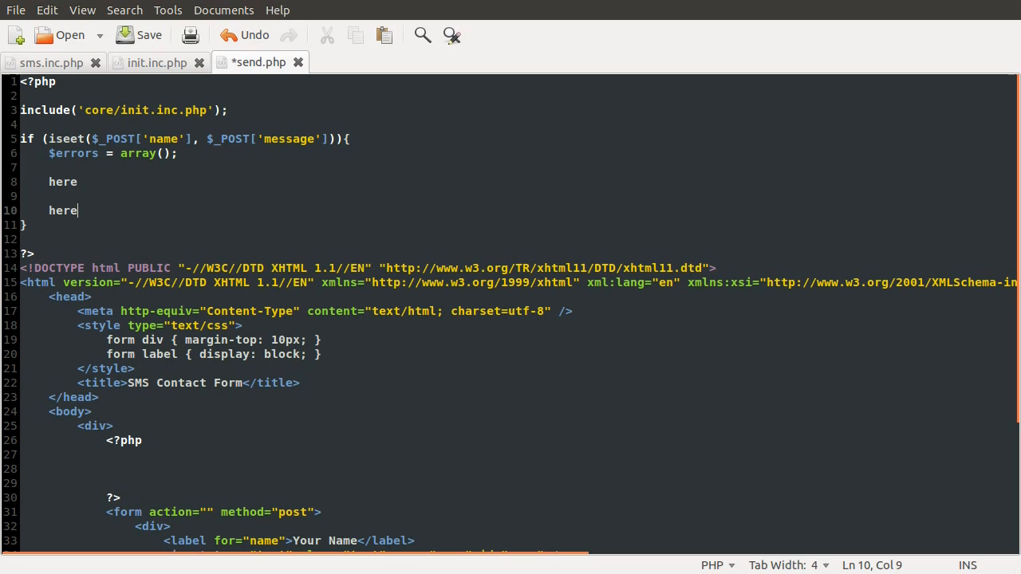
left_click(76, 182)
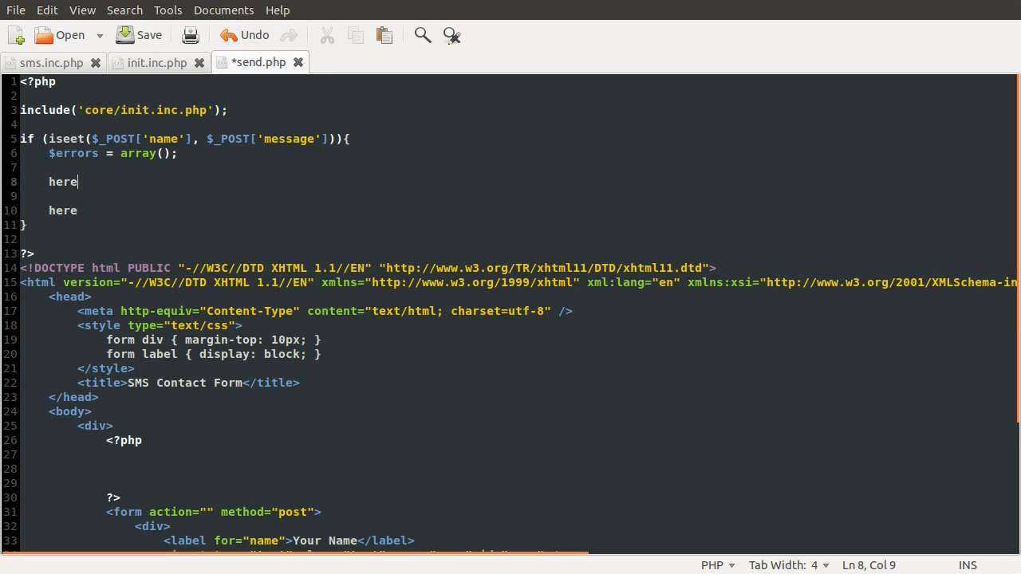
double_click(62, 182)
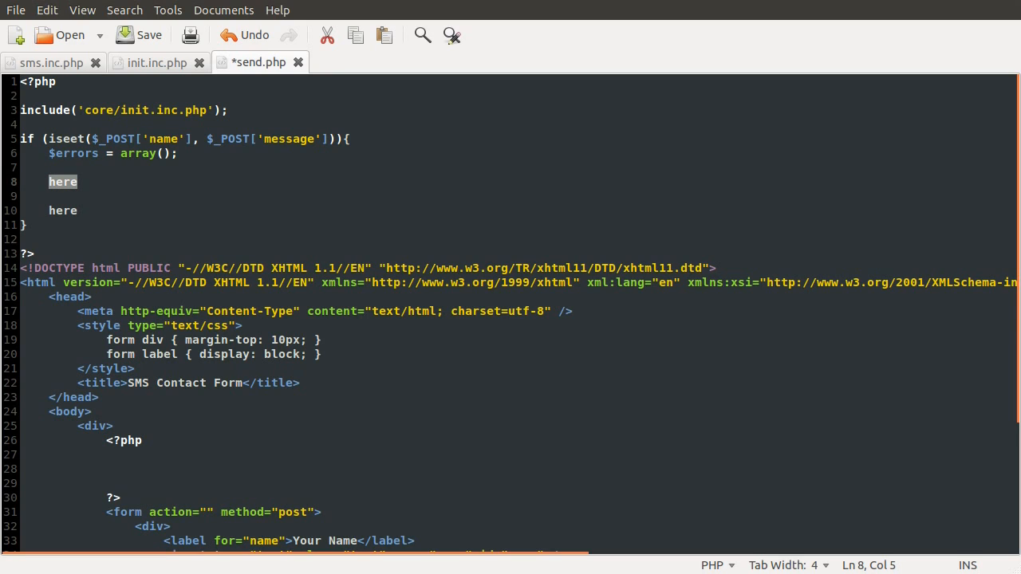
left_click(77, 210)
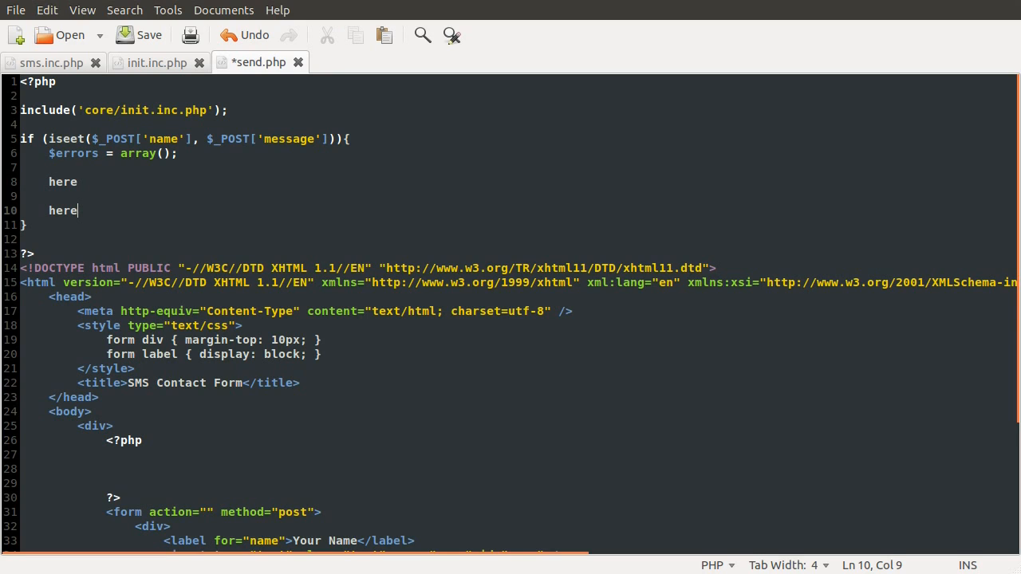
double_click(62, 211)
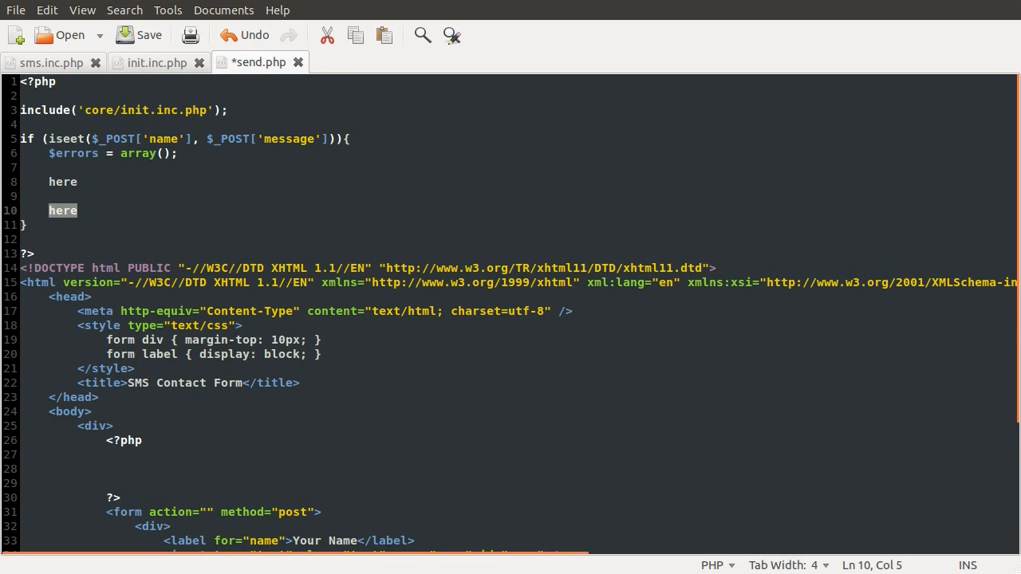
- Add an if (empty($errors)) branch stubbed with a '// send message' comment and save
type("if (")
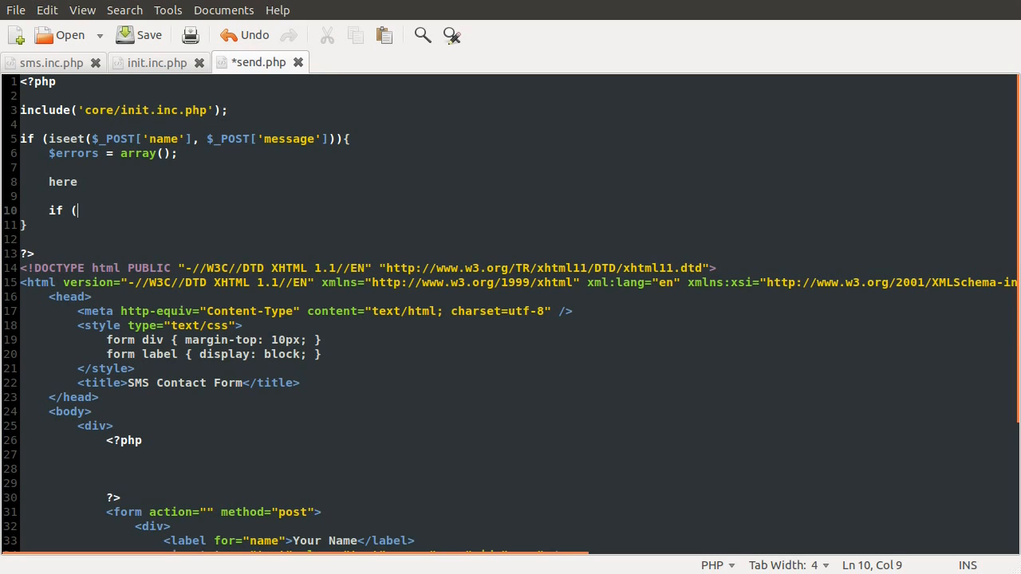
type("empty($")
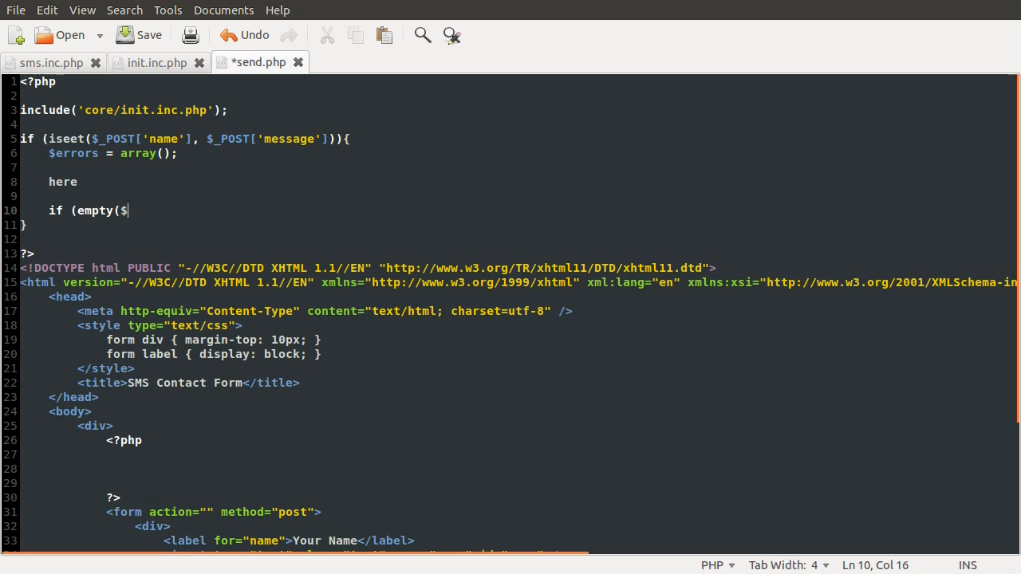
type("errors)){")
type("}")
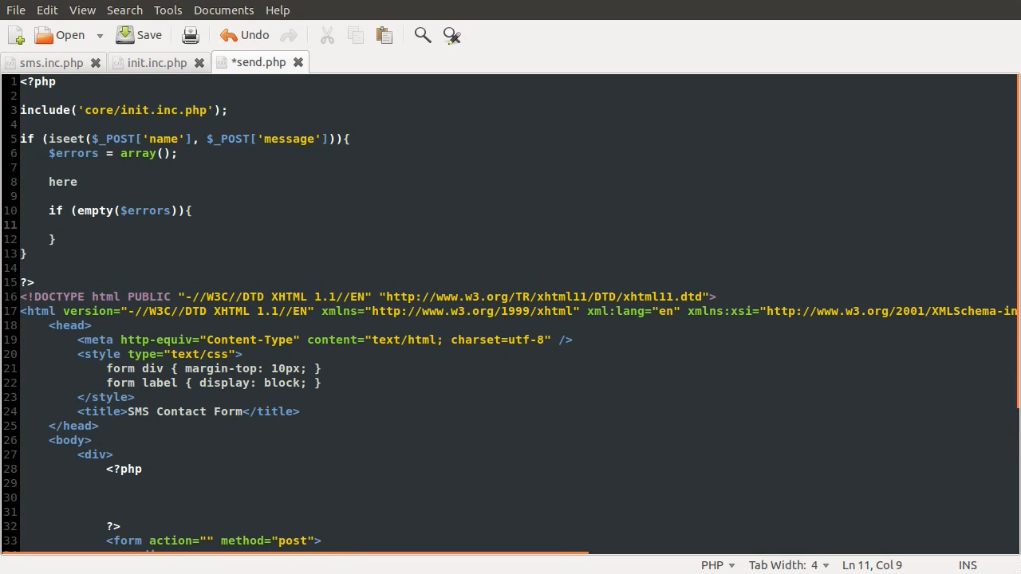
type("//")
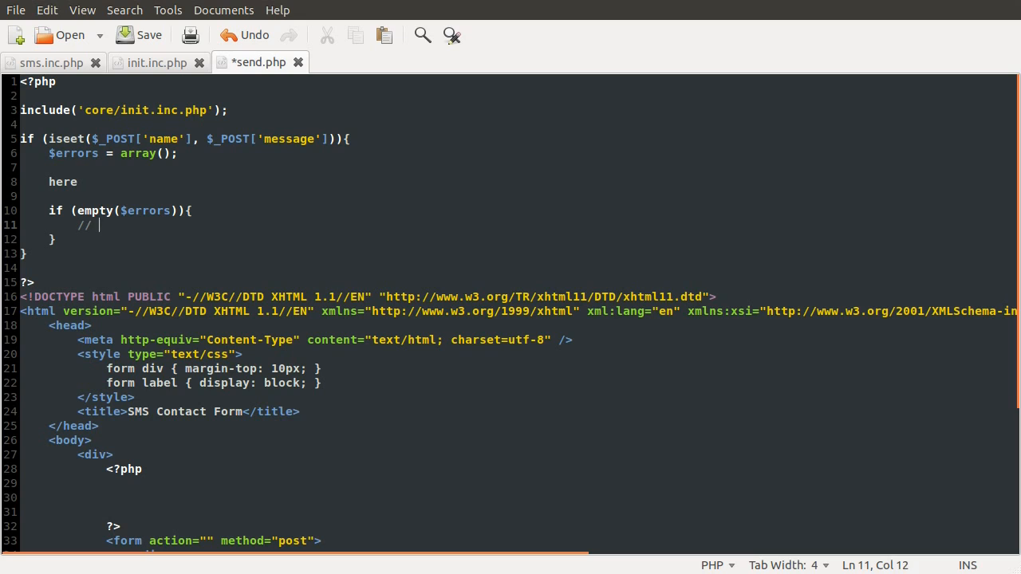
type("send mes")
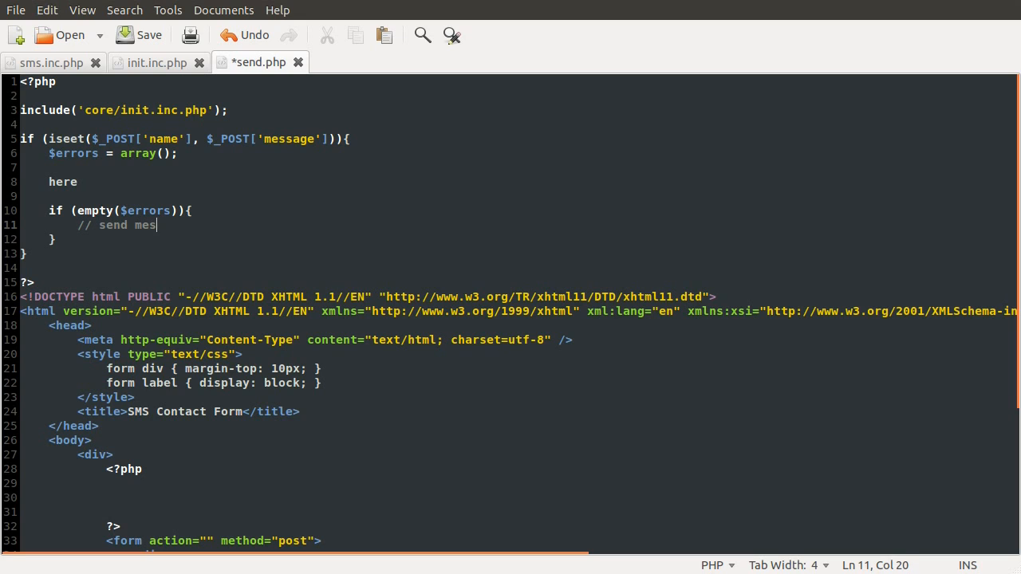
key("ctrl+s")
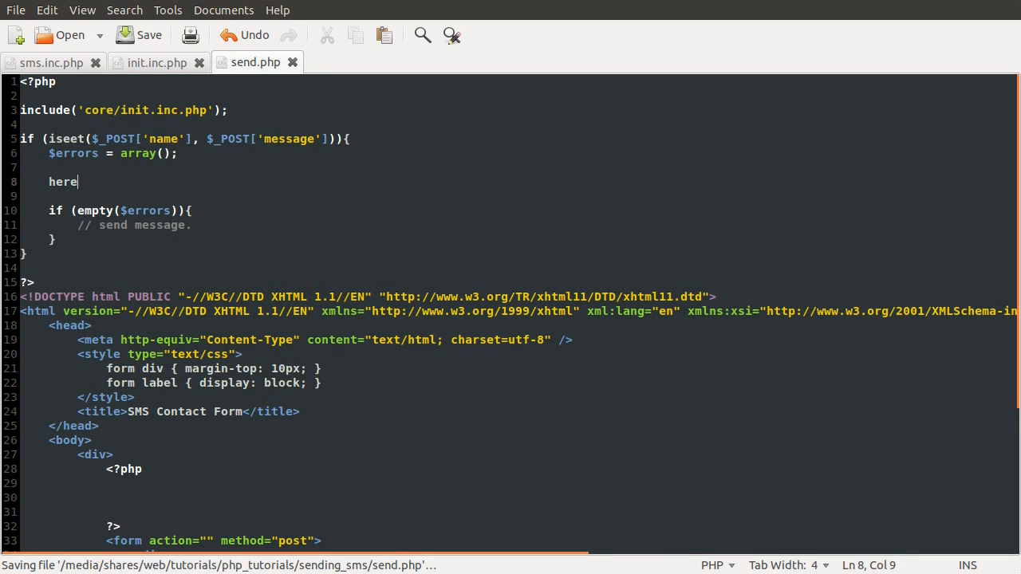
double_click(62, 182)
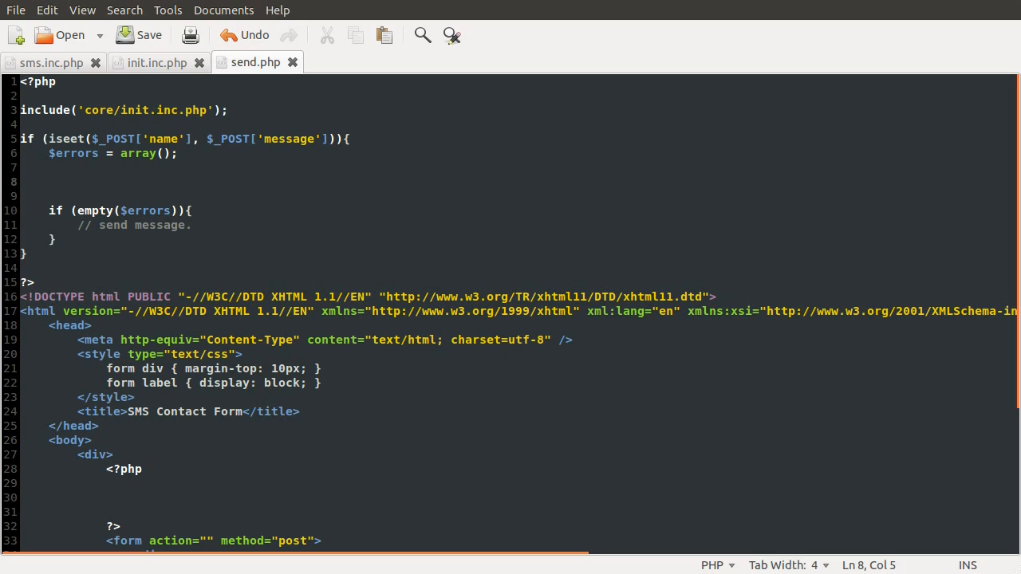
left_click(50, 181)
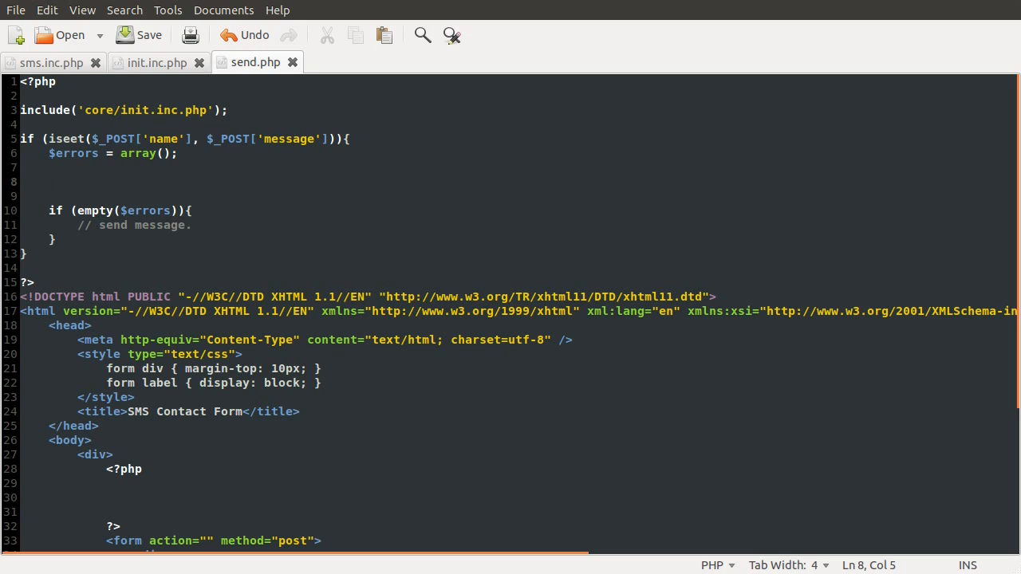
- Add a check that the posted name's strlen exceeds 11
left_click(49, 181)
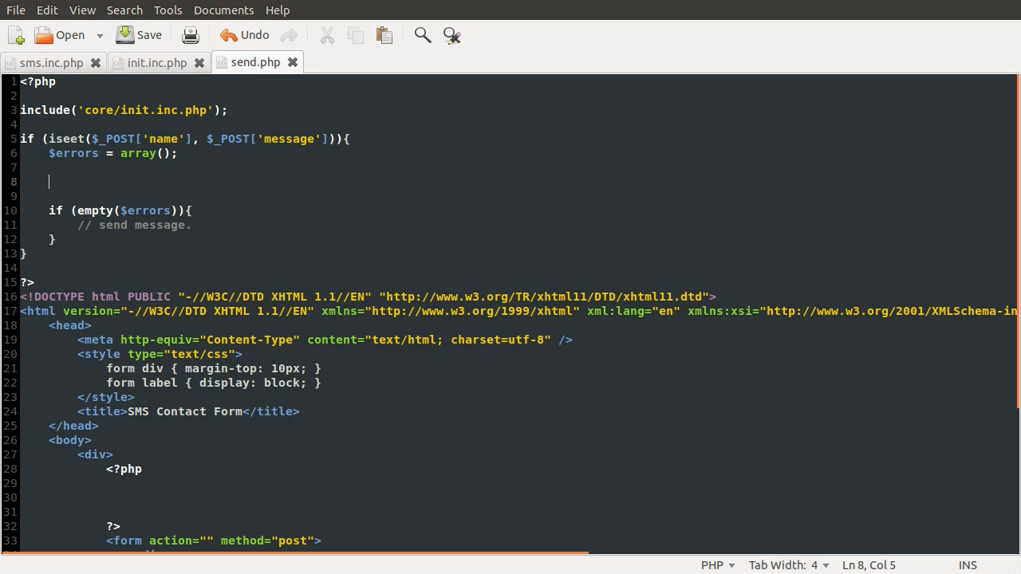
type("if")
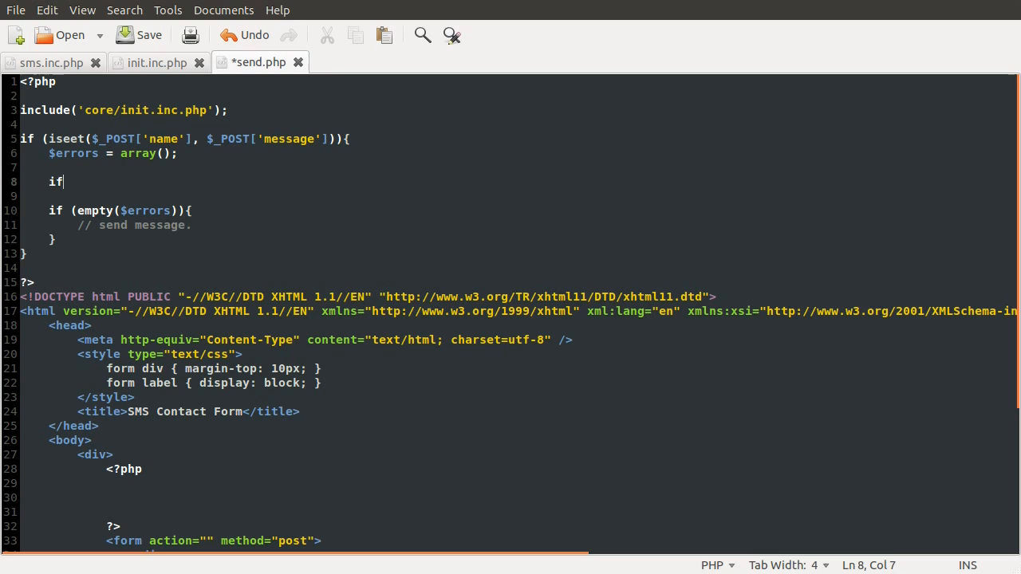
type("(strle")
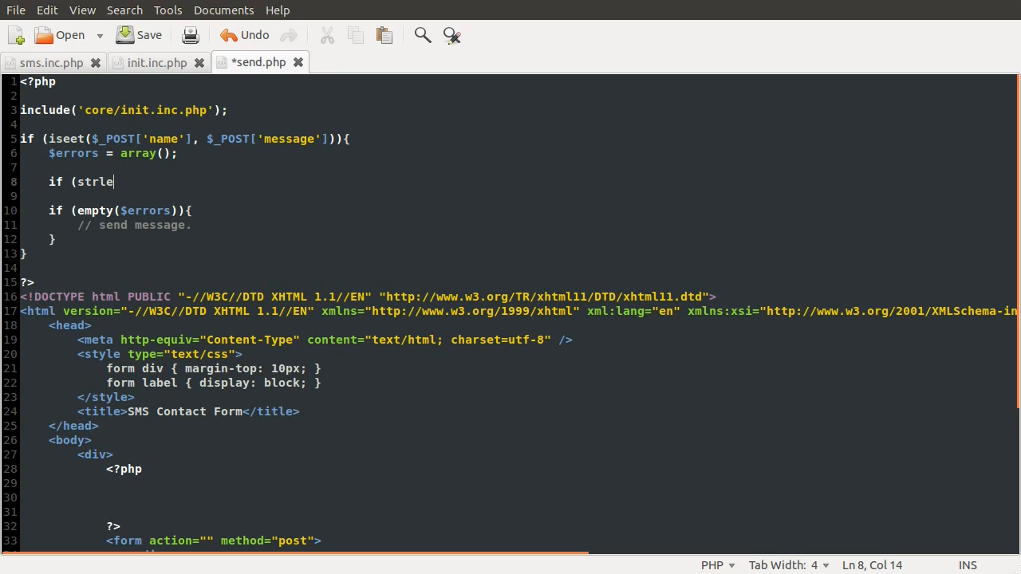
type("n(")
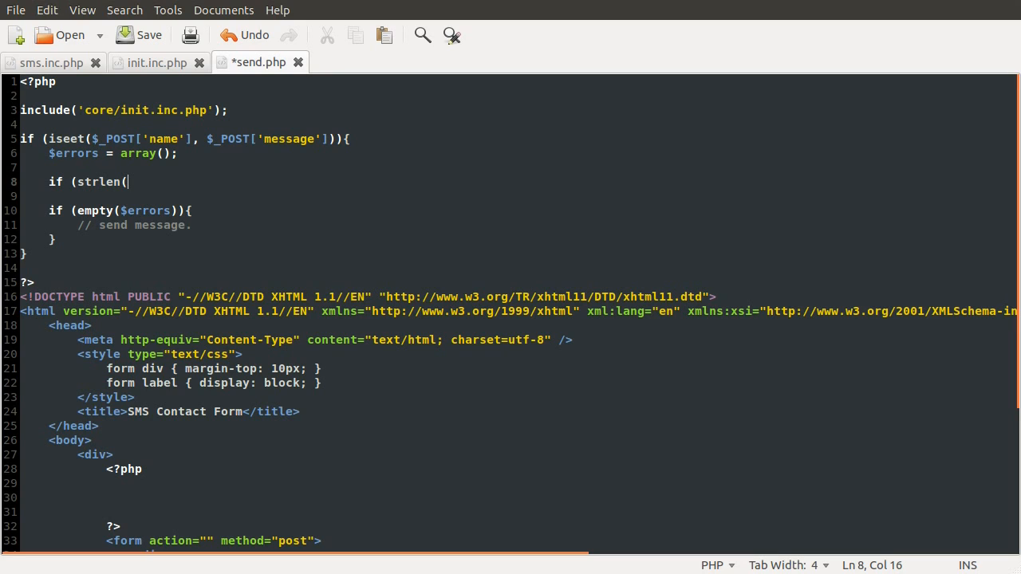
type("$_POST['name")
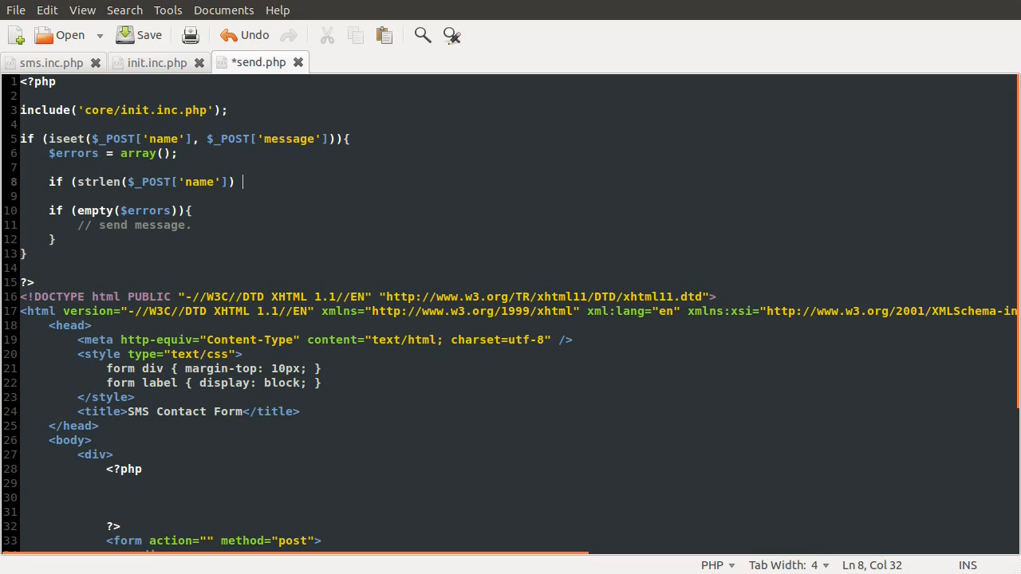
type("> 11){")
type("}")
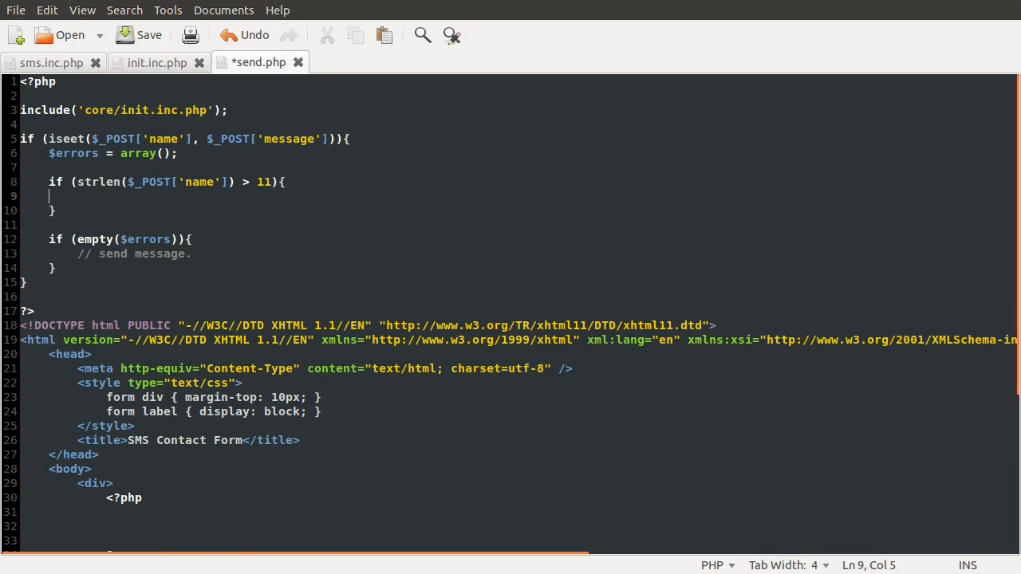
- Append 'your name must be shorter than 11 characters.' to $errors[] inside that check
type("errors[]")
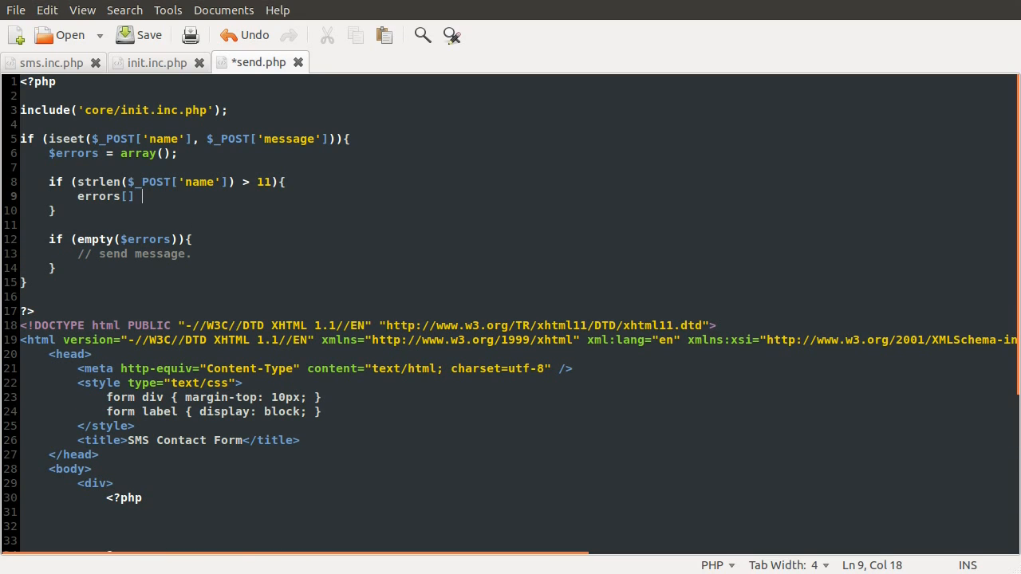
type("$")
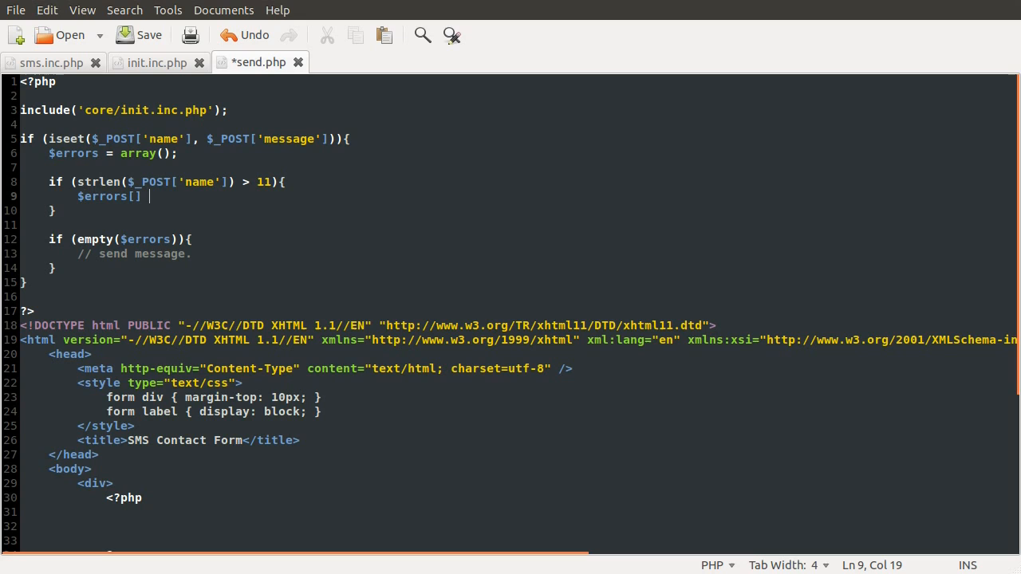
type("= '';")
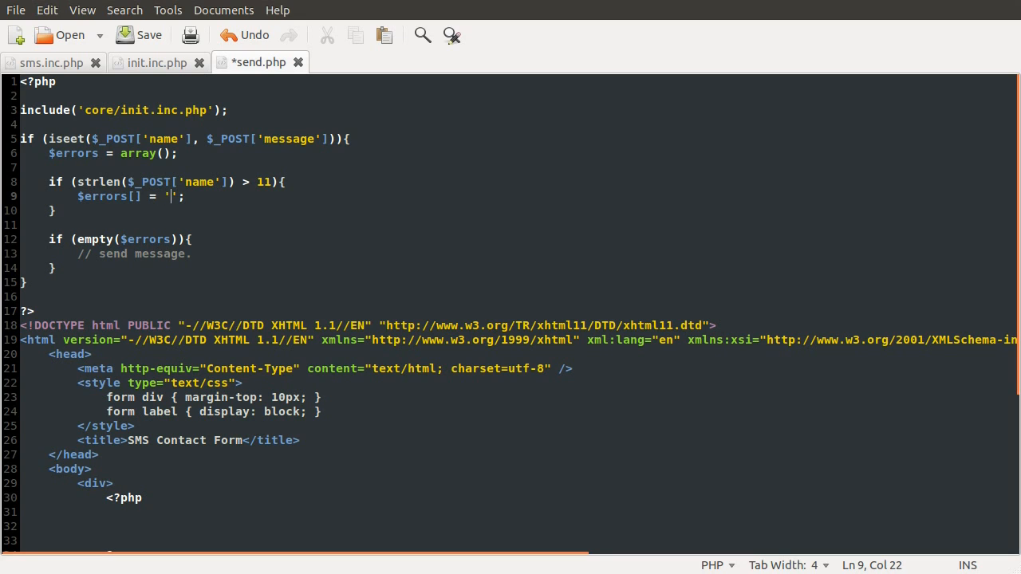
type("your name mu")
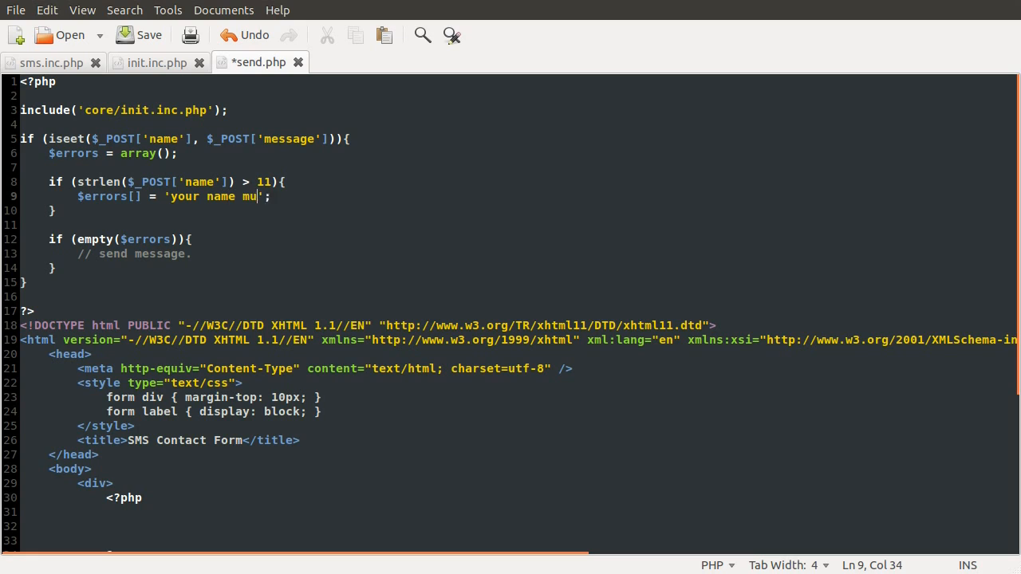
type("st be shorted")
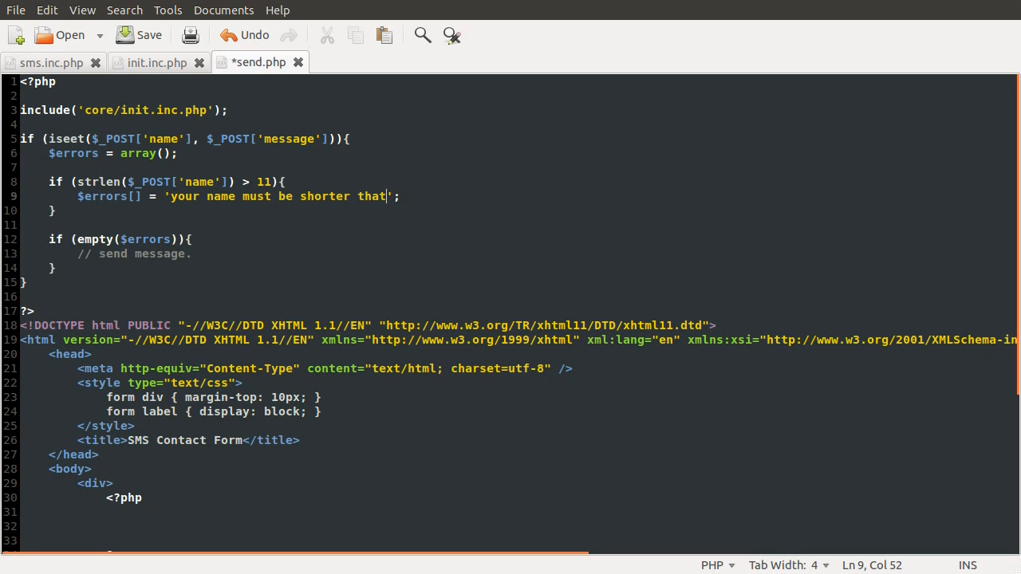
type("n 11 characters.")
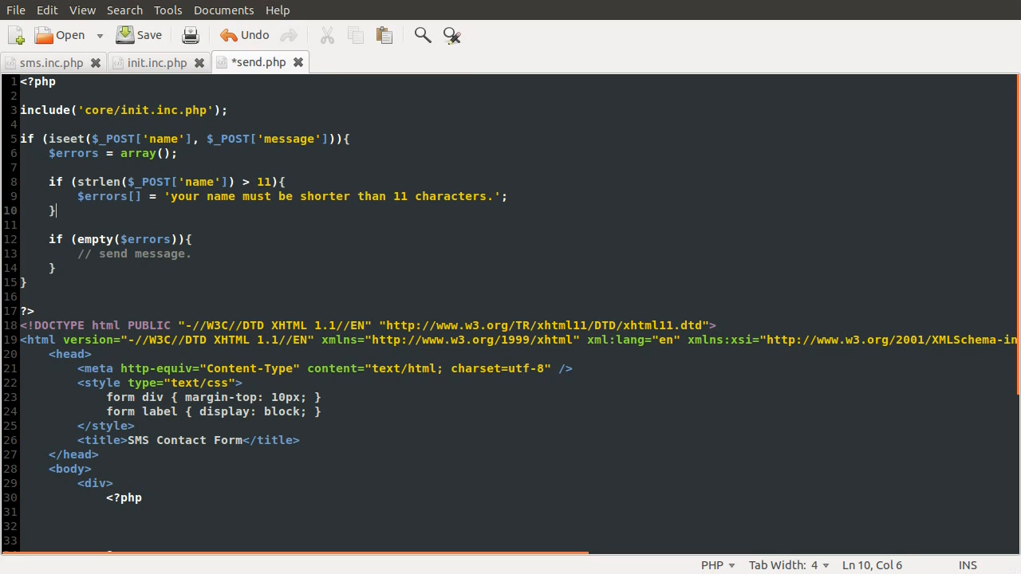
key("Left")
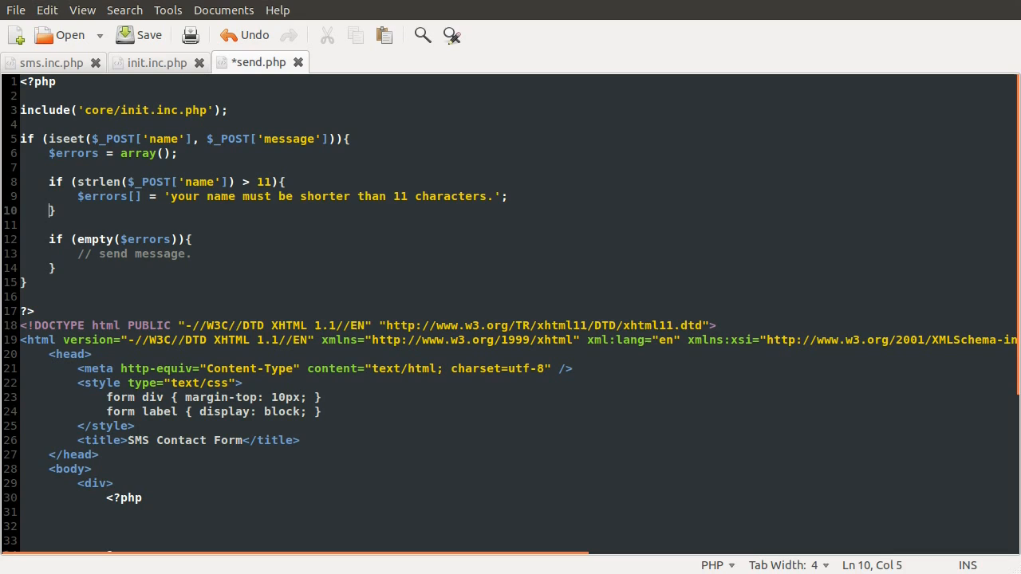
- Add a check that strlen($_POST['message']) exceeds 160
left_click(172, 196)
type("Y")
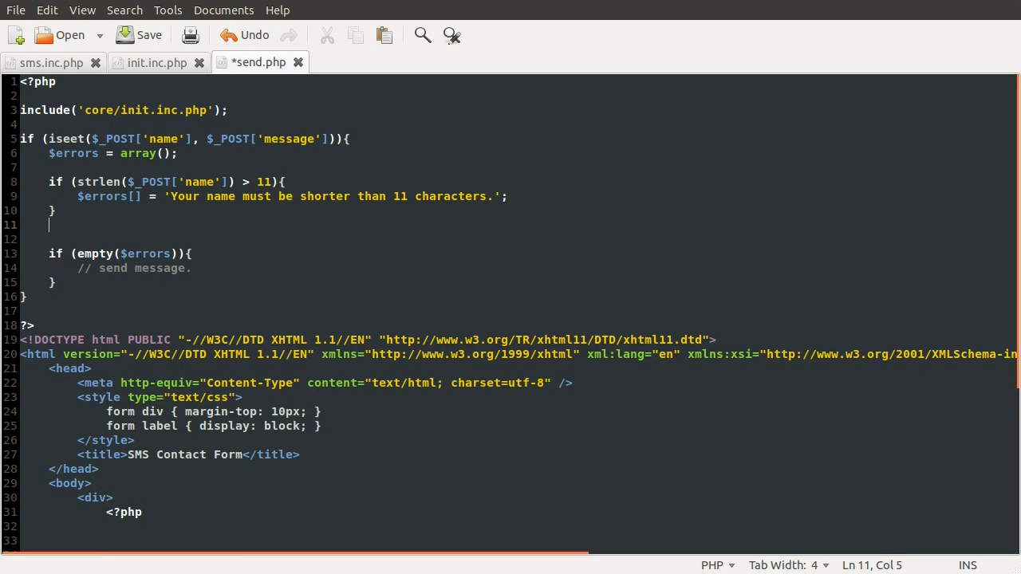
type("if (")
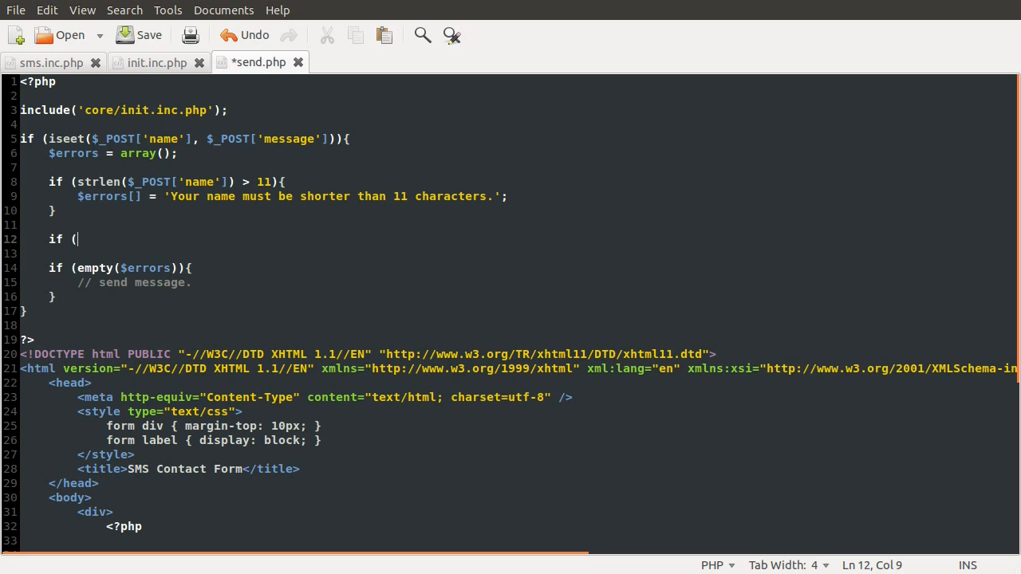
type("strlen($")
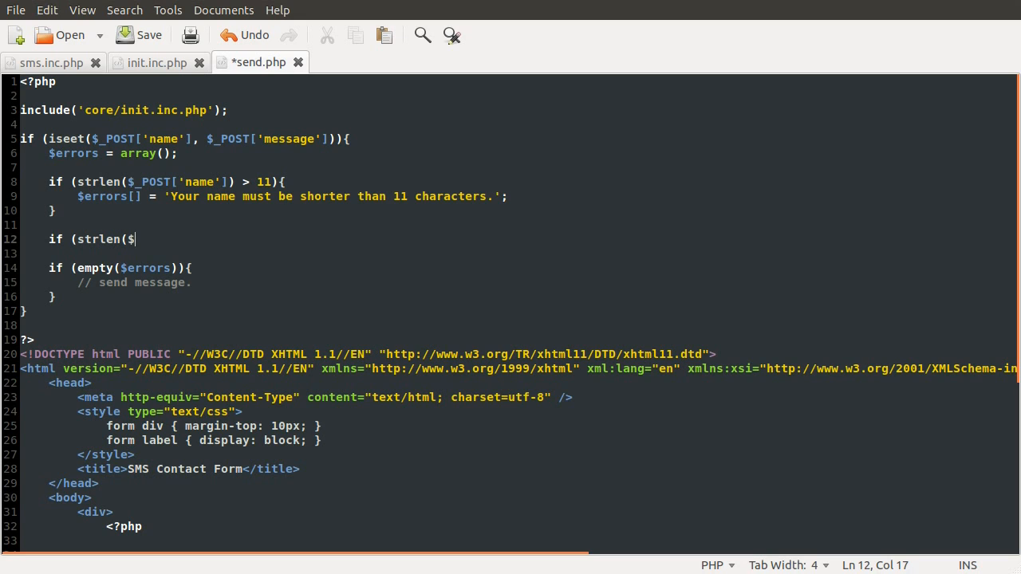
type("_POST['message")
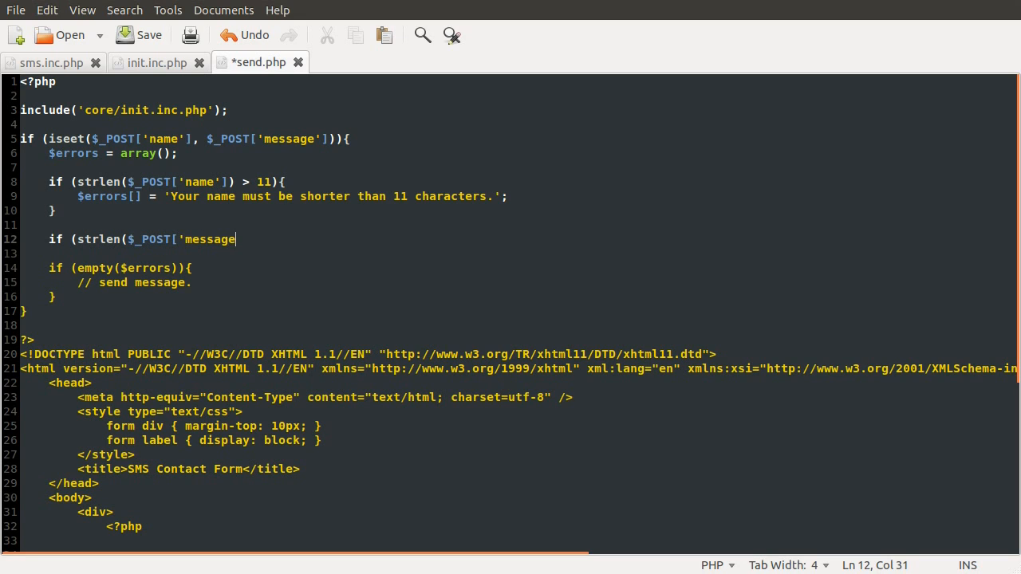
type("'])")
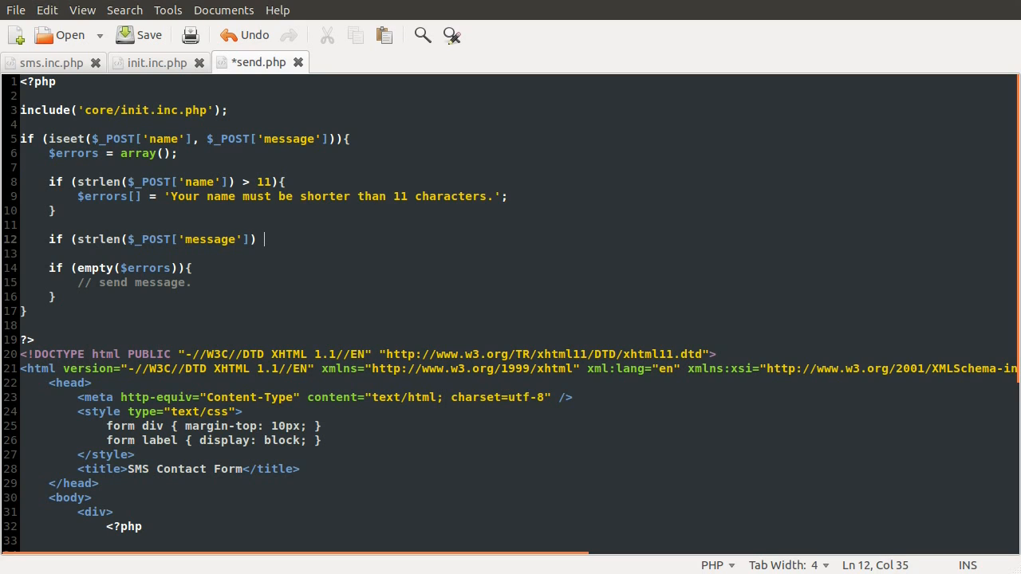
type("> 160)")
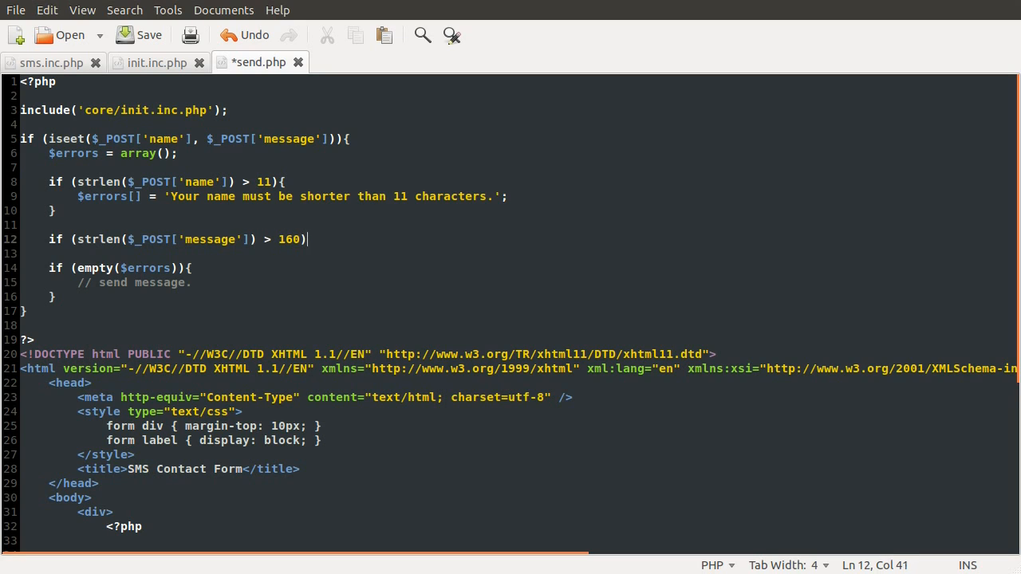
type("{")
type("$errors[] = '")
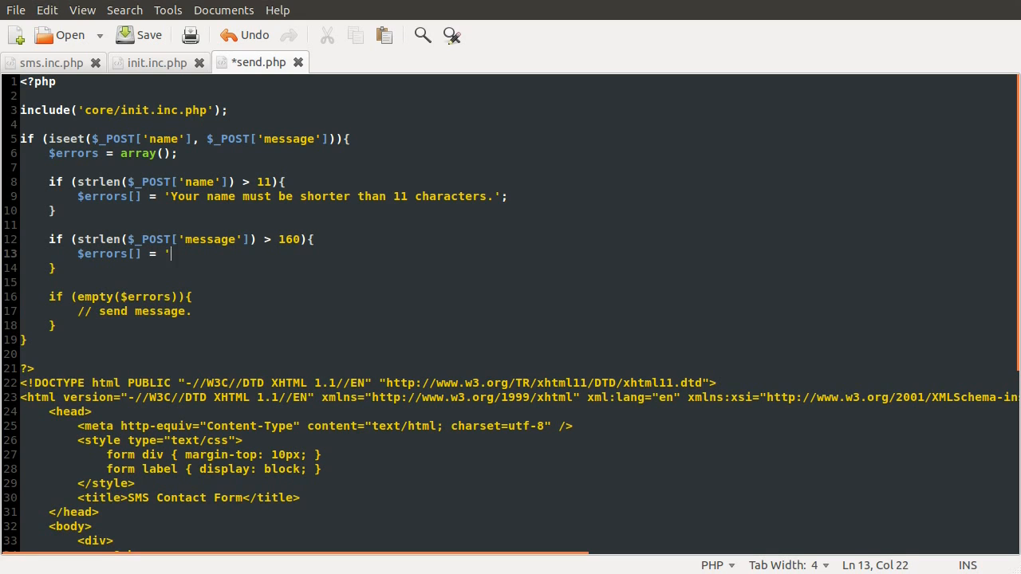
- Record 'Your message must be shorter than 160 characters.' in $errors[] and save
type("your ';")
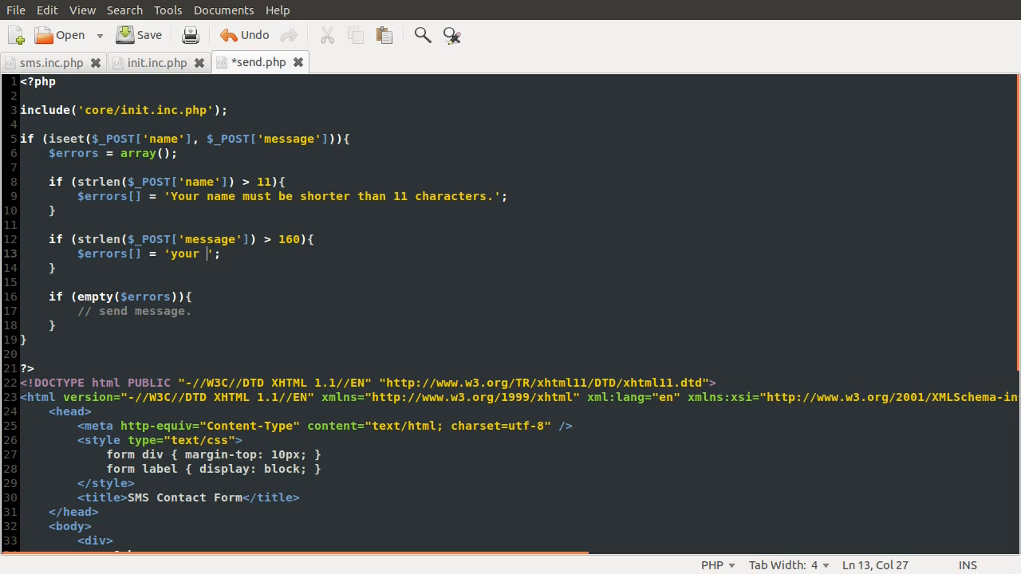
type("message must")
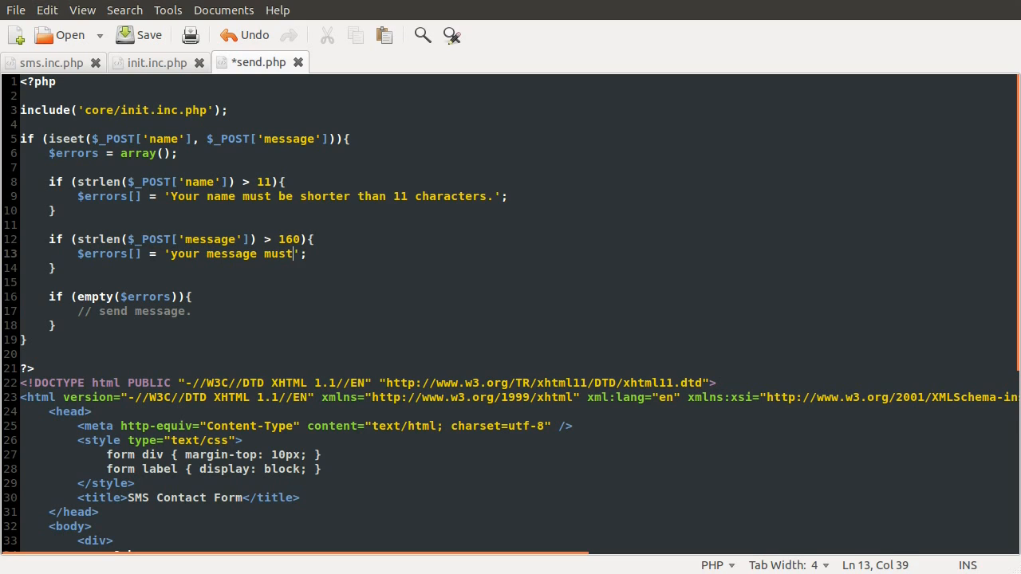
type("be shorter")
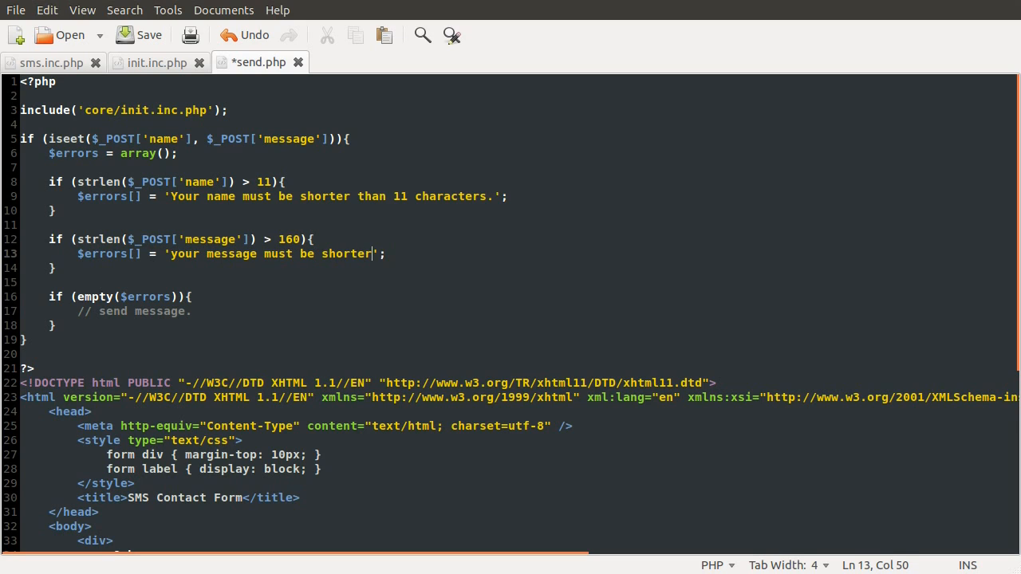
type("than 160")
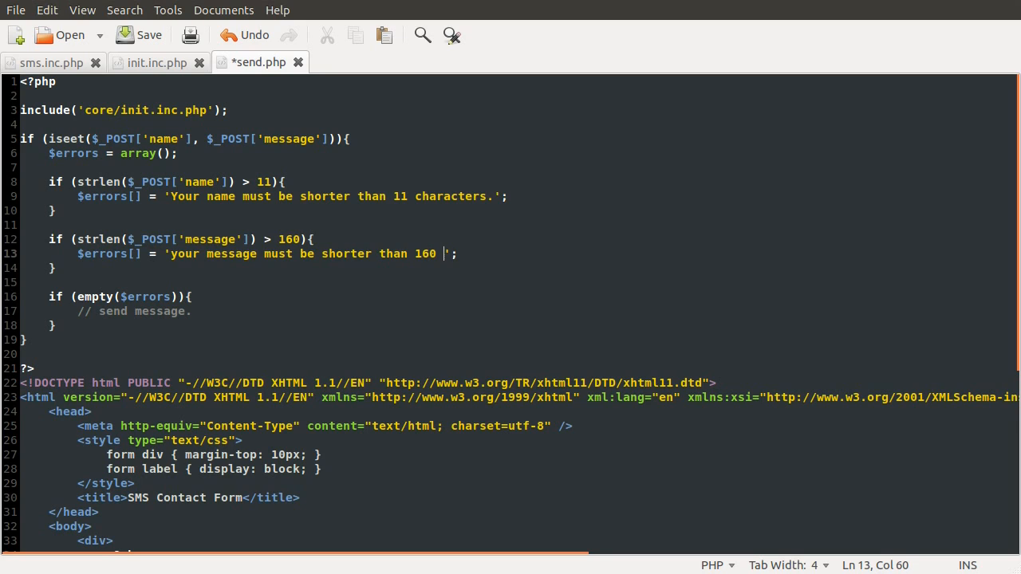
type("characters.")
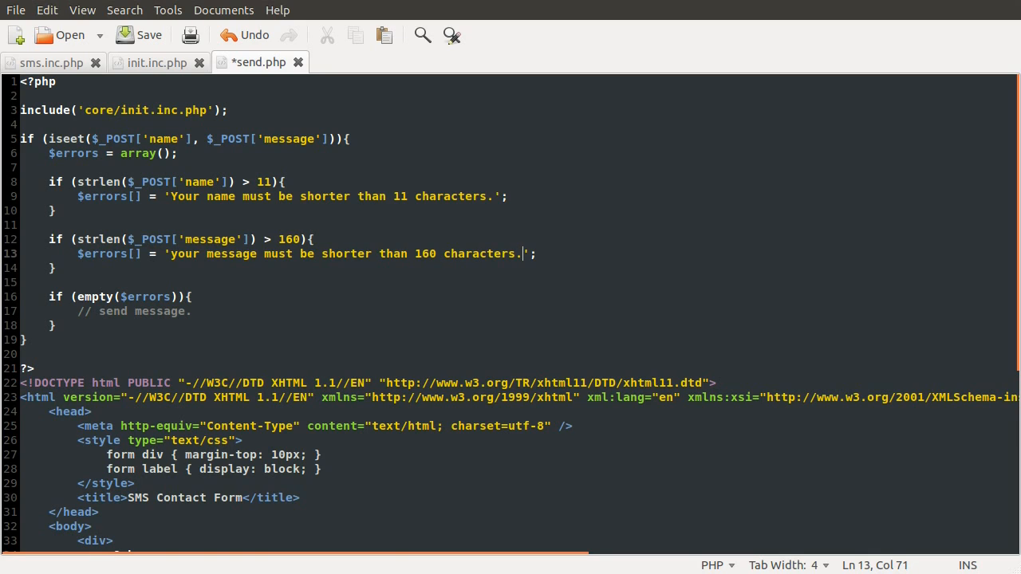
key("ctrl+s")
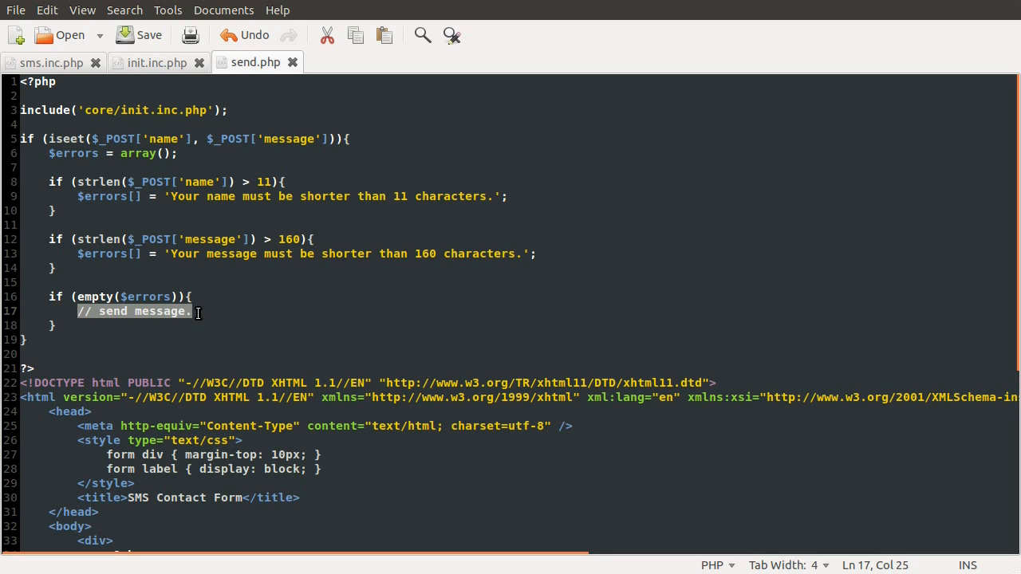
mouse_move(337, 289)
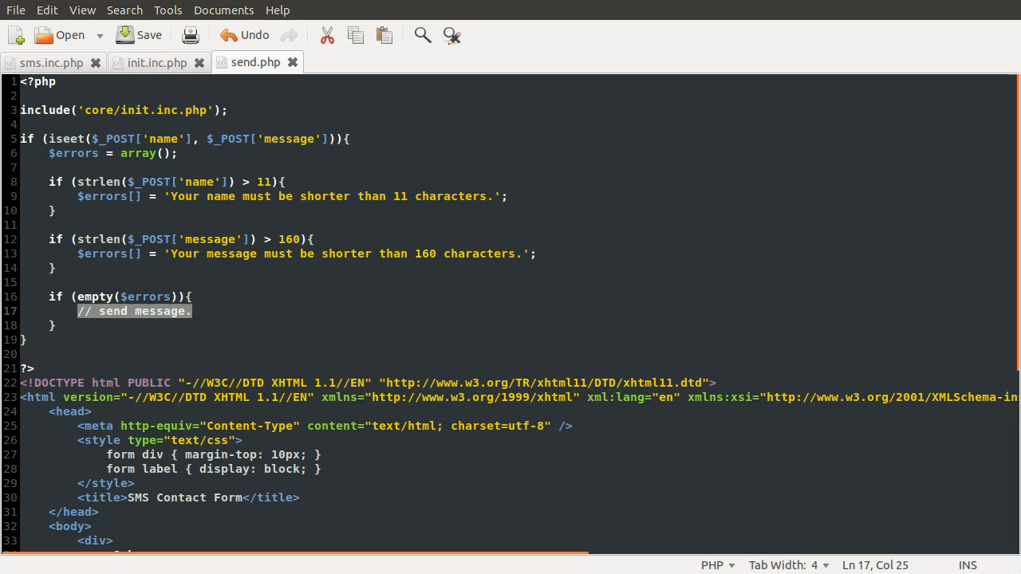
- Replace the send stub with a send_sms call starting with $my_number and the posted name
type("send+_sms(")
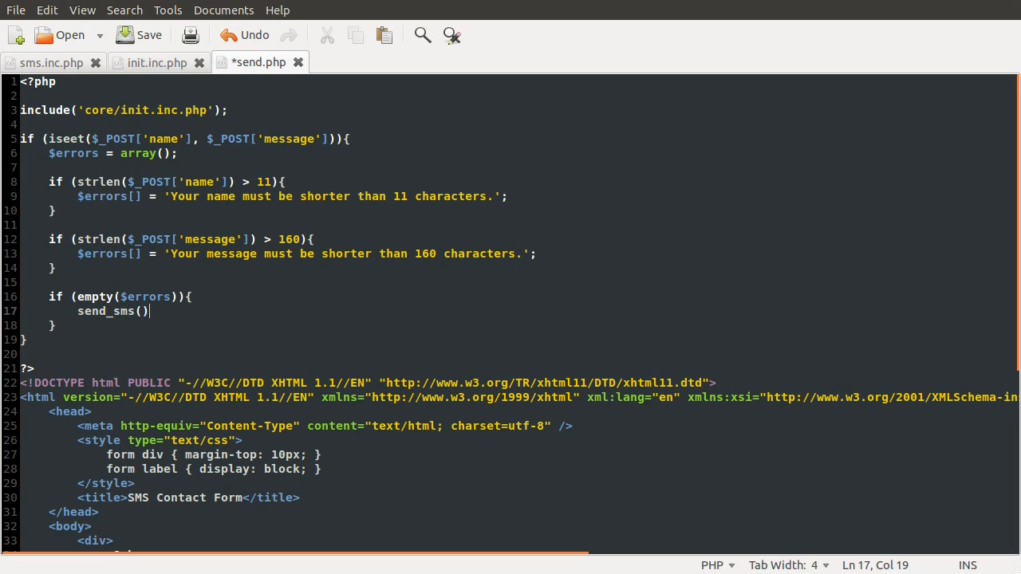
type(";")
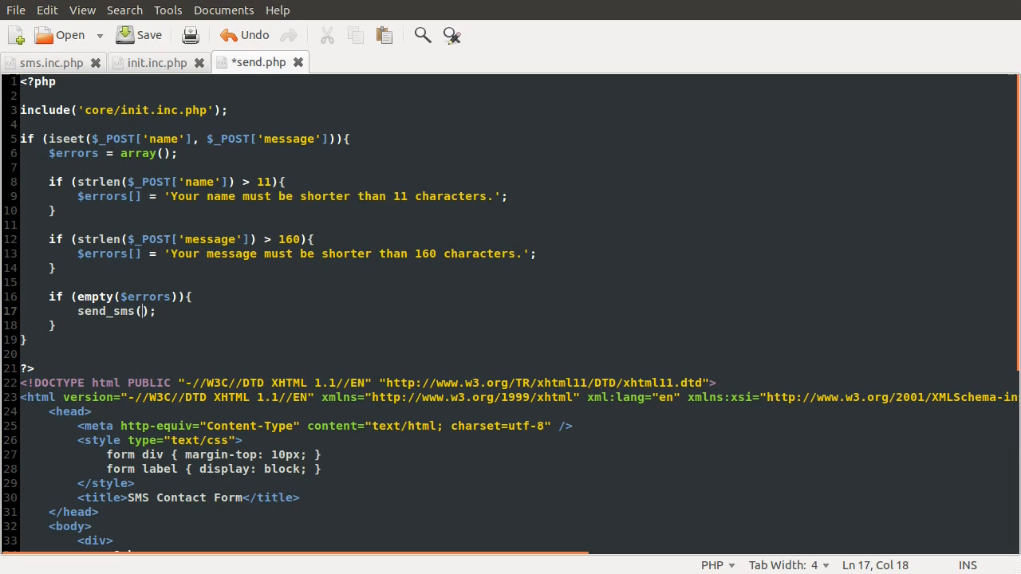
type("$")
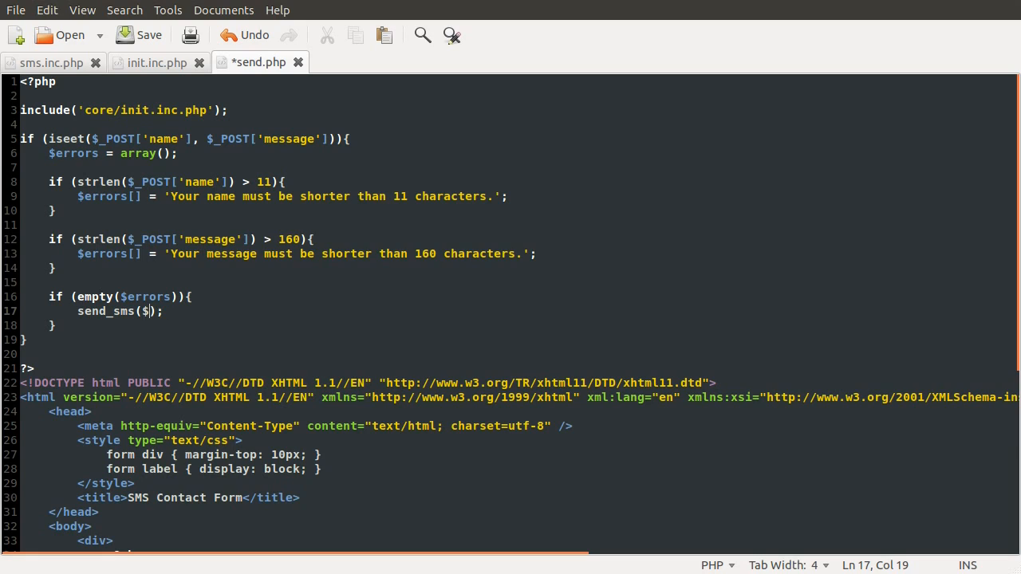
type("my_number")
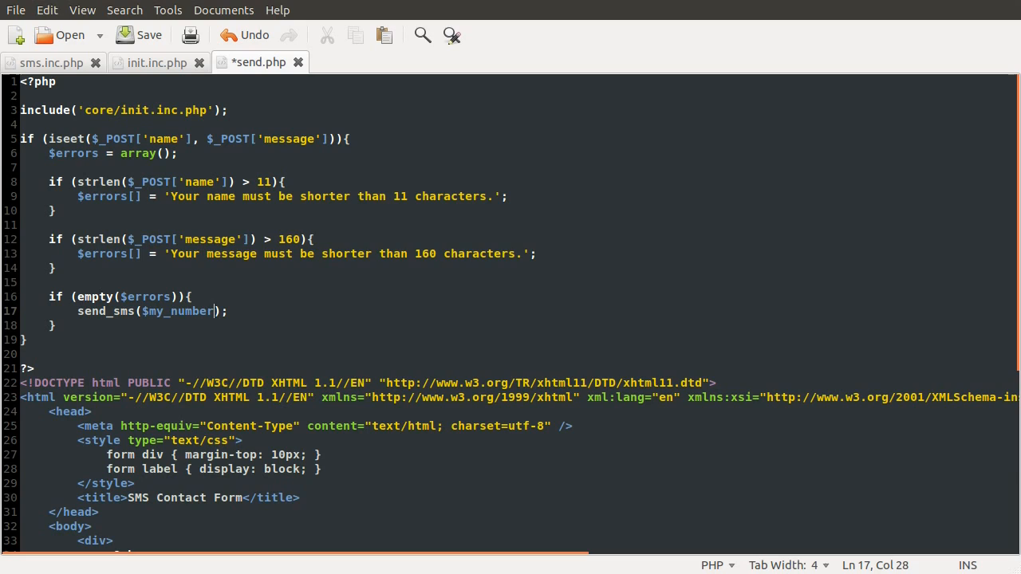
type(",")
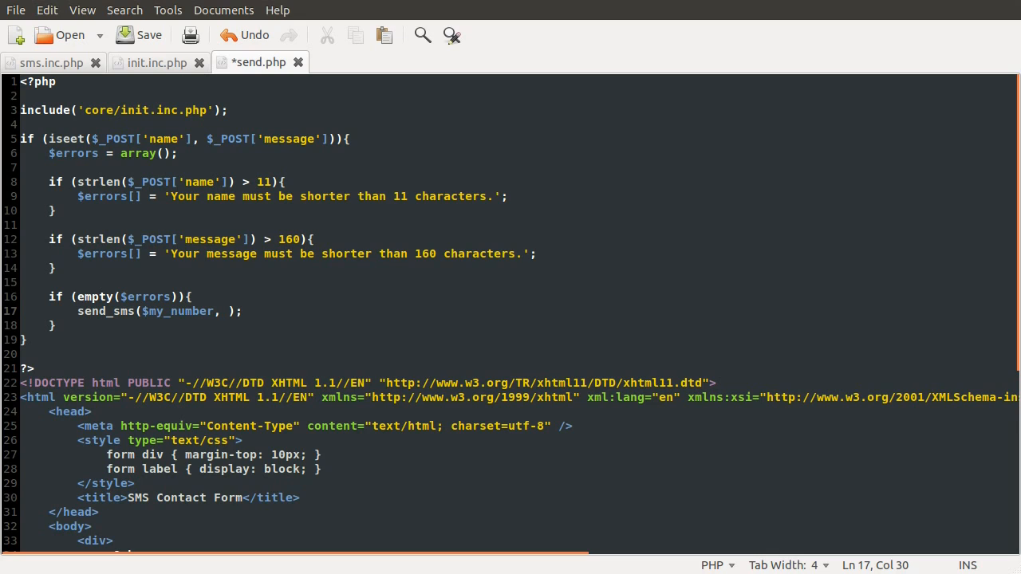
type("$")
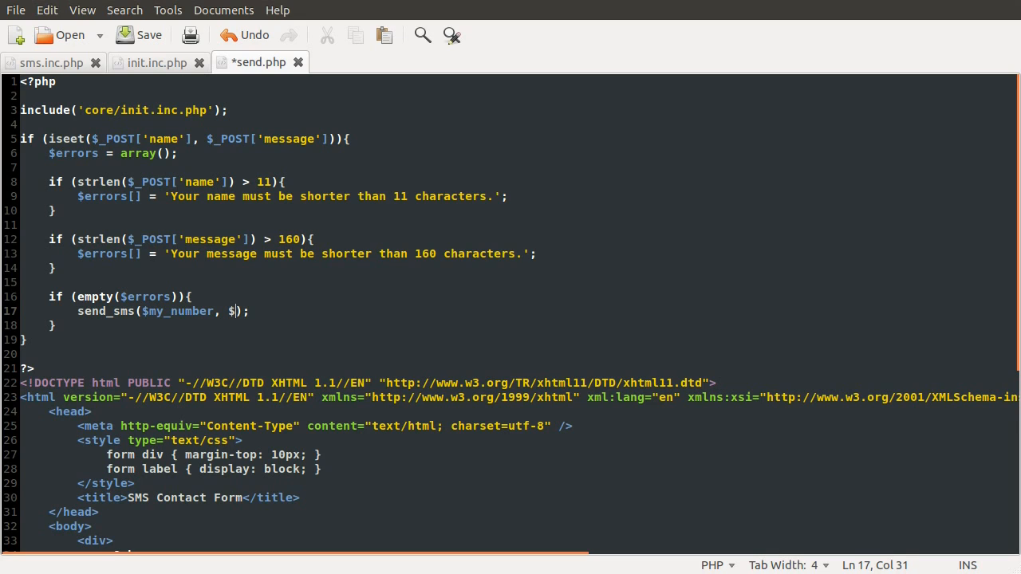
type("_POST['name")
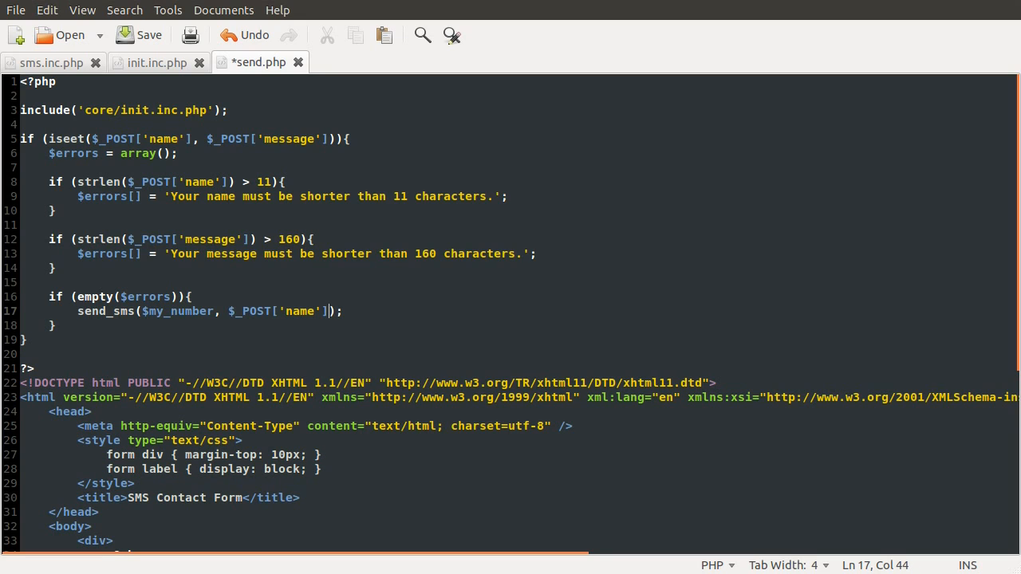
- Complete the call with $_POST['message'] as the last argument and save send.php
type(", $_POSR")
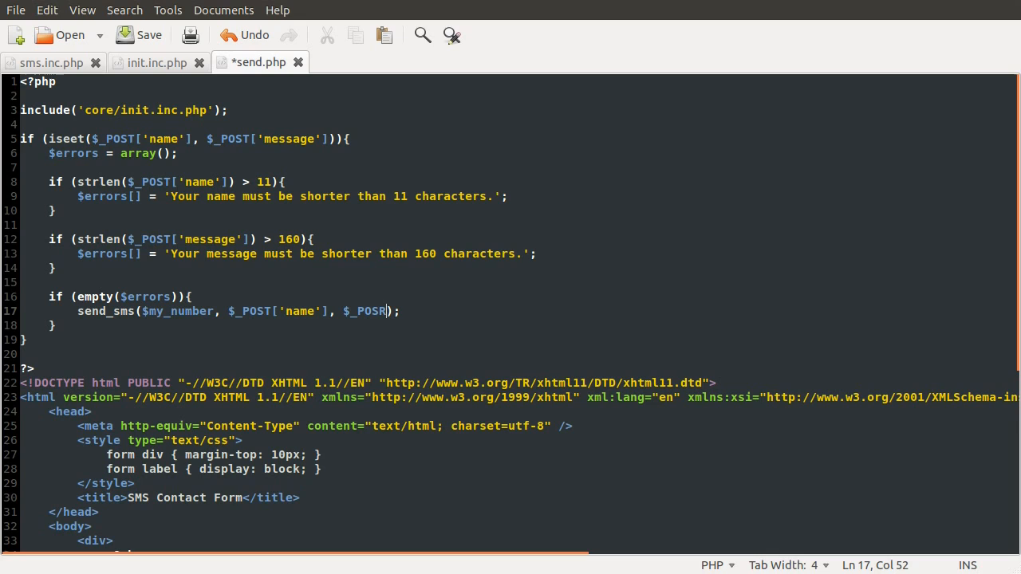
type("T['")
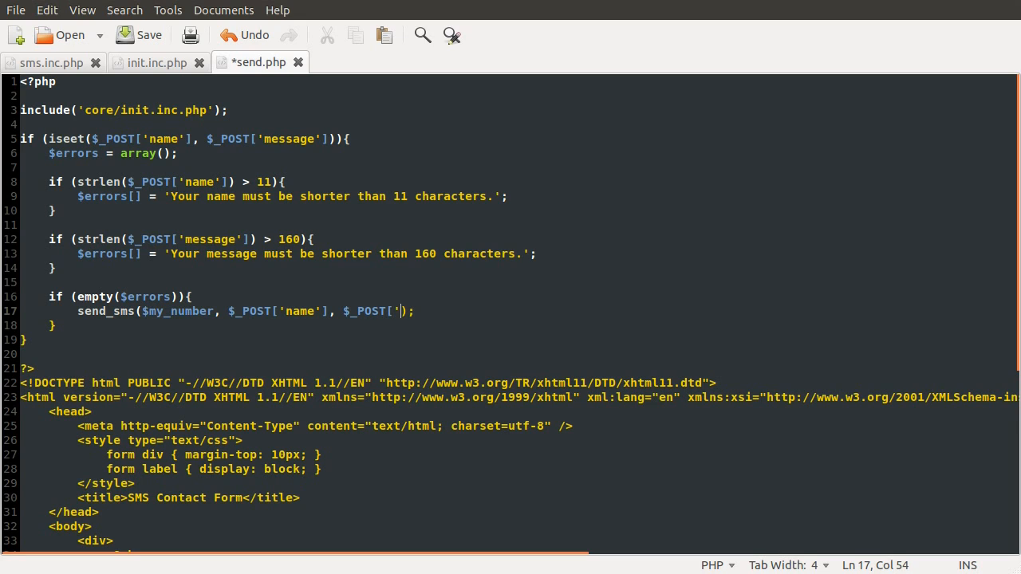
type("messa")
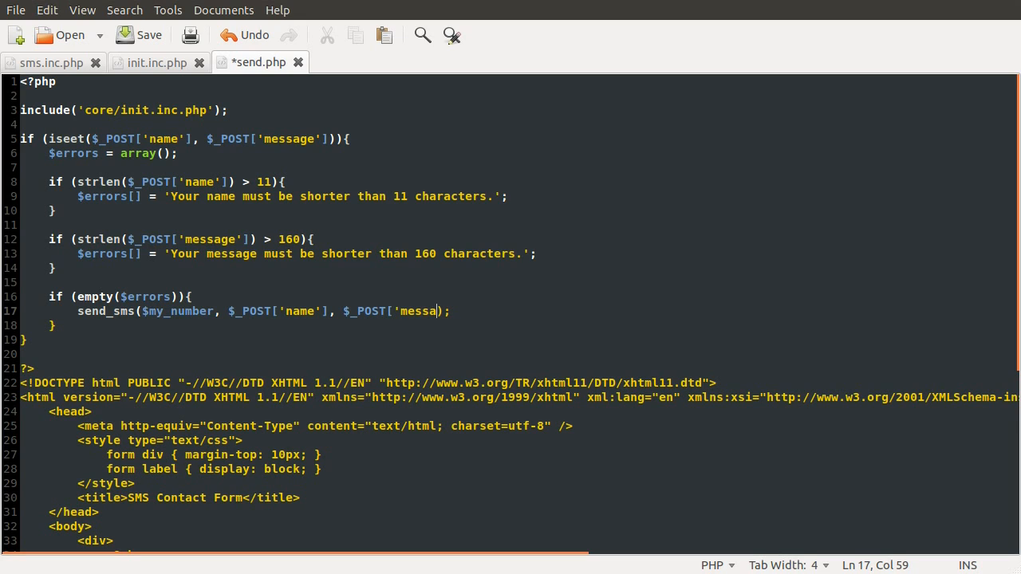
type("ge;[")
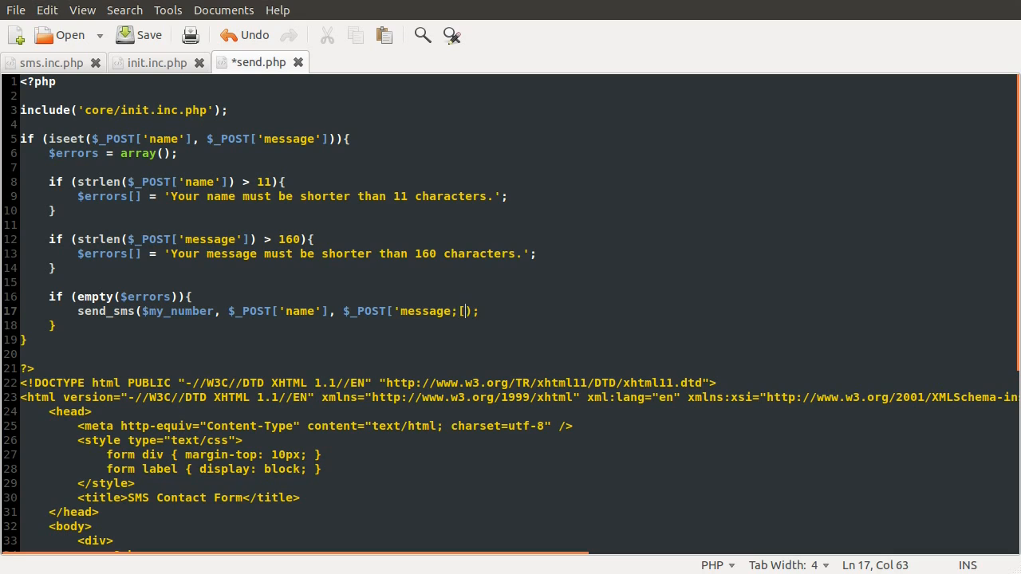
key("ctrl+s")
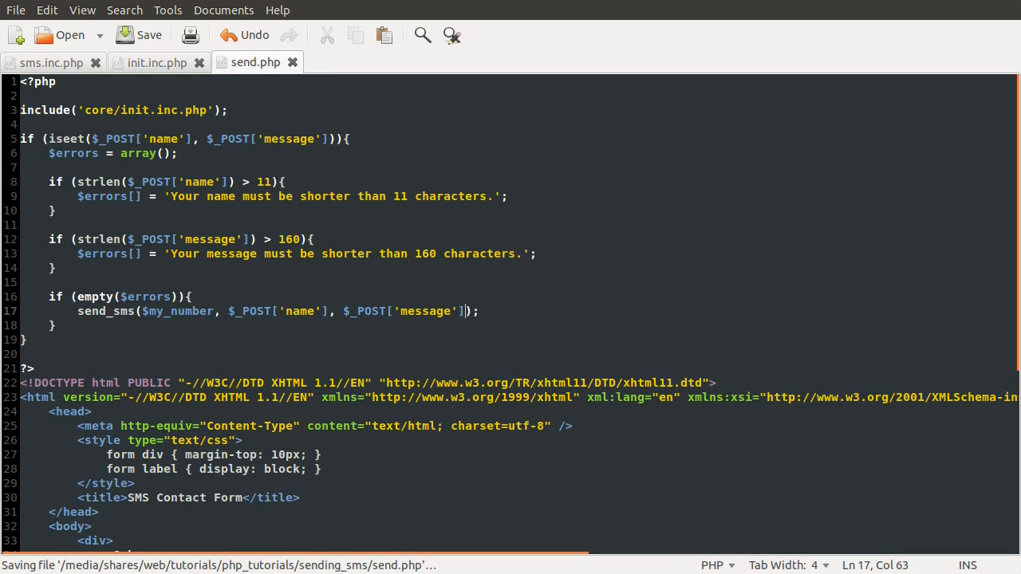
mouse_move(357, 303)
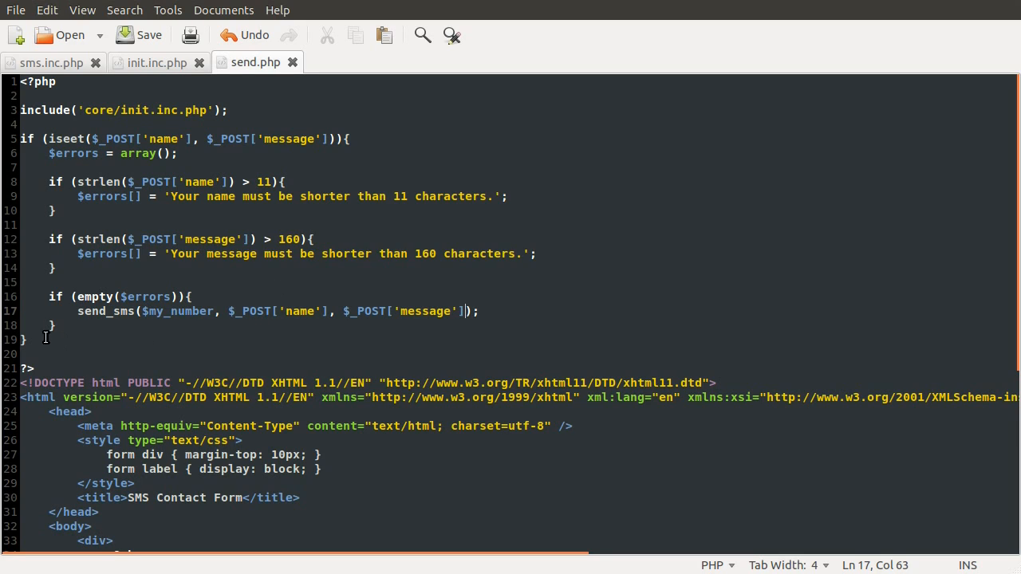
double_click(103, 311)
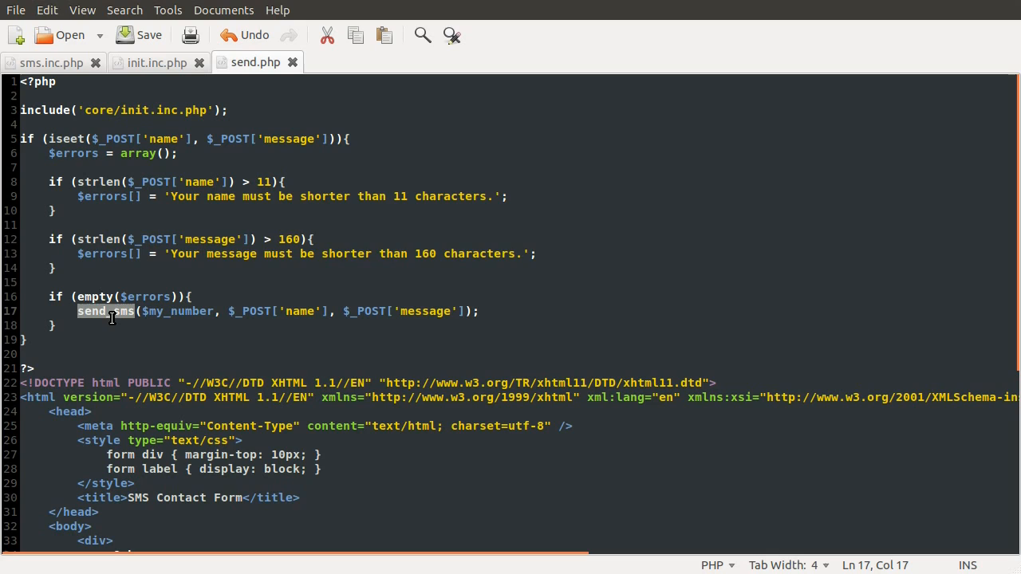
left_click(195, 271)
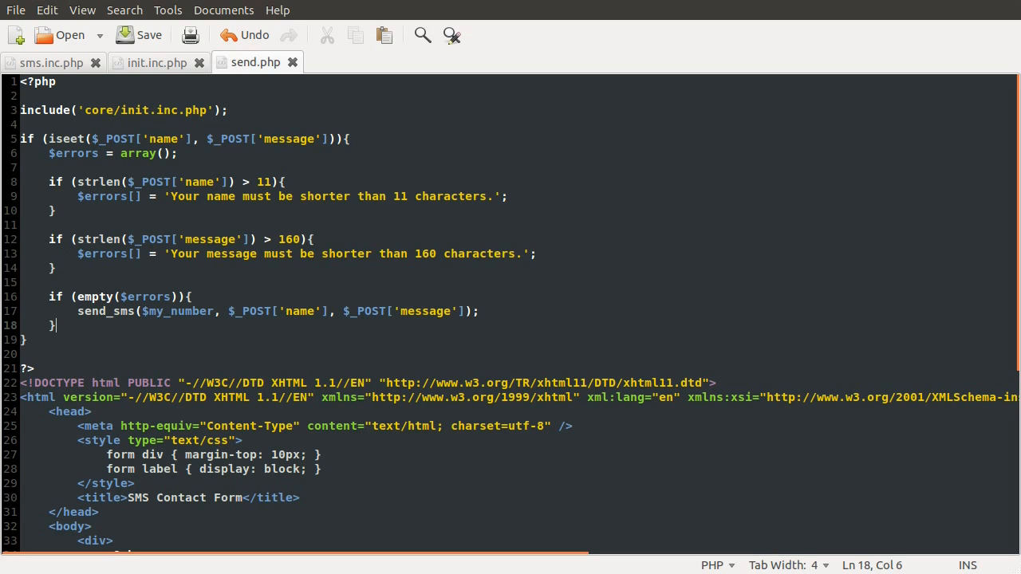
mouse_move(227, 262)
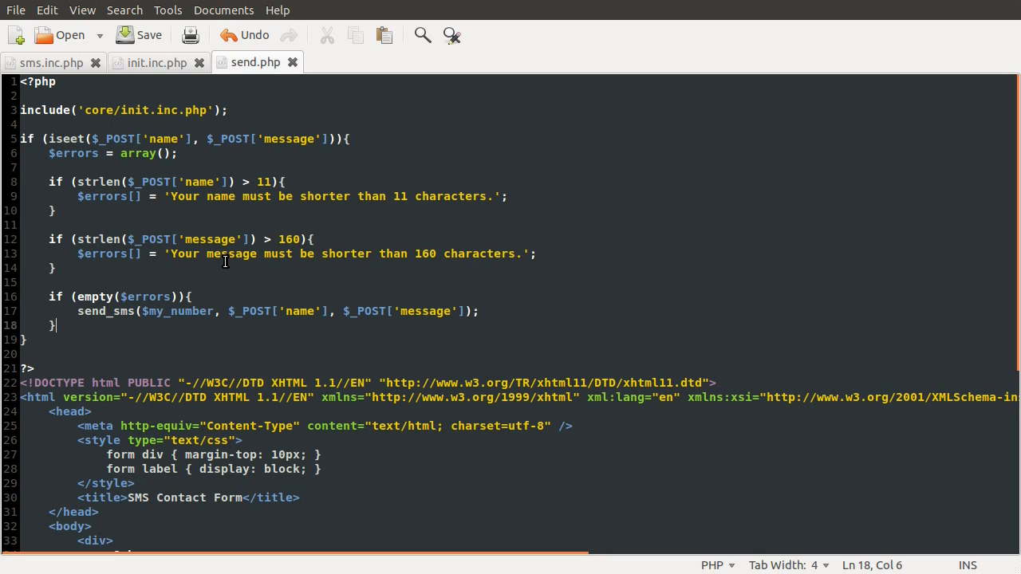
mouse_move(225, 261)
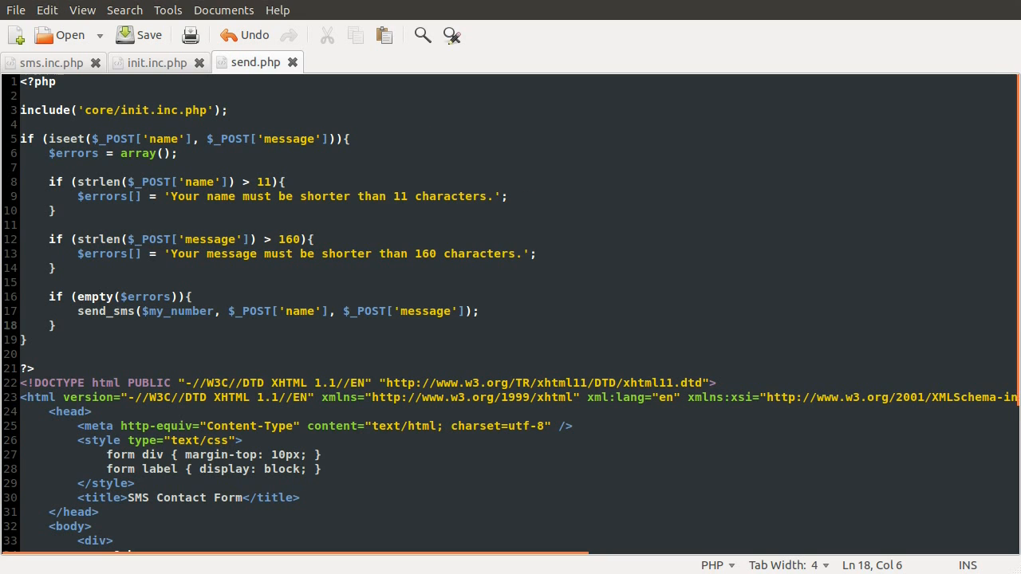
- In the page body add an isset($errors) block with an if (empty($errors)) / else branch
scroll("down", 3)
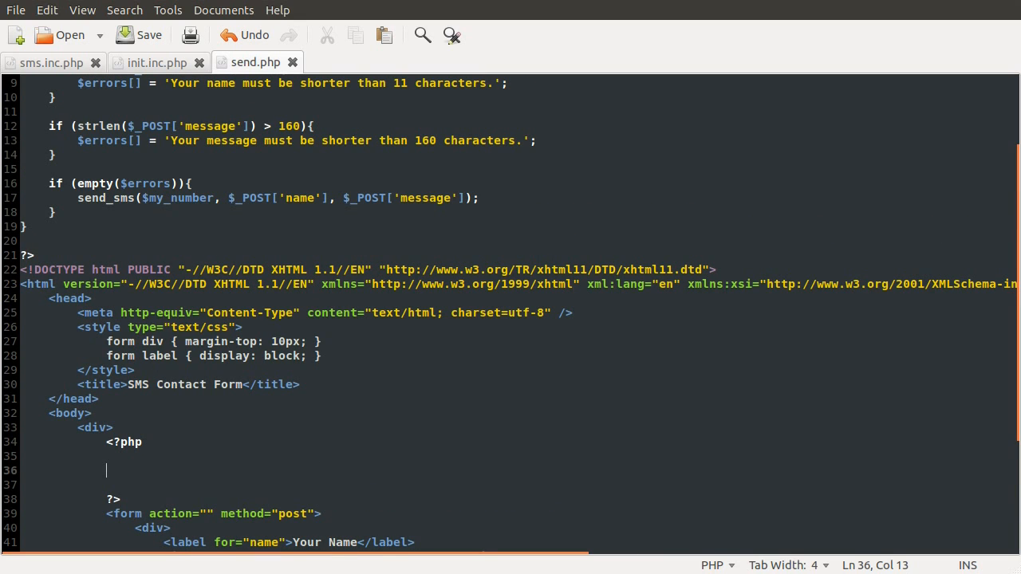
mouse_move(233, 368)
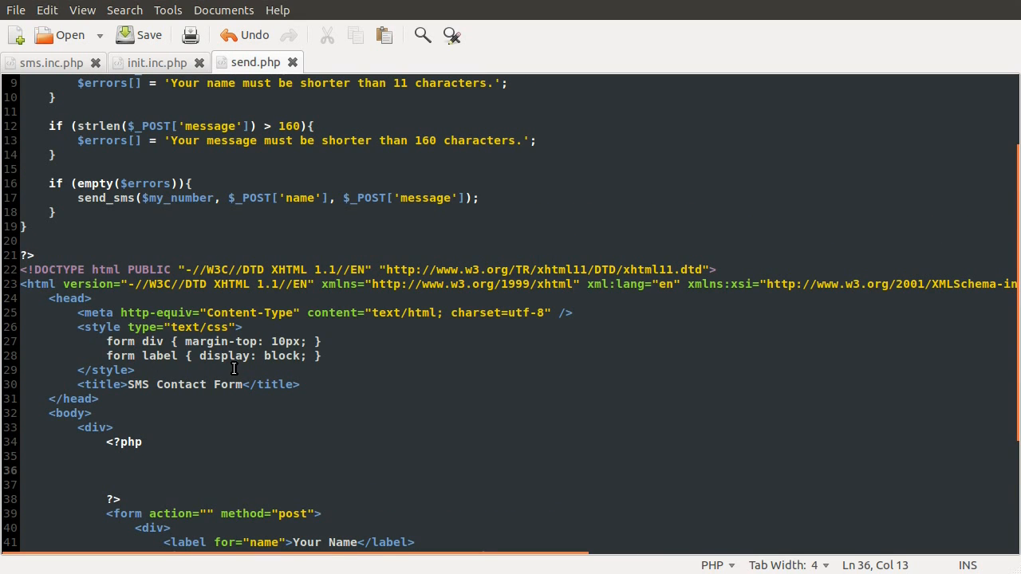
scroll("up", 3)
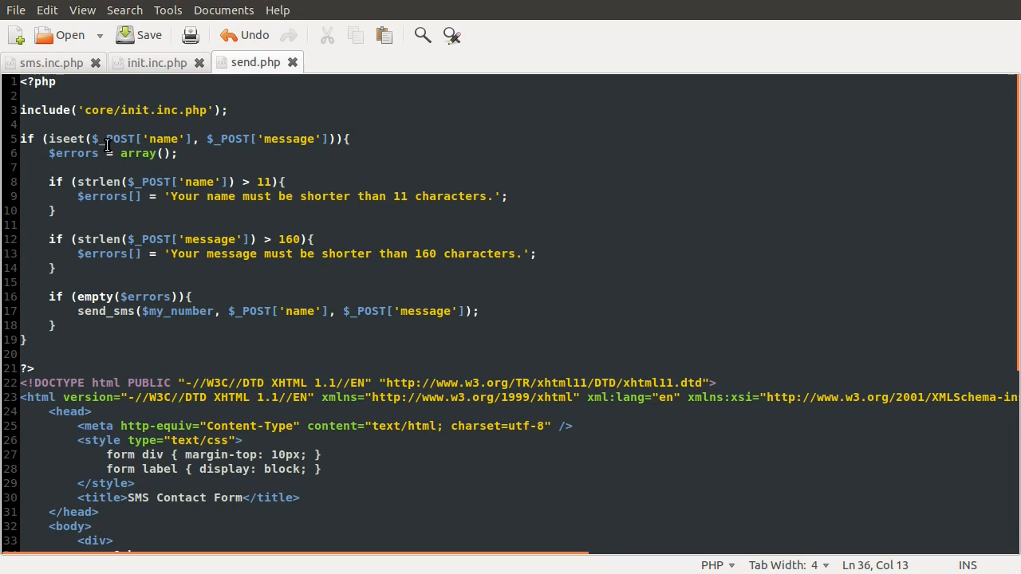
scroll("down", 3)
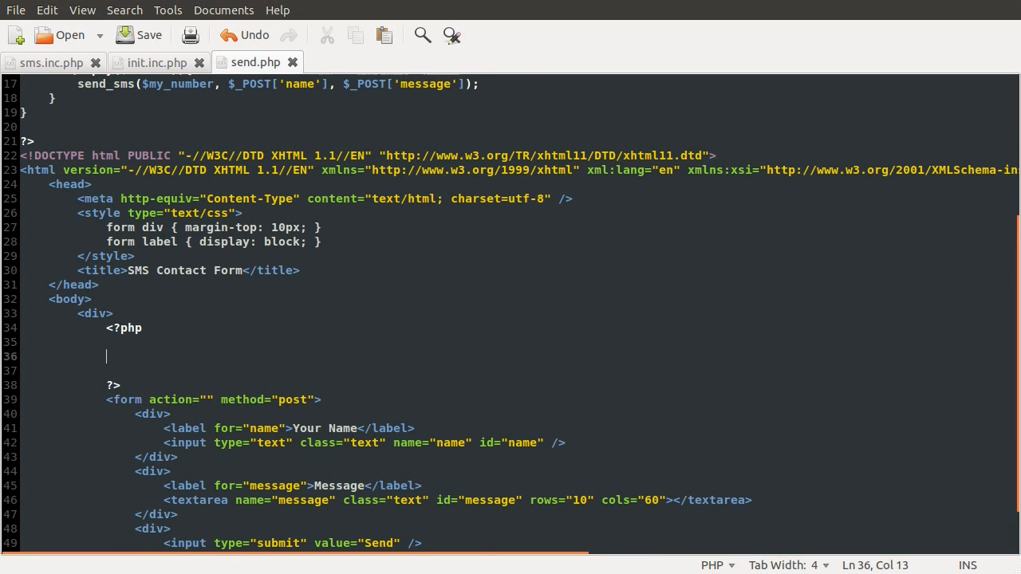
type("if (")
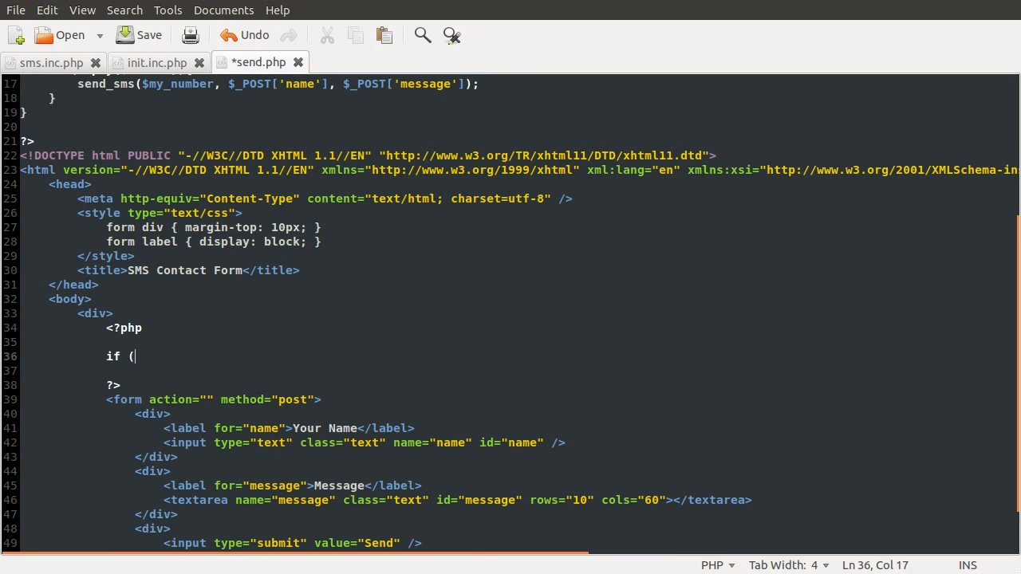
type("isset($errors)){")
type("}")
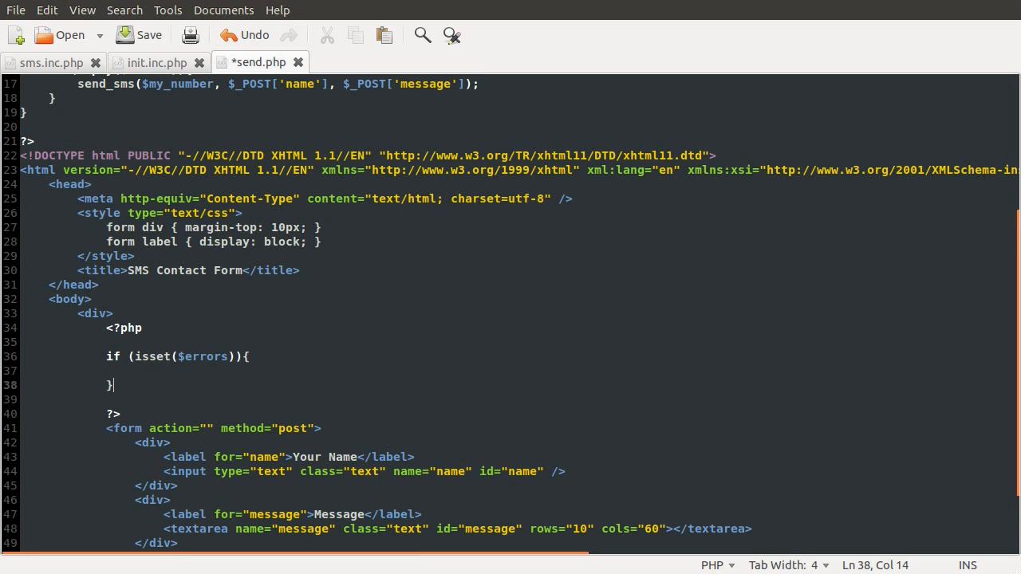
left_click(134, 370)
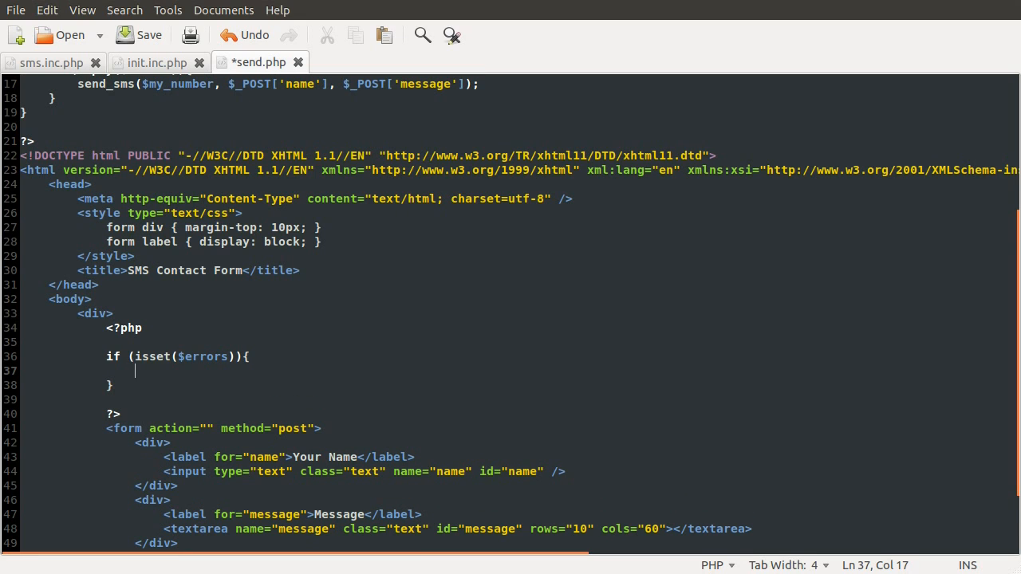
type("if (e")
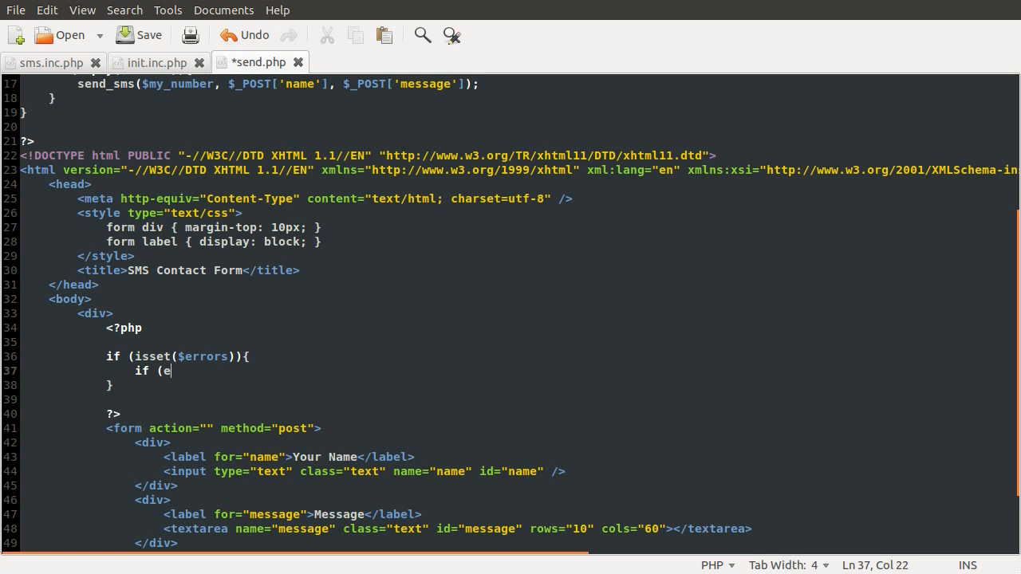
type("mpty($e")
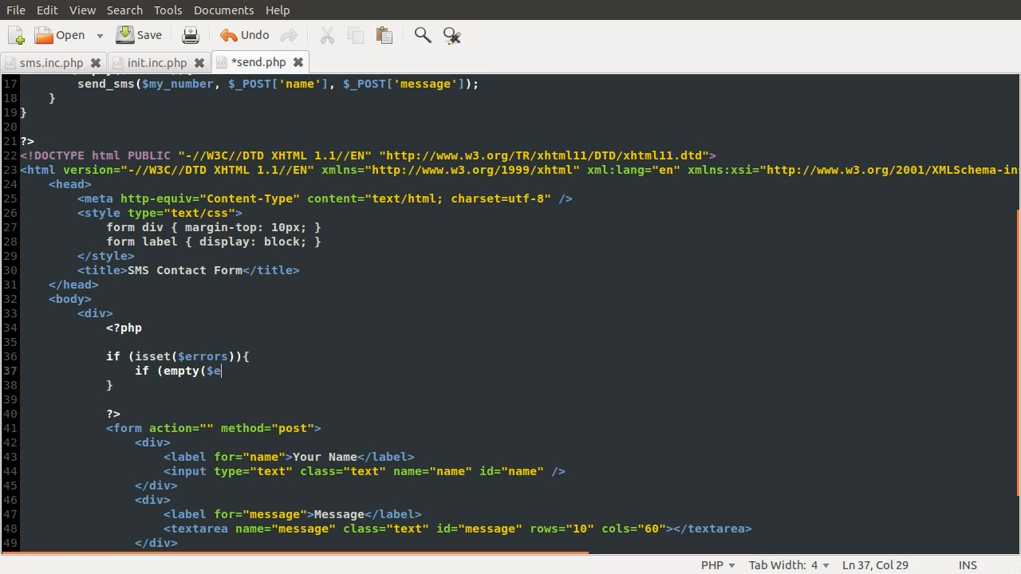
type("rrors)){")
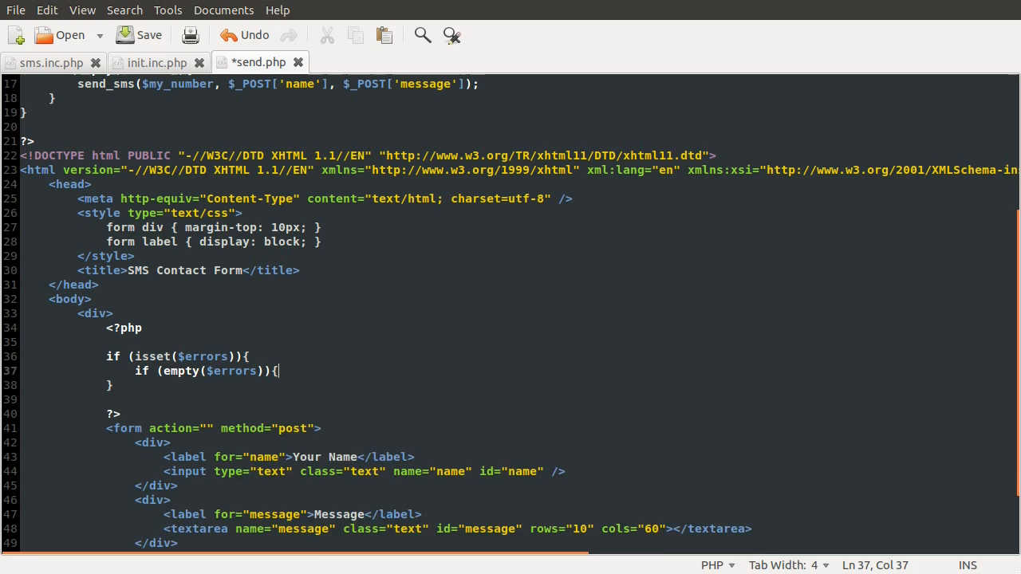
type("}else{")
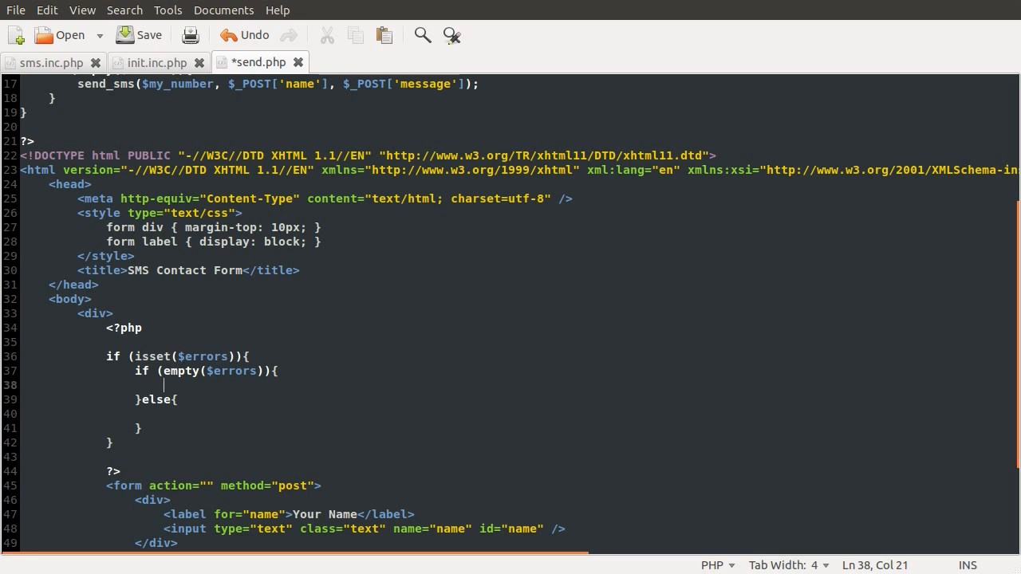
- Echo '<p>Your message has been sent.</p>' when there are no errors
type("echo '';")
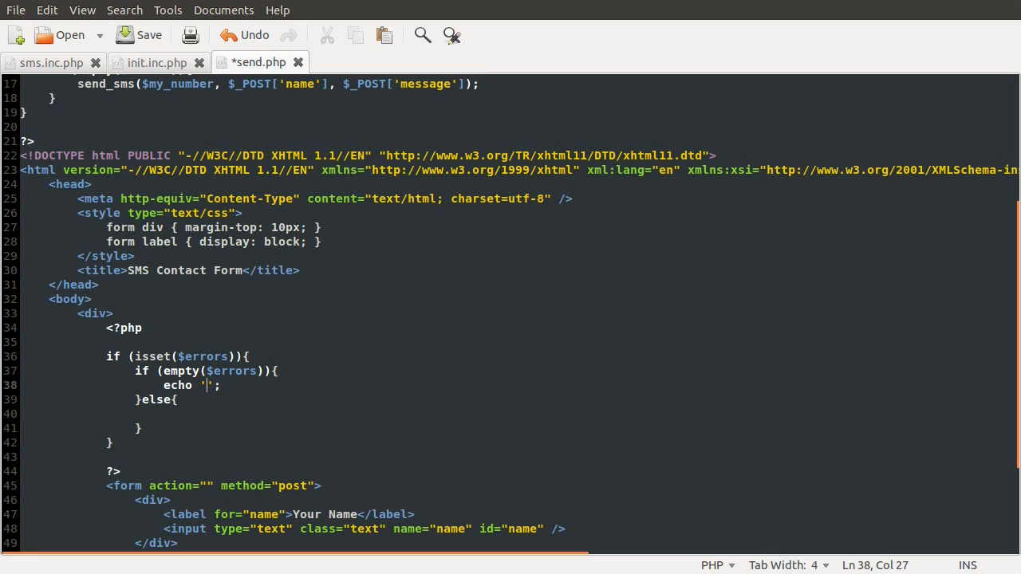
type("<p>")
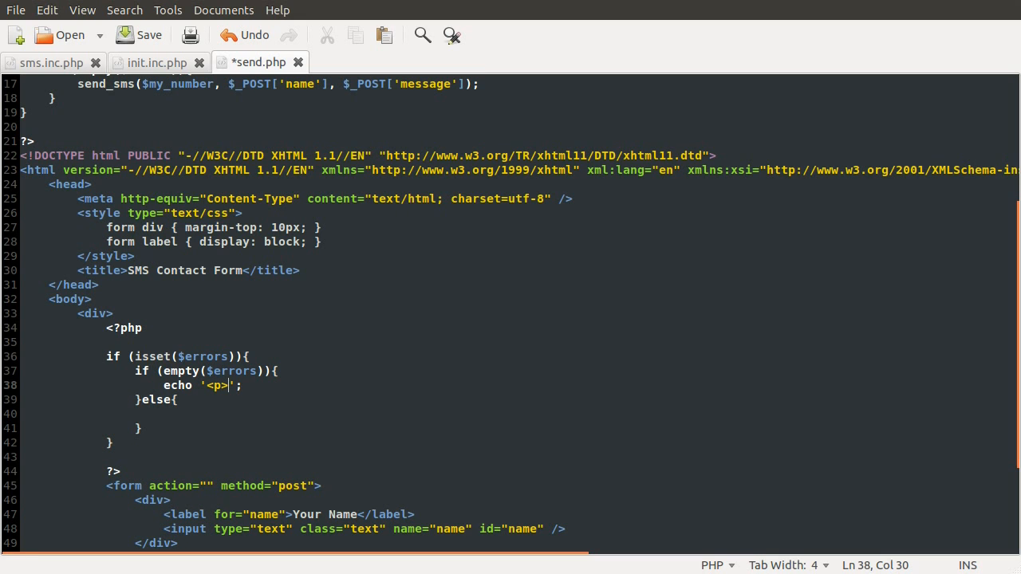
type("Your mes")
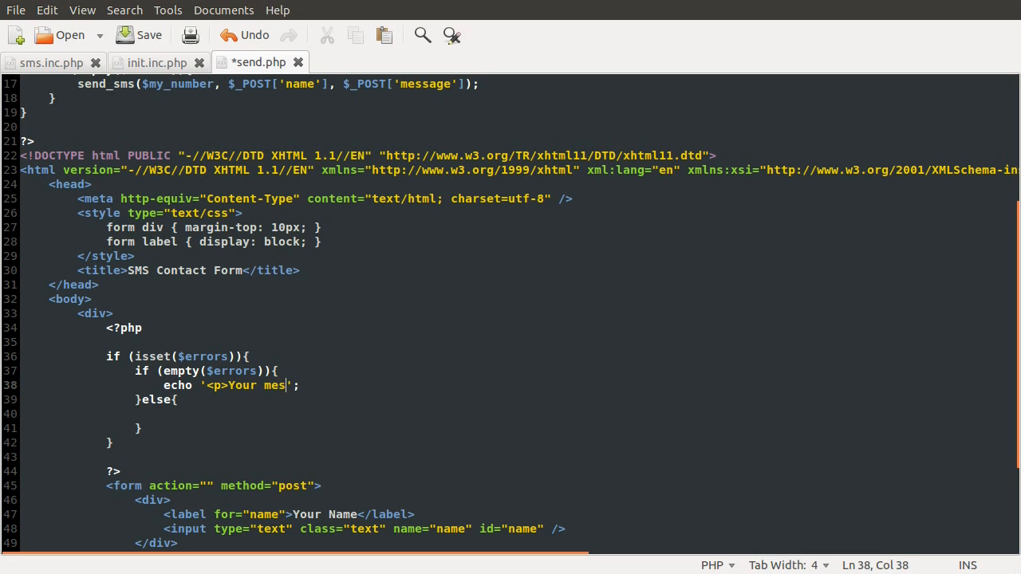
type("sage has been sent.")
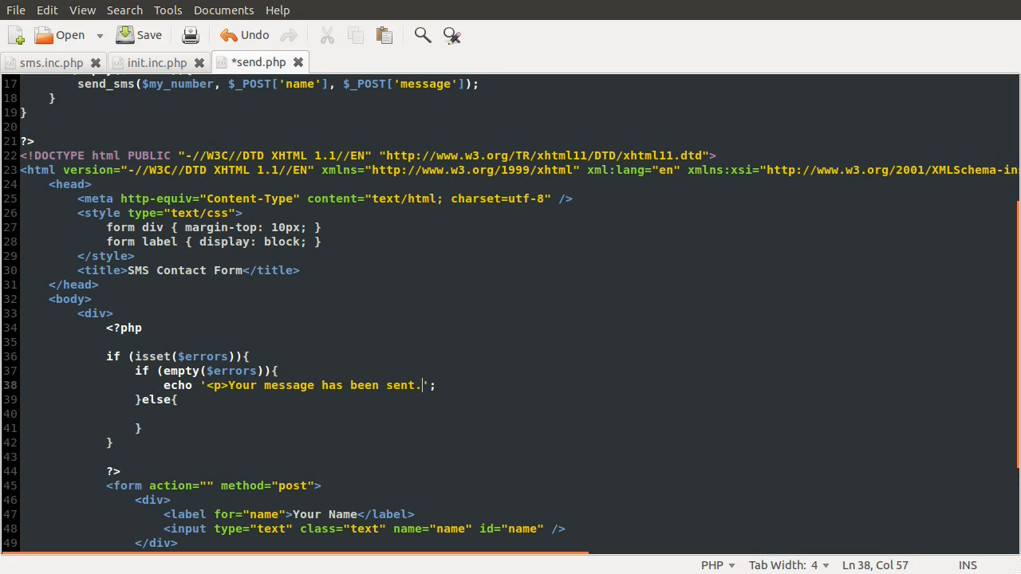
type("</p>")
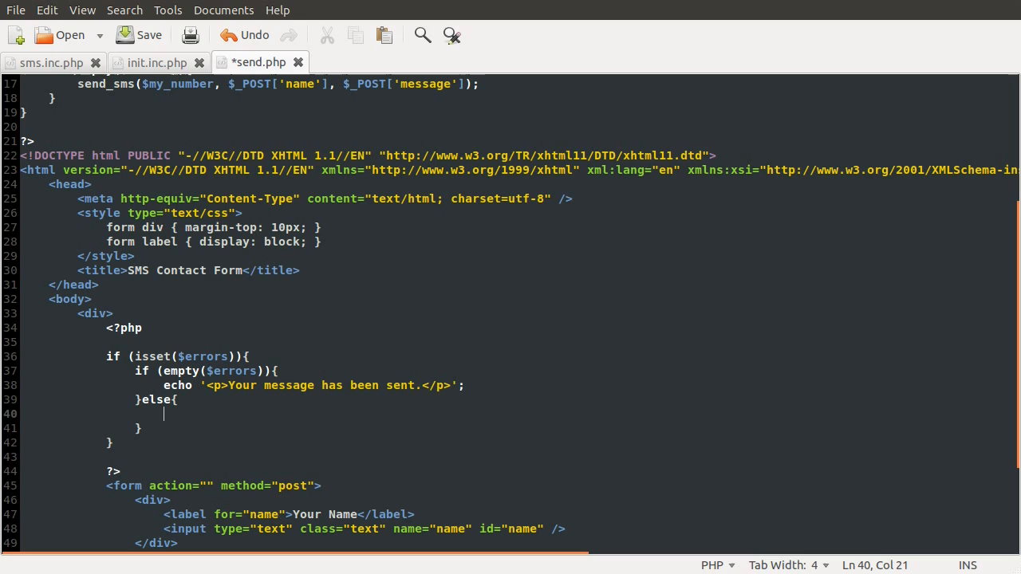
- Otherwise loop over $errors echoing each as '<p>', $error, '</p>' and save
type("foreach ($")
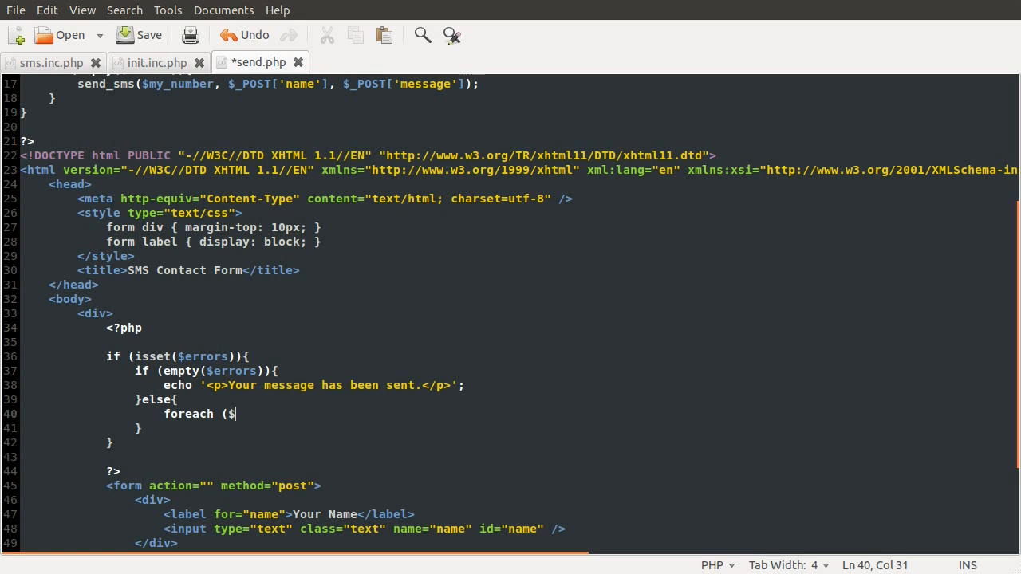
type("errors")
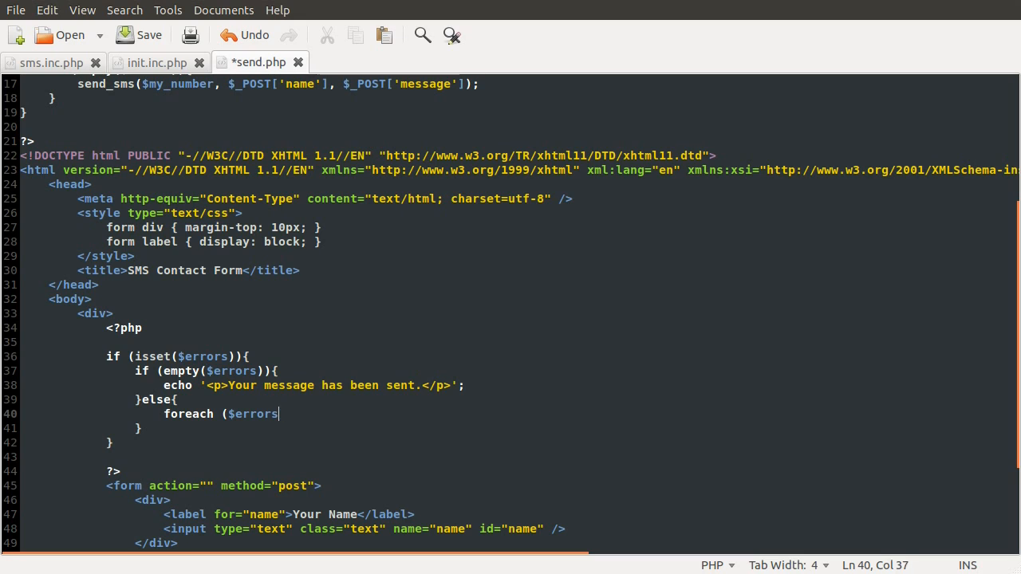
type("as $error){")
type("}")
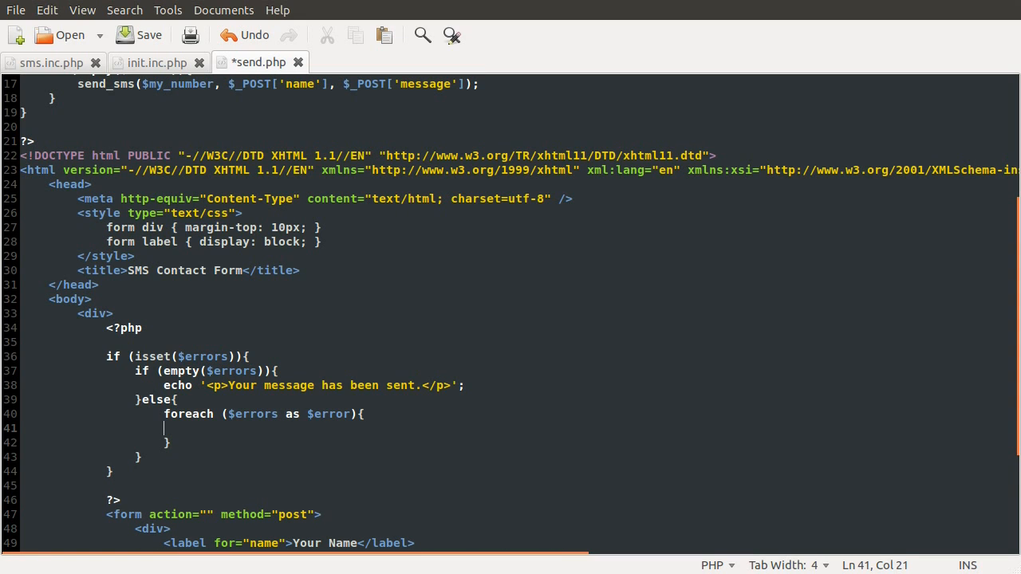
type("echo '';")
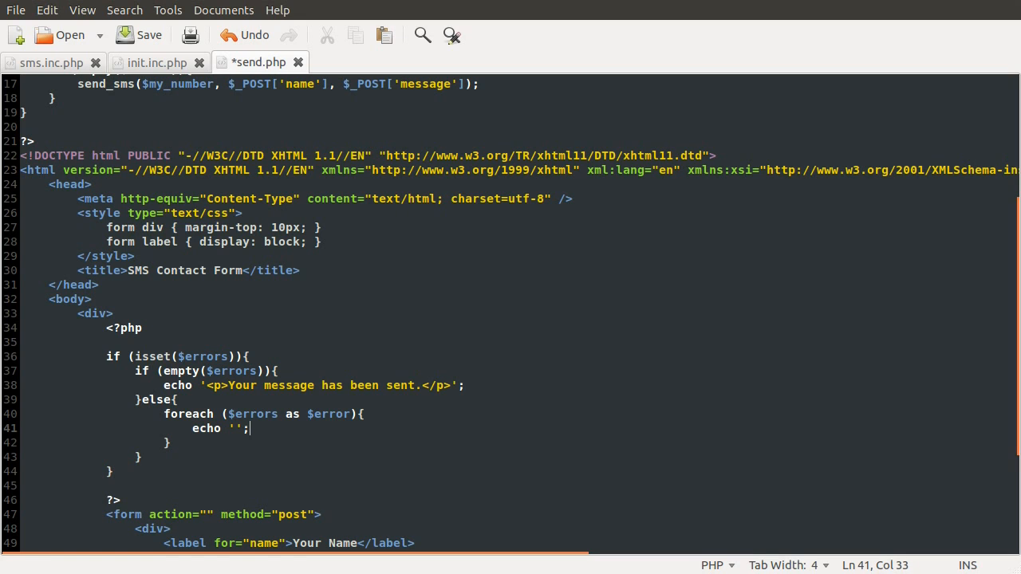
type("<p>")
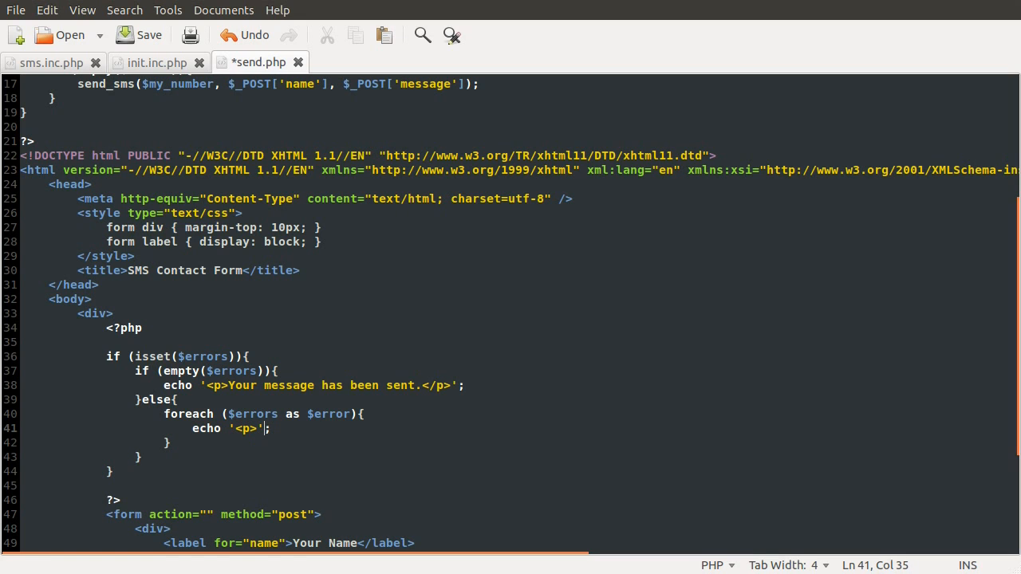
type(", $error,")
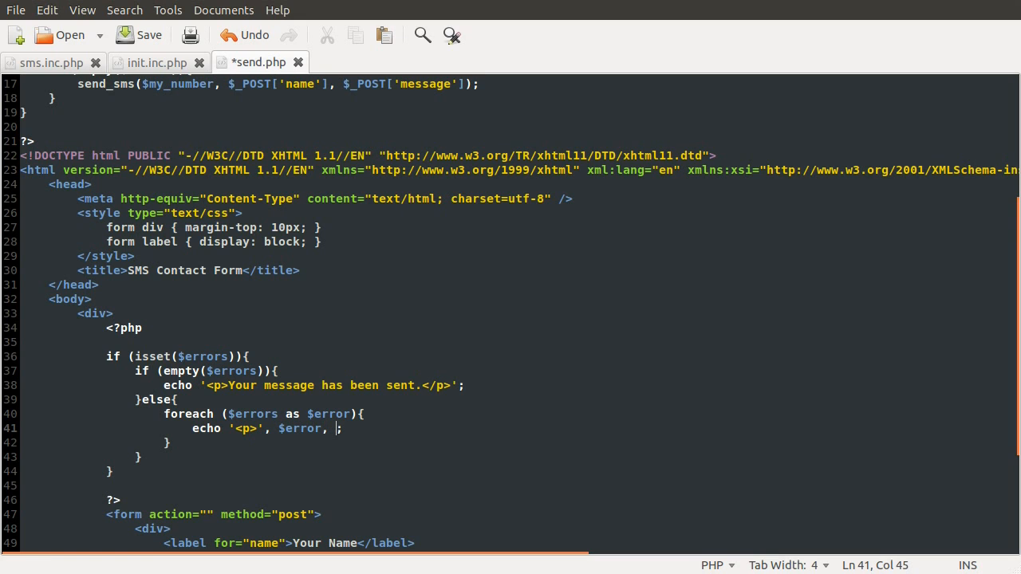
type("'</pr")
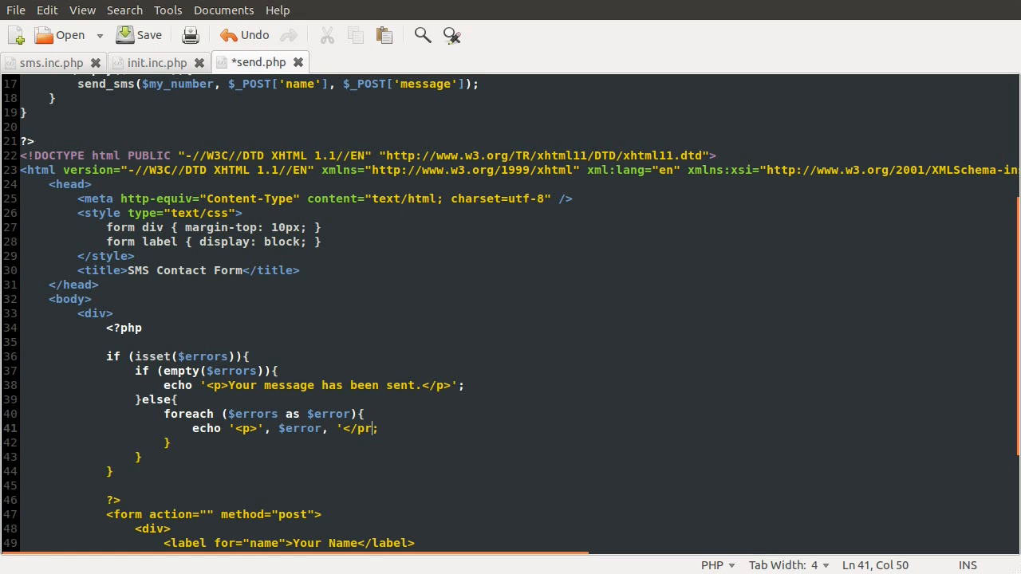
type(">")
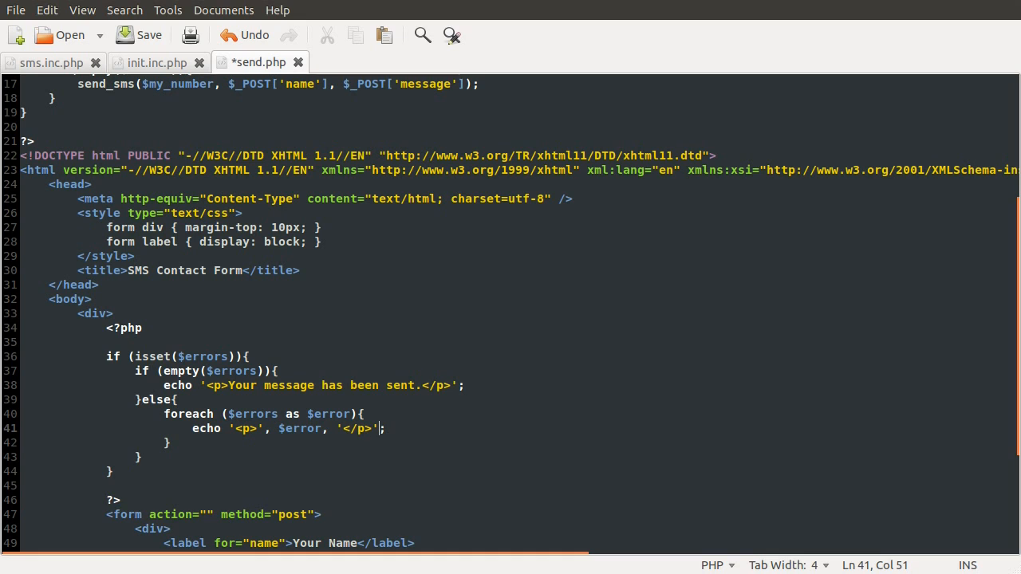
key("ctrl+s")
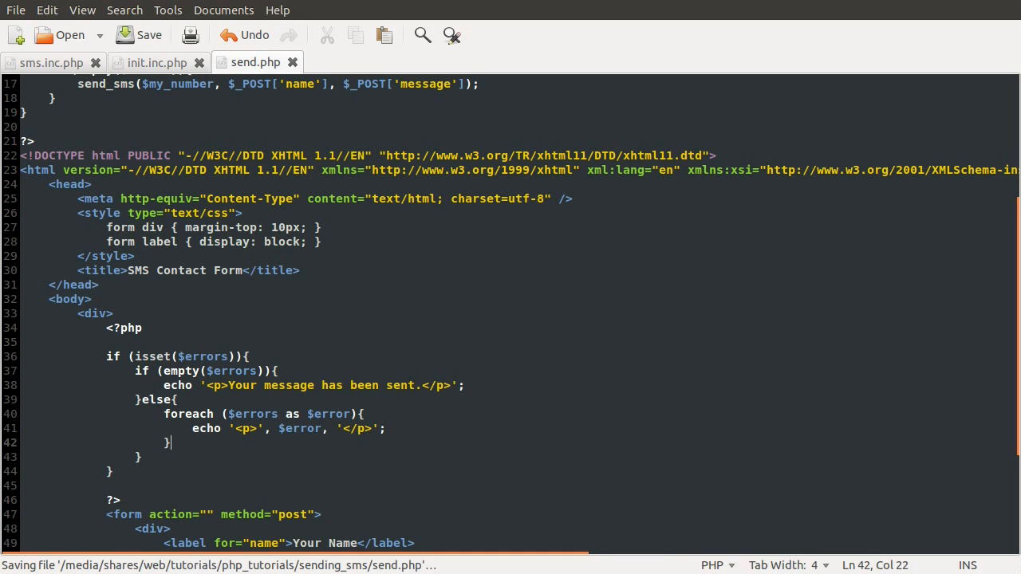
- Comment out the send_sms call with // so the form can be tested without sending
scroll("up", 3)
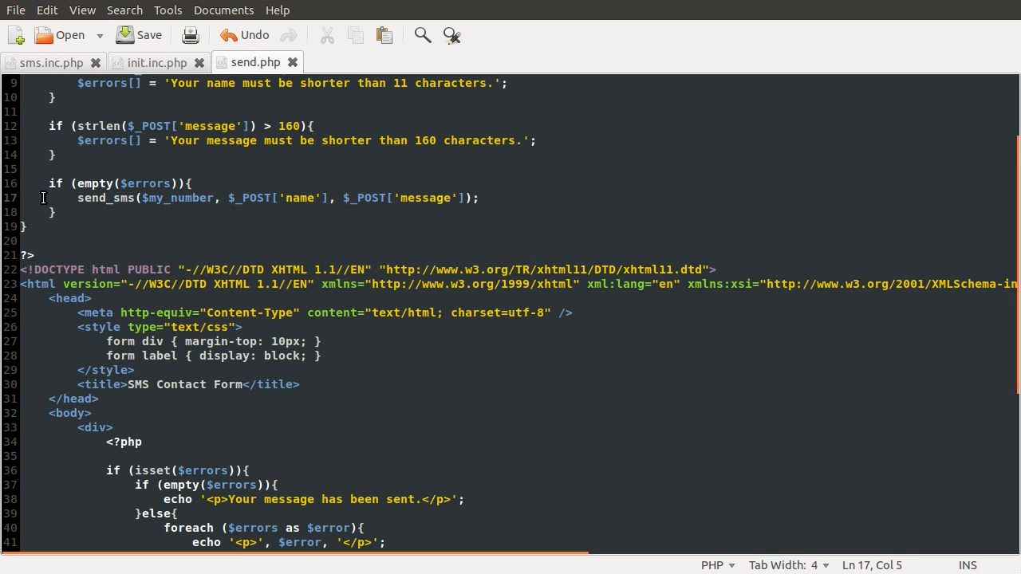
type("//")
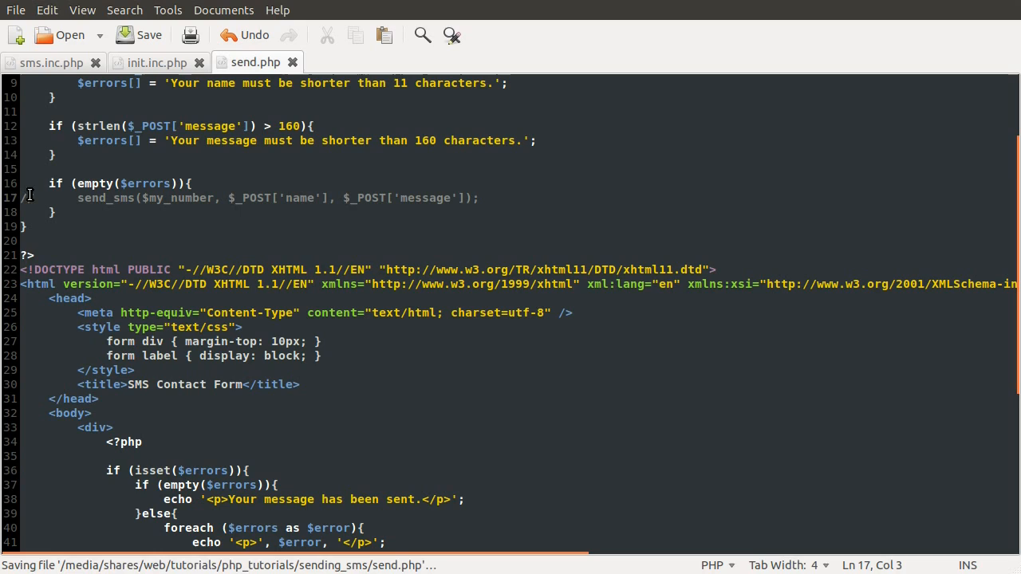
type("//")
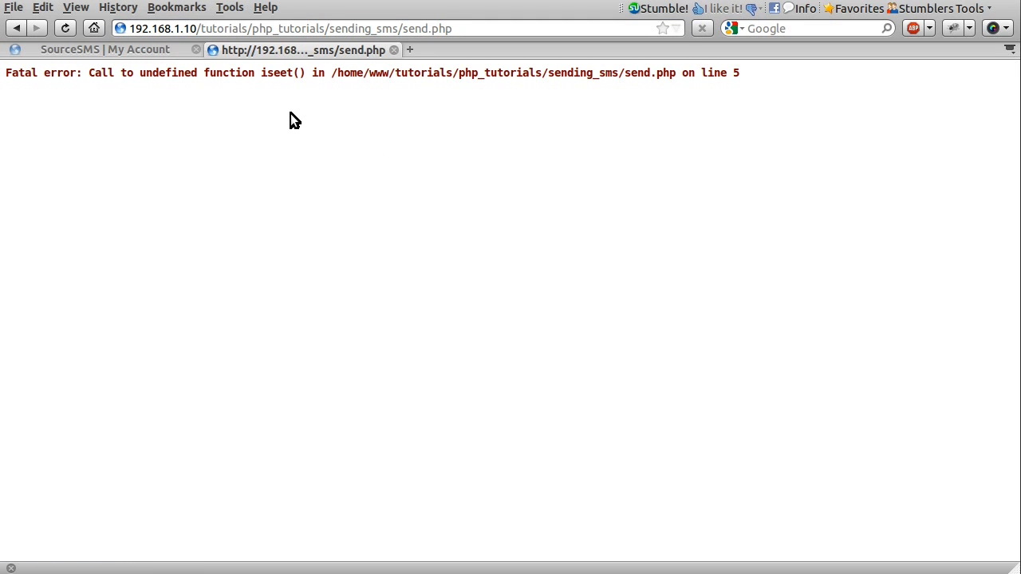
mouse_move(397, 231)
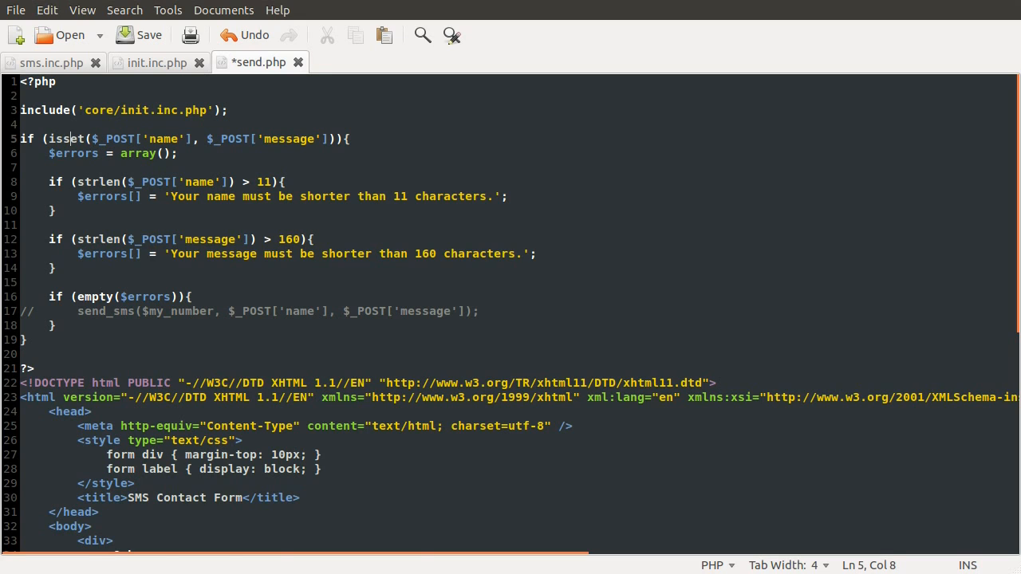
- Reload the form and submit 'bob' with a short message to get the sent confirmation
left_click(138, 35)
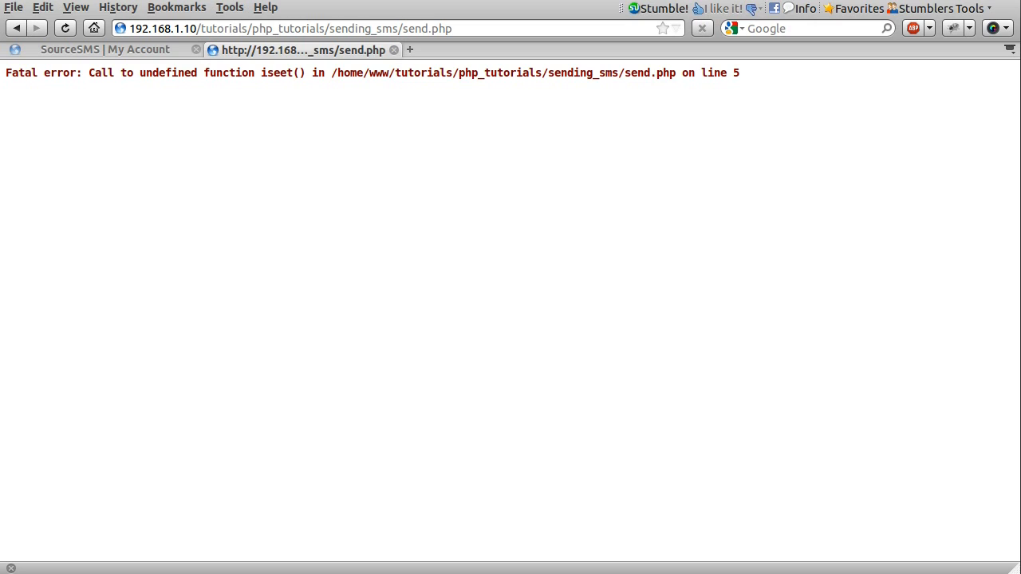
left_click(64, 29)
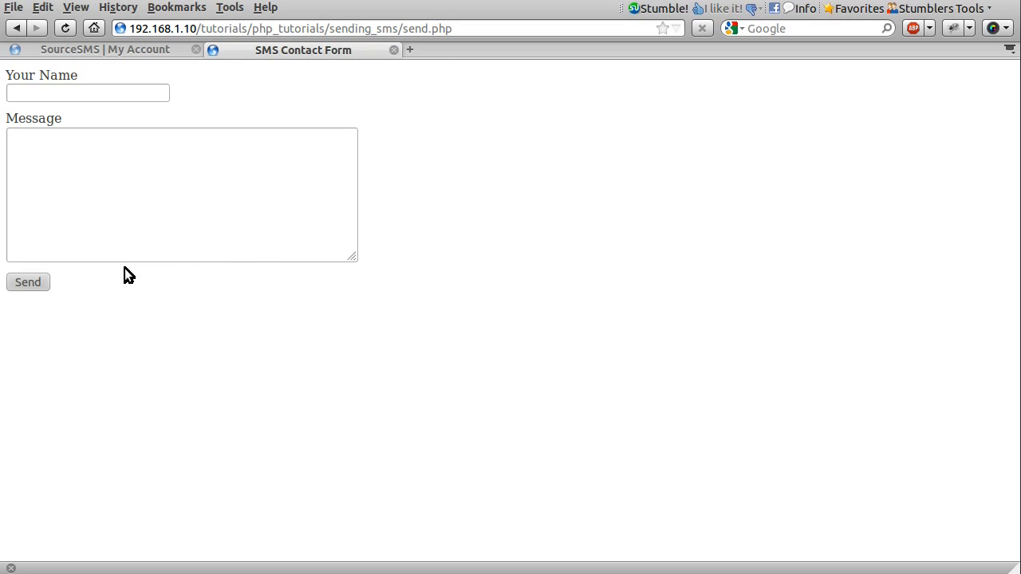
left_click(29, 281)
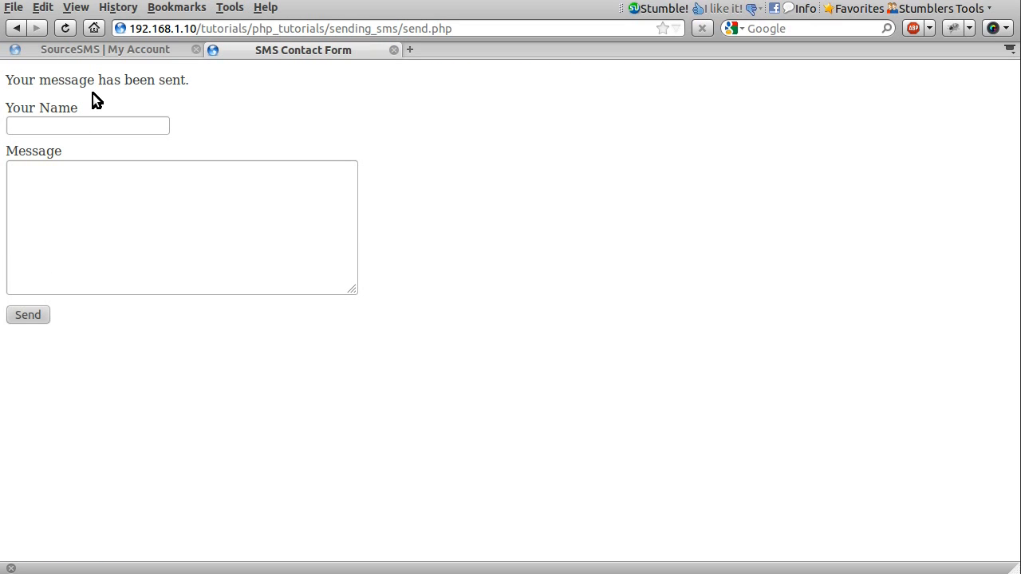
left_click(87, 124)
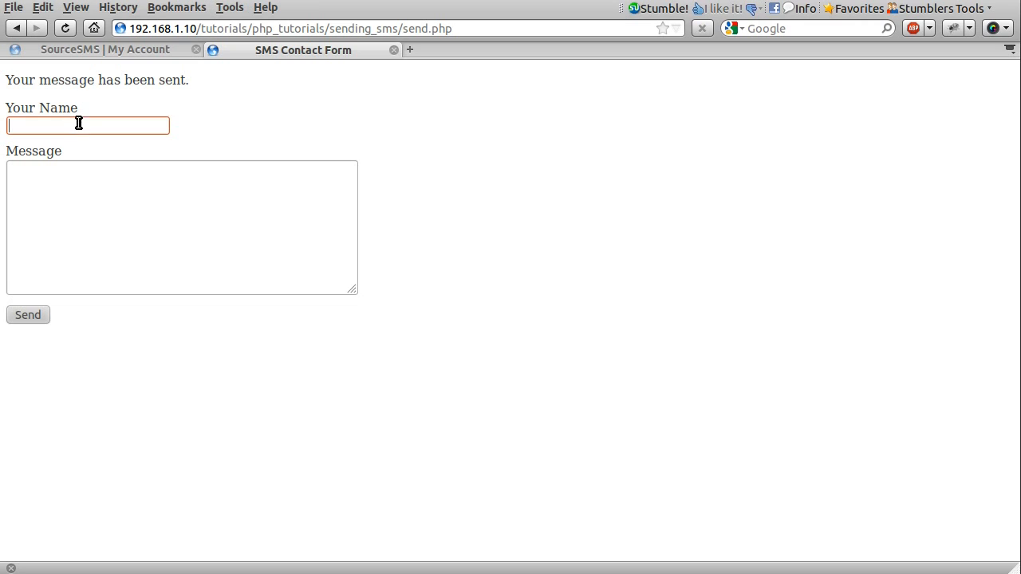
mouse_move(134, 136)
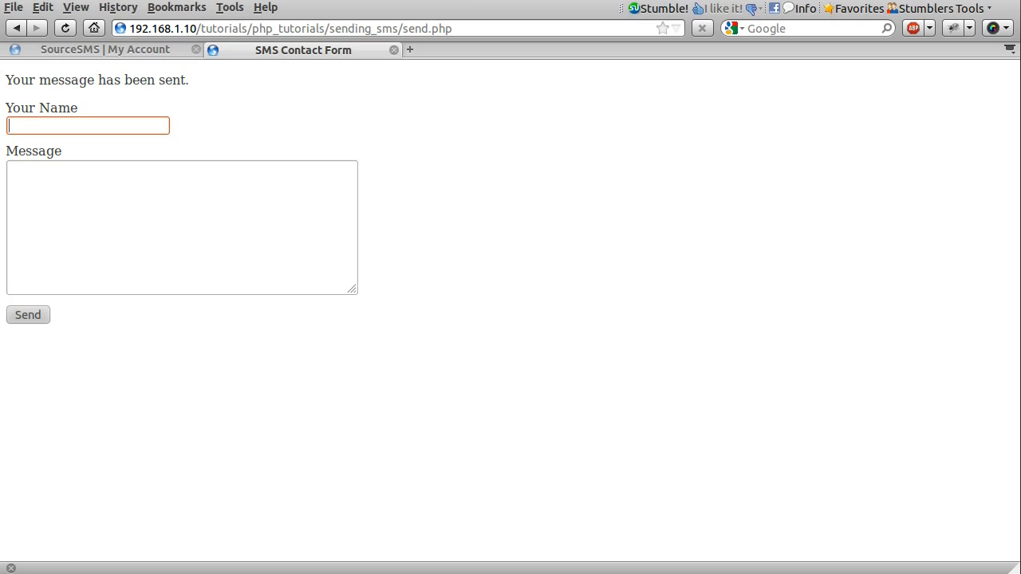
mouse_move(159, 150)
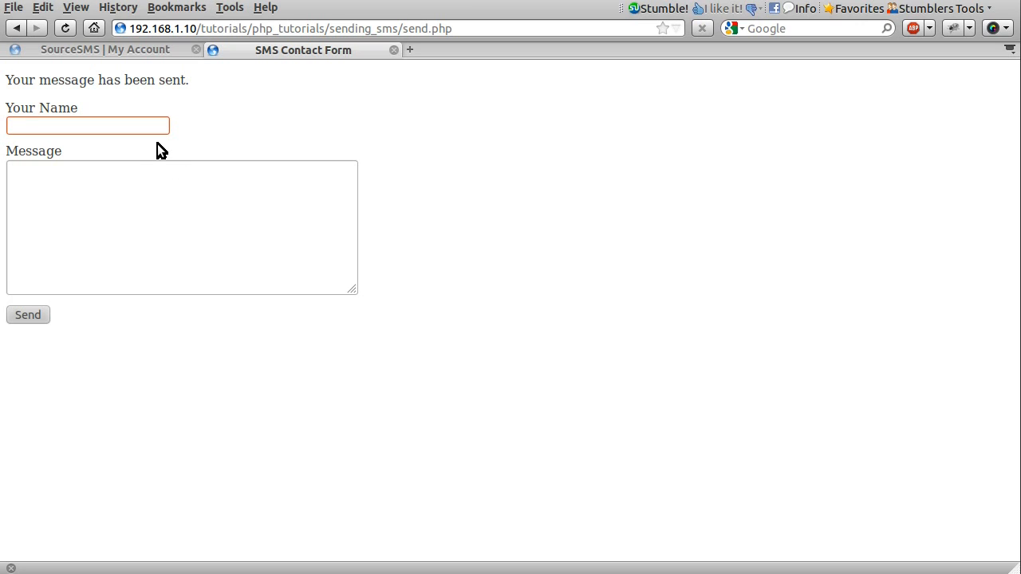
type("bob")
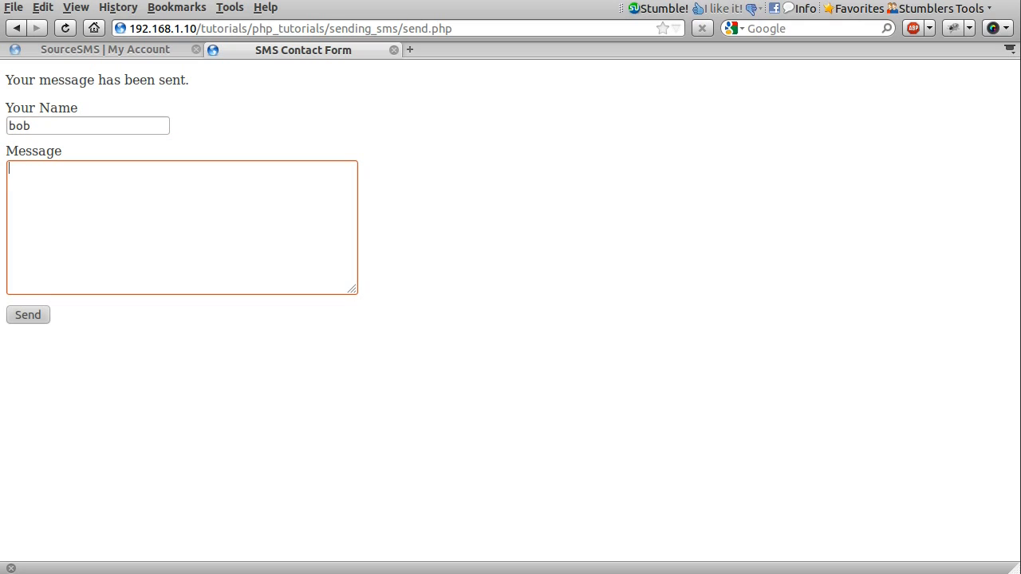
type("messages.")
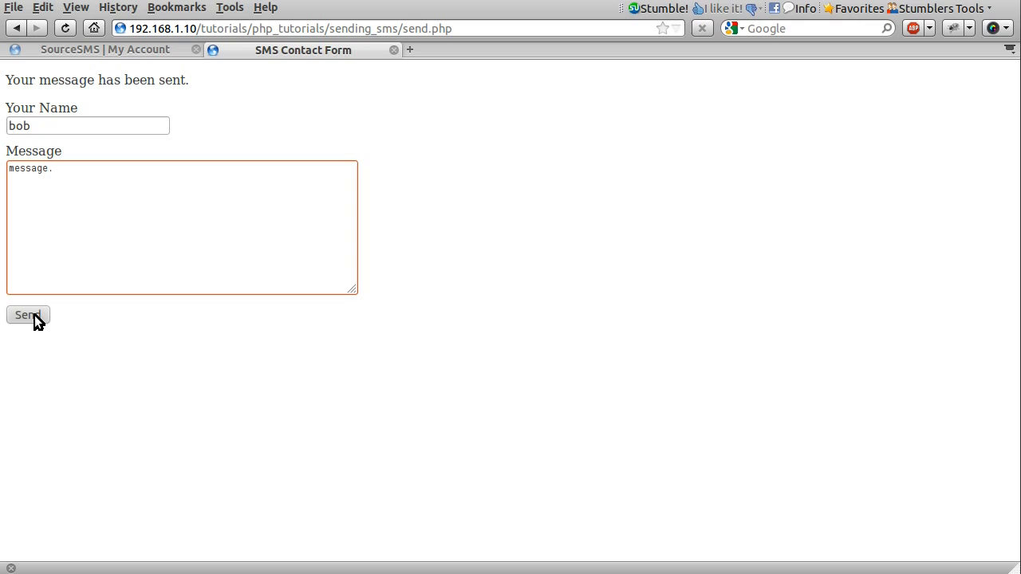
left_click(27, 314)
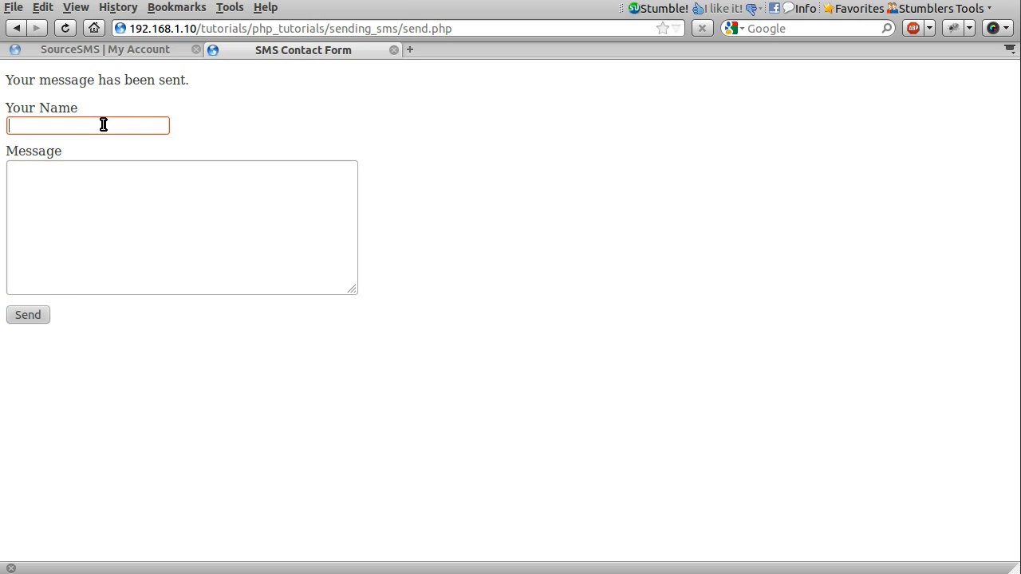
- Submit an over-long name to trigger the 'shorter than 11 characters' error
type("really lo")
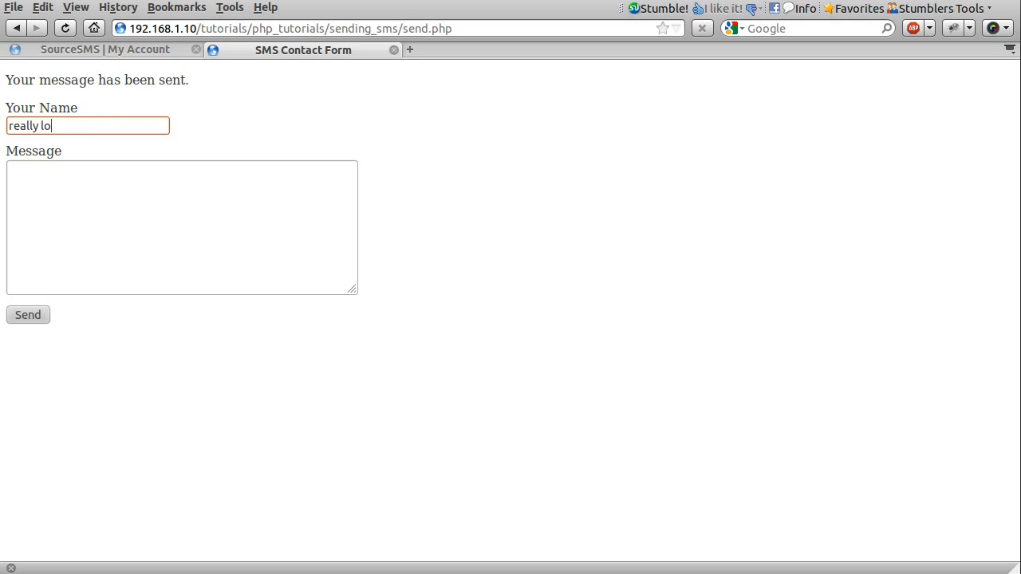
type("ng in this field.")
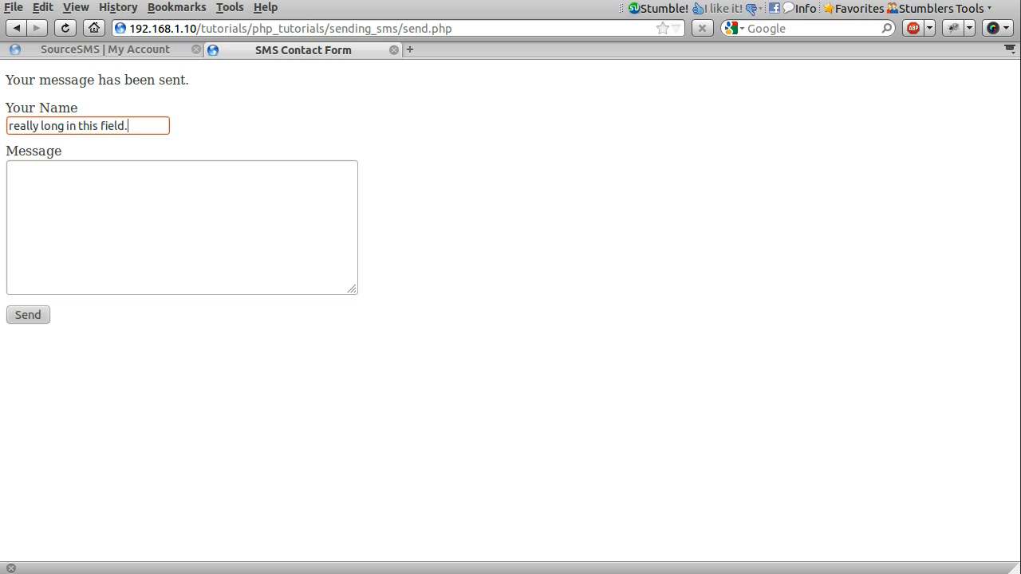
left_click(28, 314)
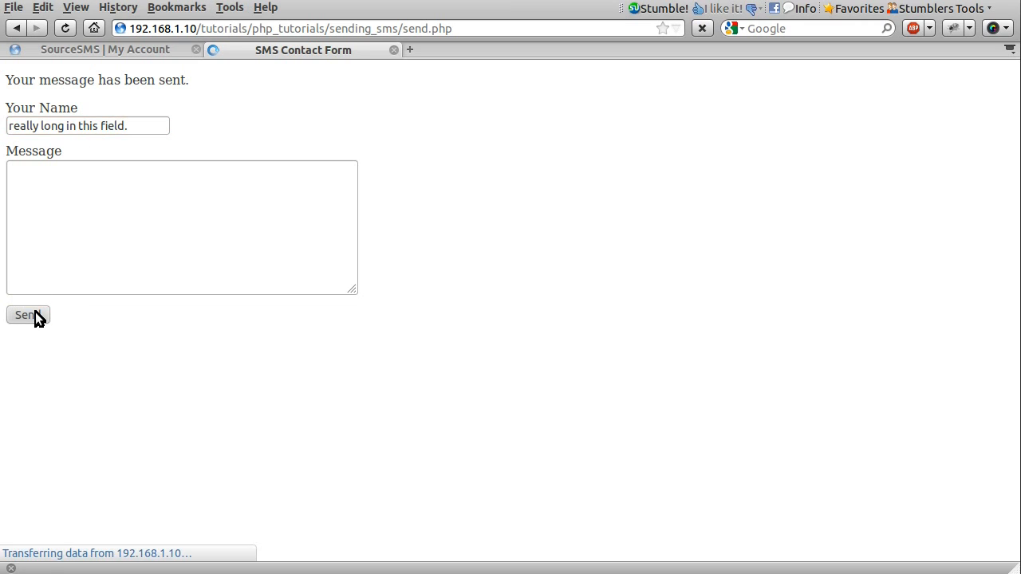
left_click(29, 316)
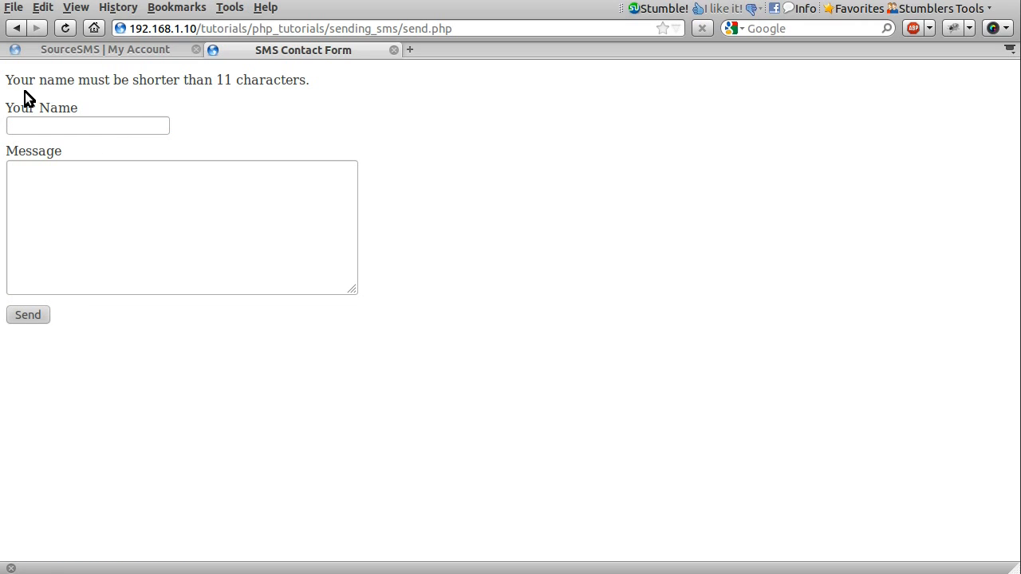
mouse_move(159, 91)
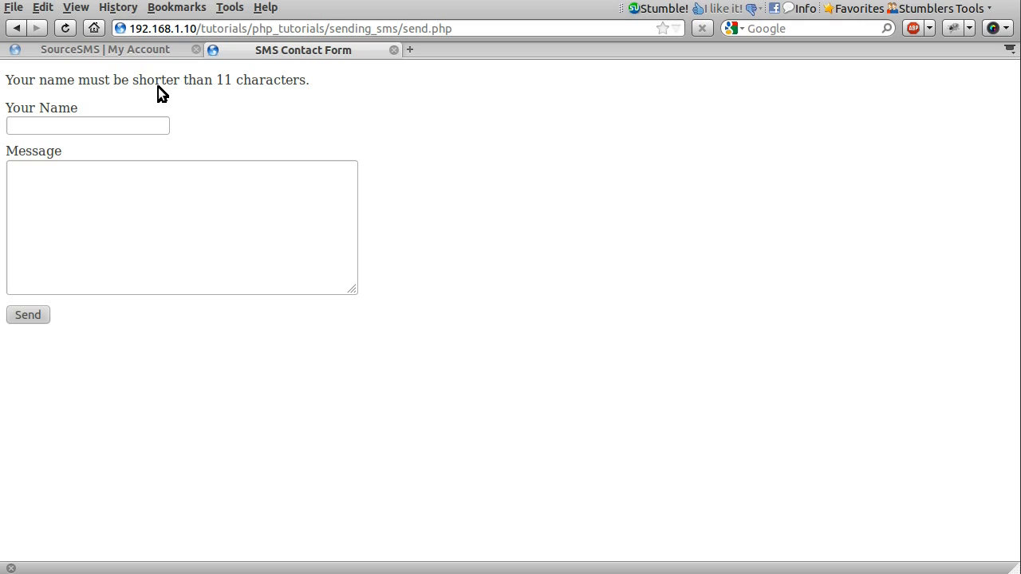
mouse_move(236, 86)
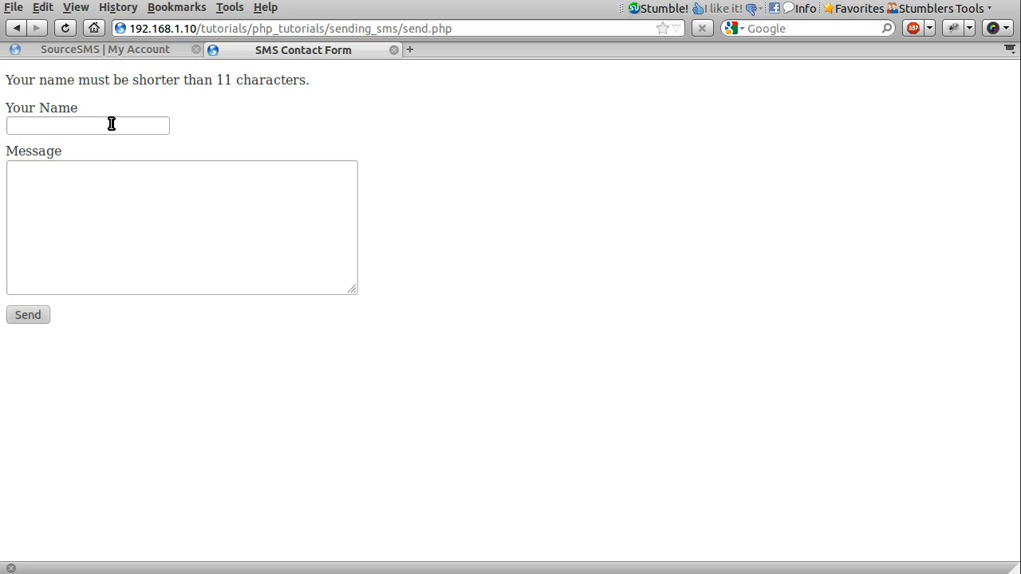
mouse_move(335, 234)
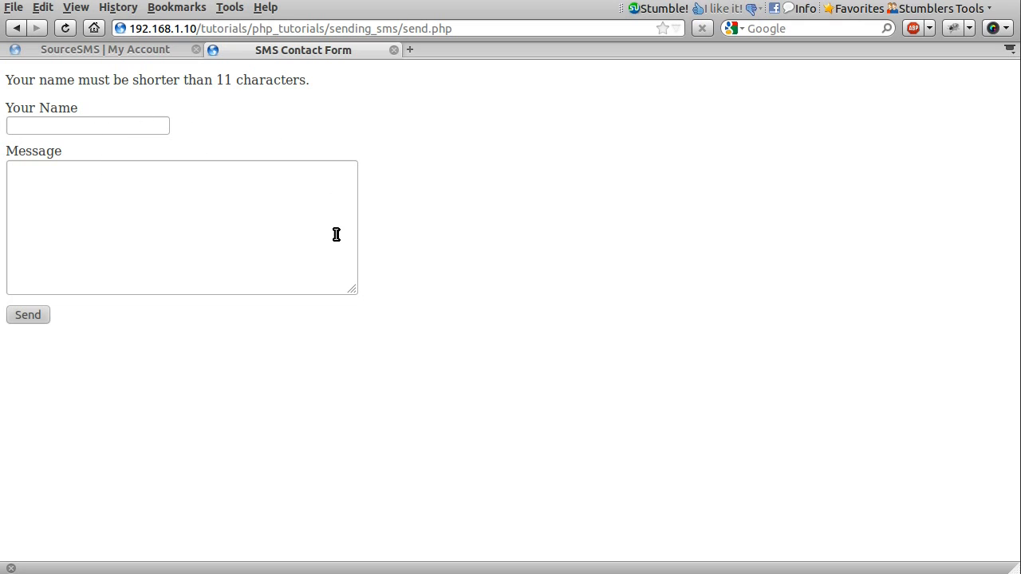
mouse_move(344, 357)
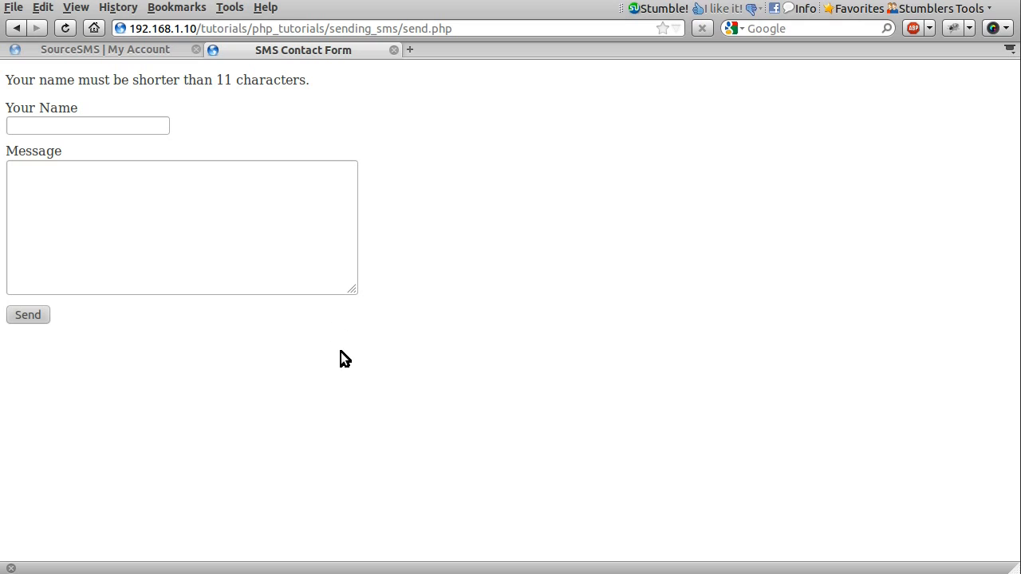
mouse_move(67, 135)
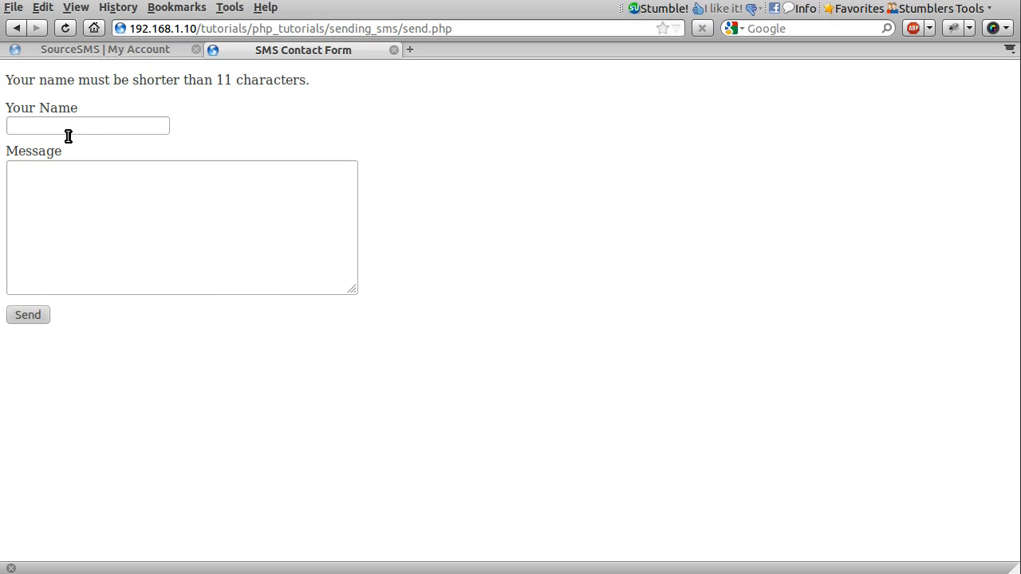
mouse_move(645, 430)
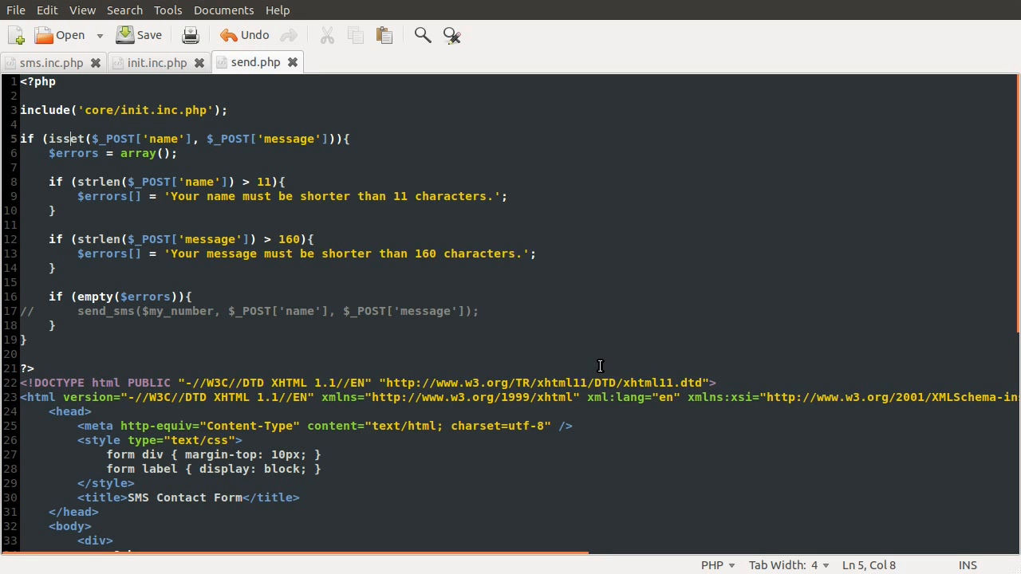
- Give the name input a value attribute with an if (isset($_POST['name'])) check
scroll("down", 3)
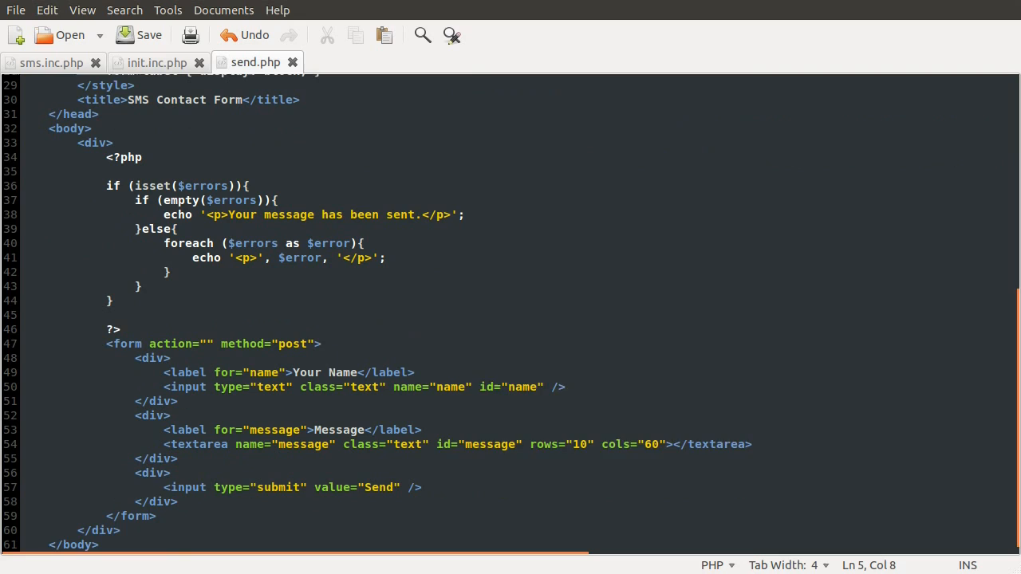
scroll("down", 3)
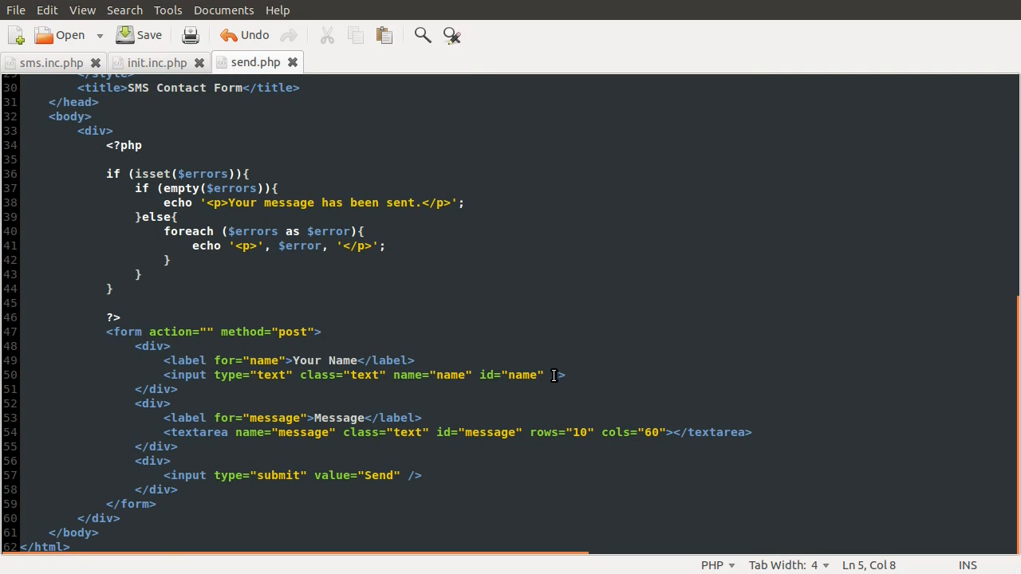
type("value")
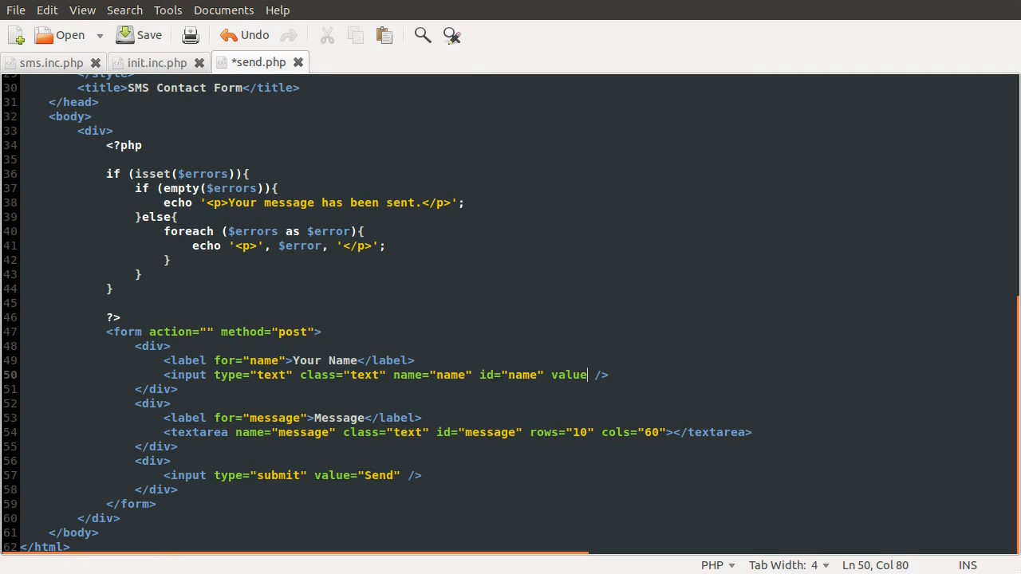
type("=\"<?php  ?>")
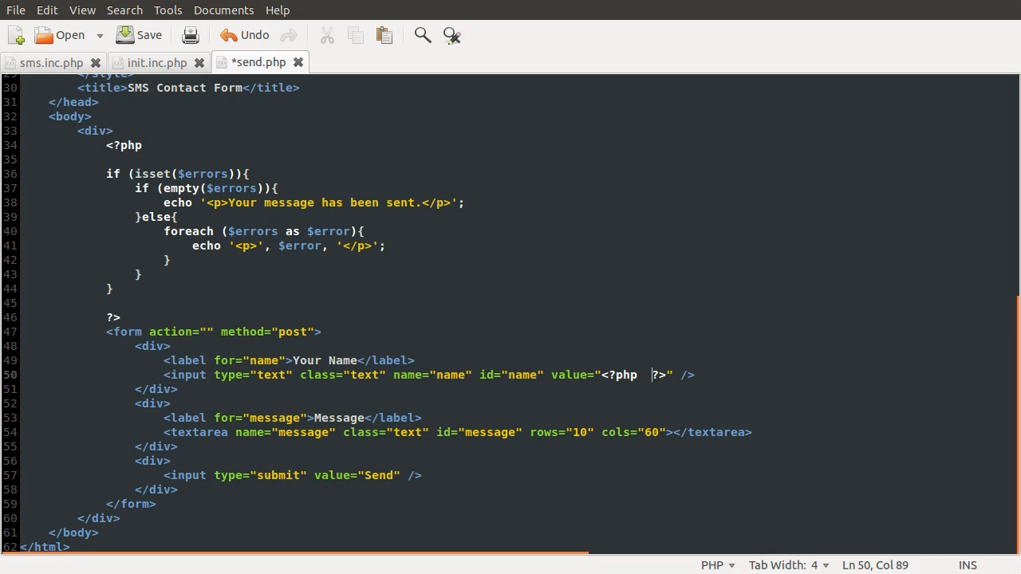
type("if")
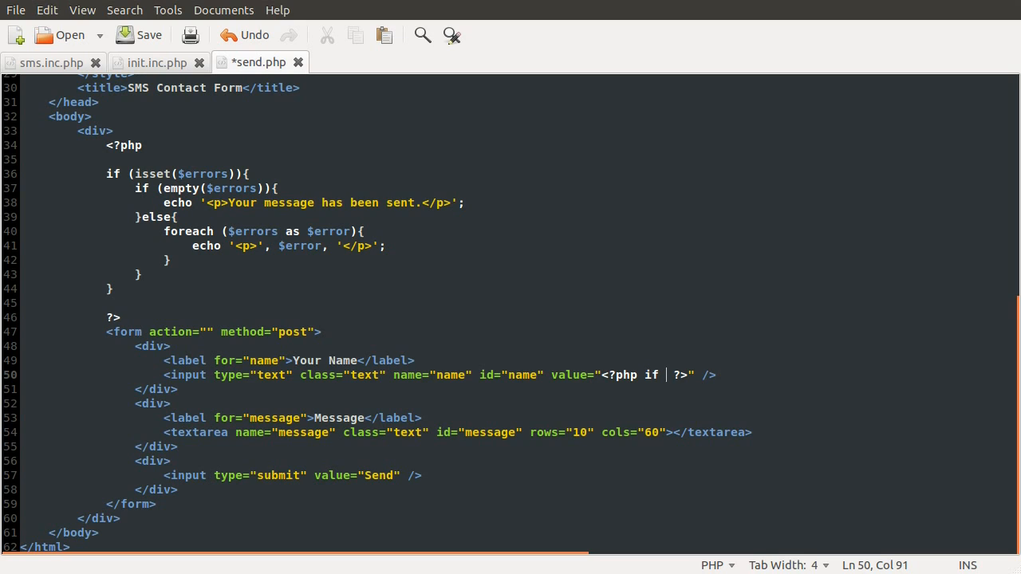
type("(")
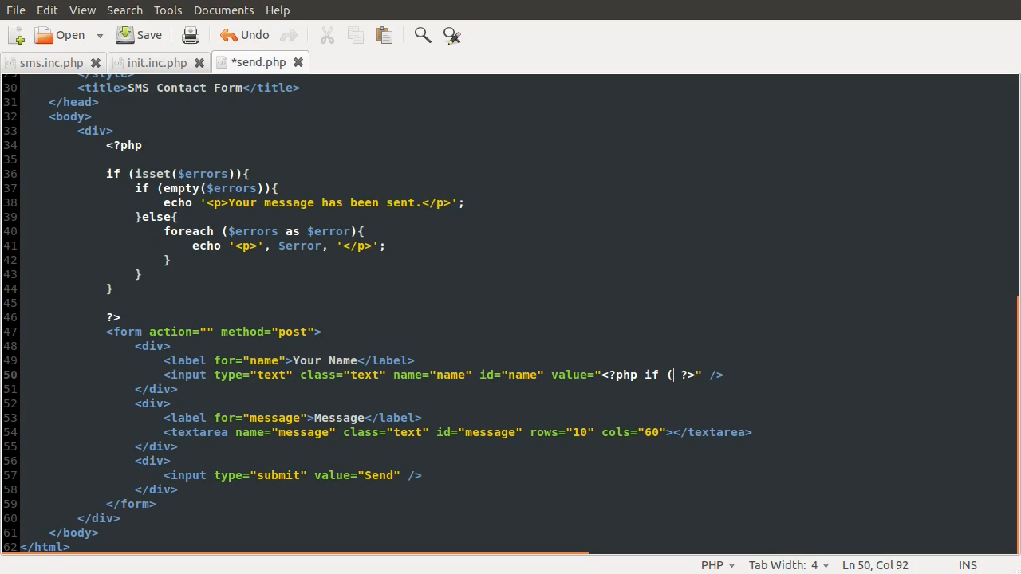
type("isset($_POST[")
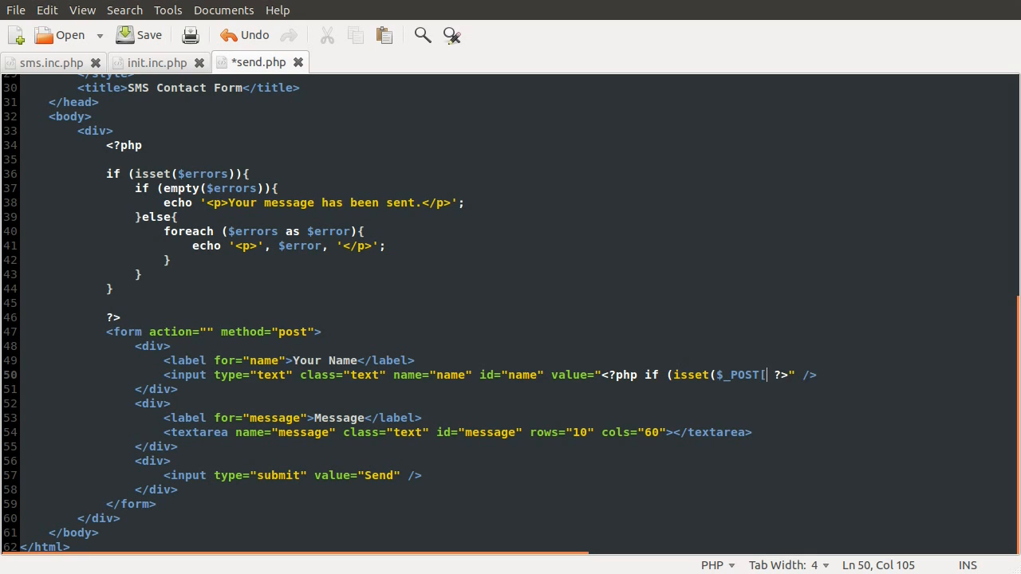
type("'name']")
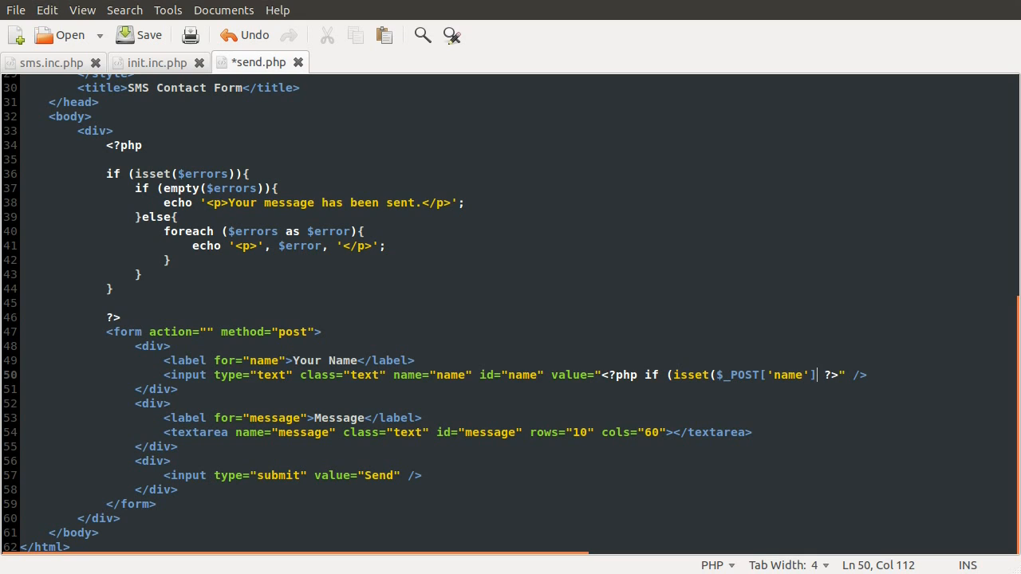
- Echo the posted name wrapped in htmlentities inside that value attribute
type(") echo")
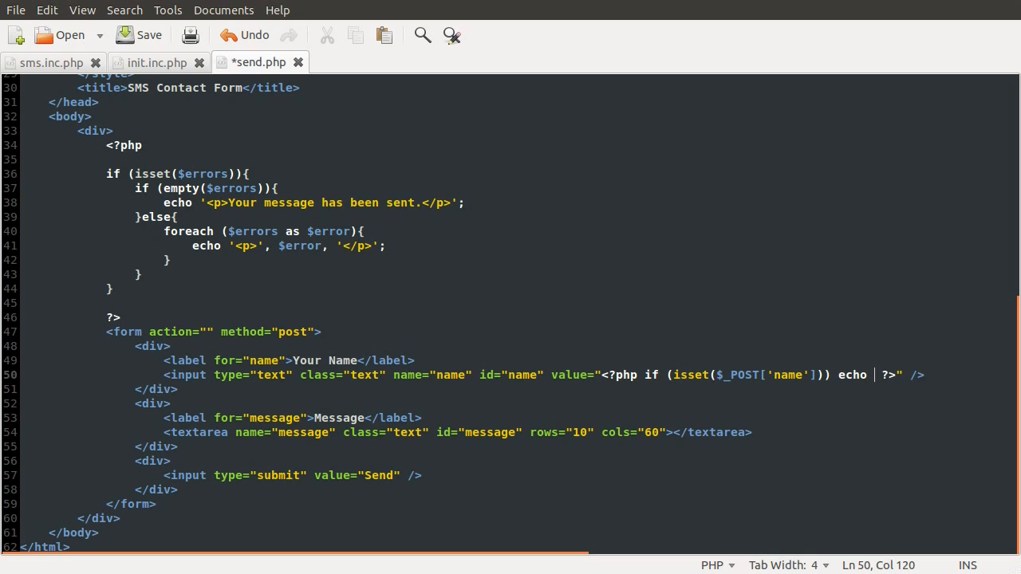
type("$_POST['name")
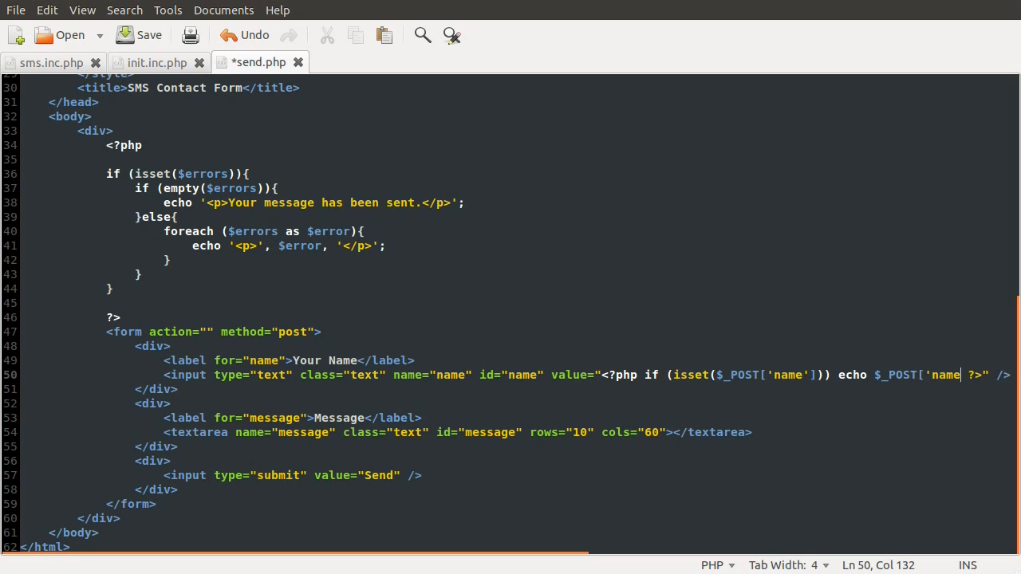
type("];")
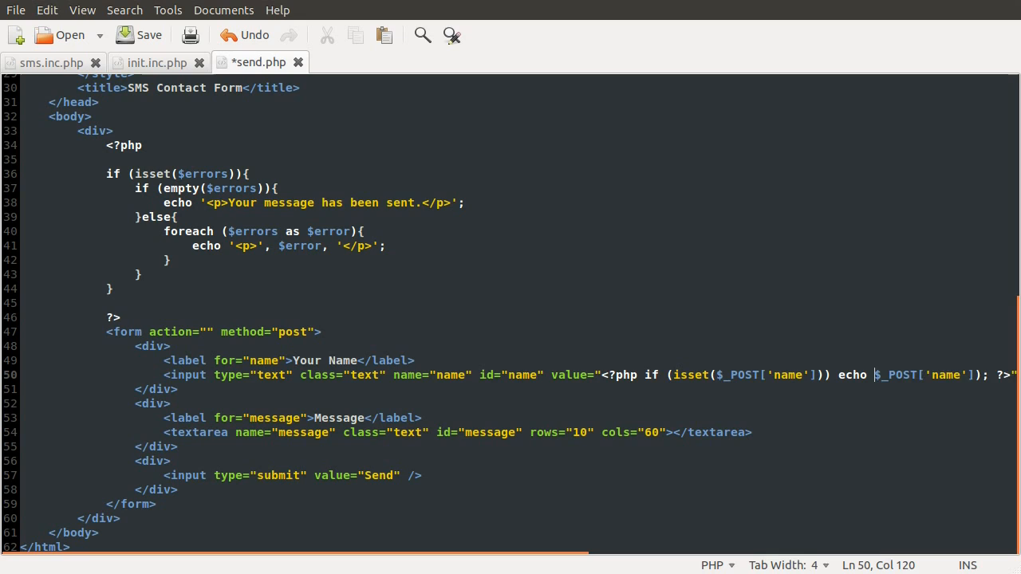
type("htmlenttiies")
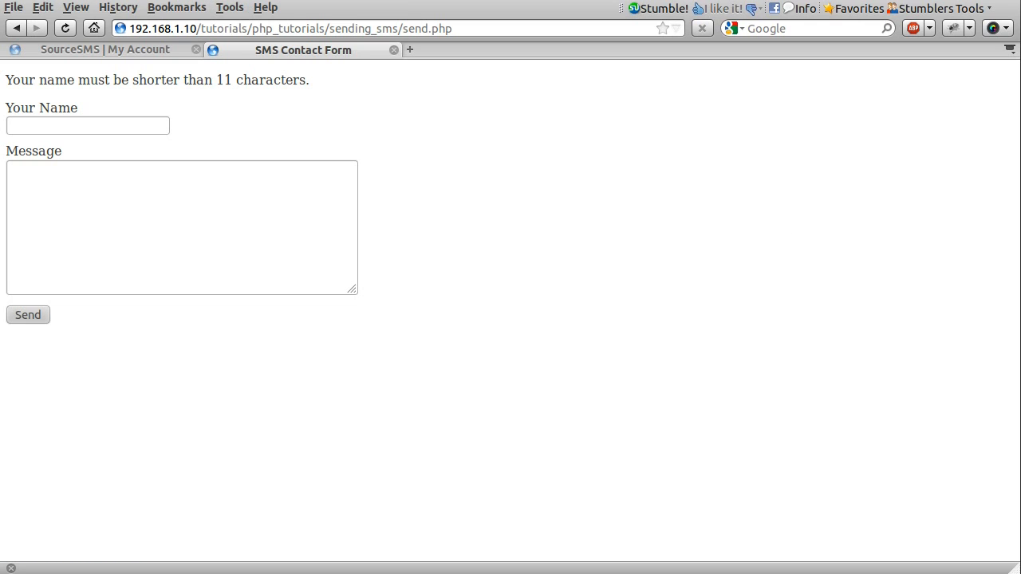
mouse_move(609, 440)
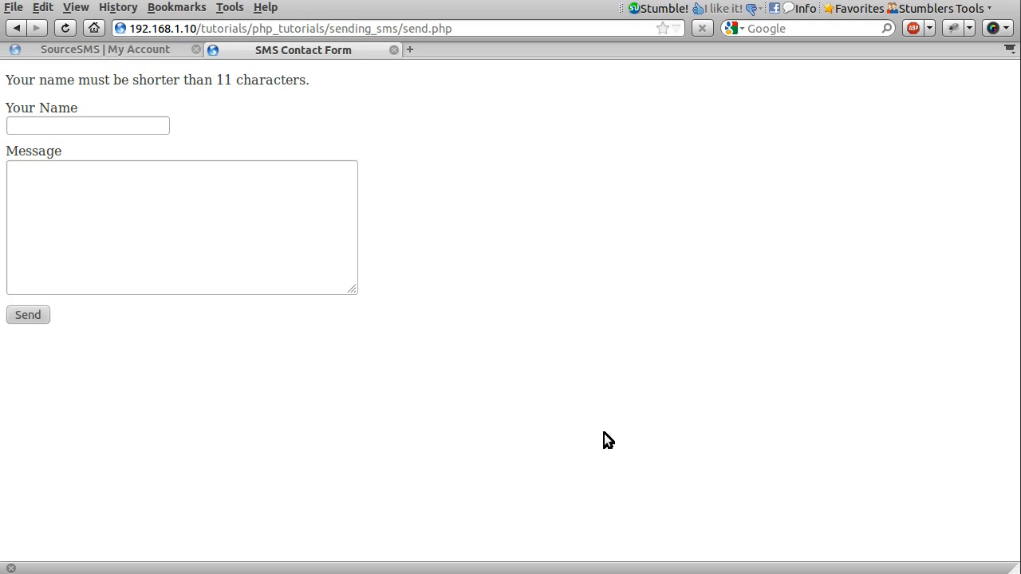
mouse_move(584, 415)
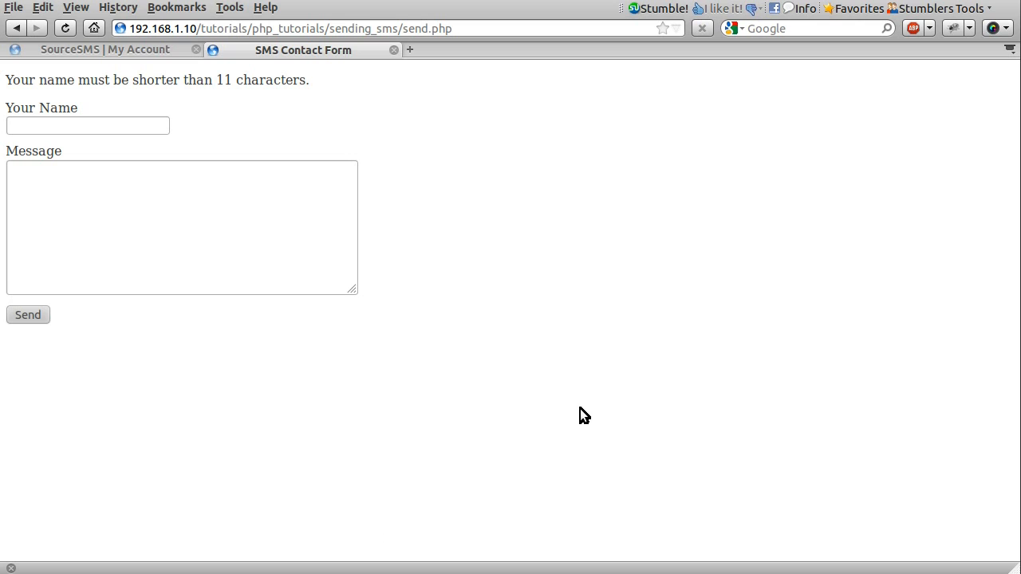
mouse_move(583, 414)
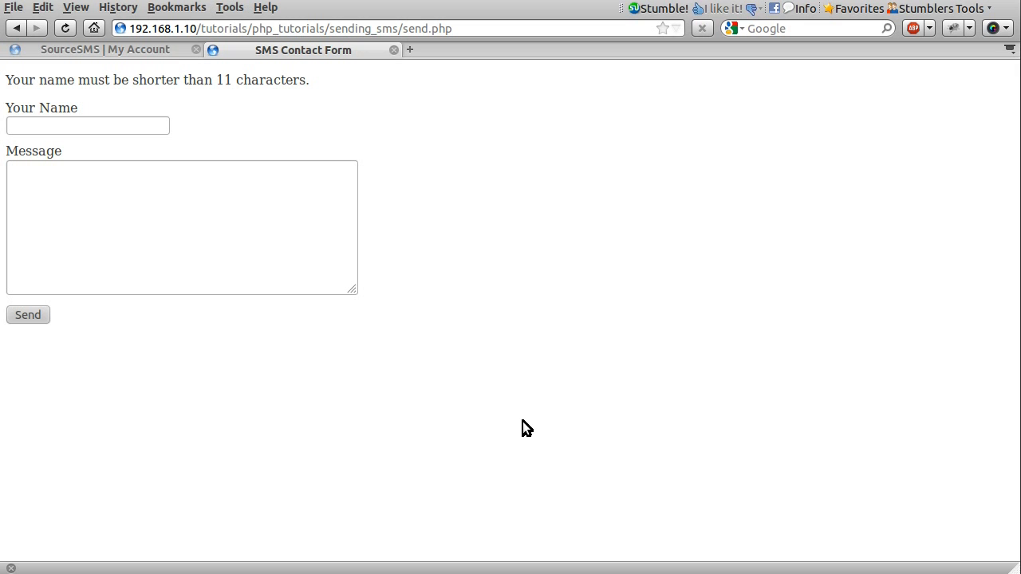
- Resubmit the form, confirming the POST resend, so the long name stays in its field
left_click(29, 314)
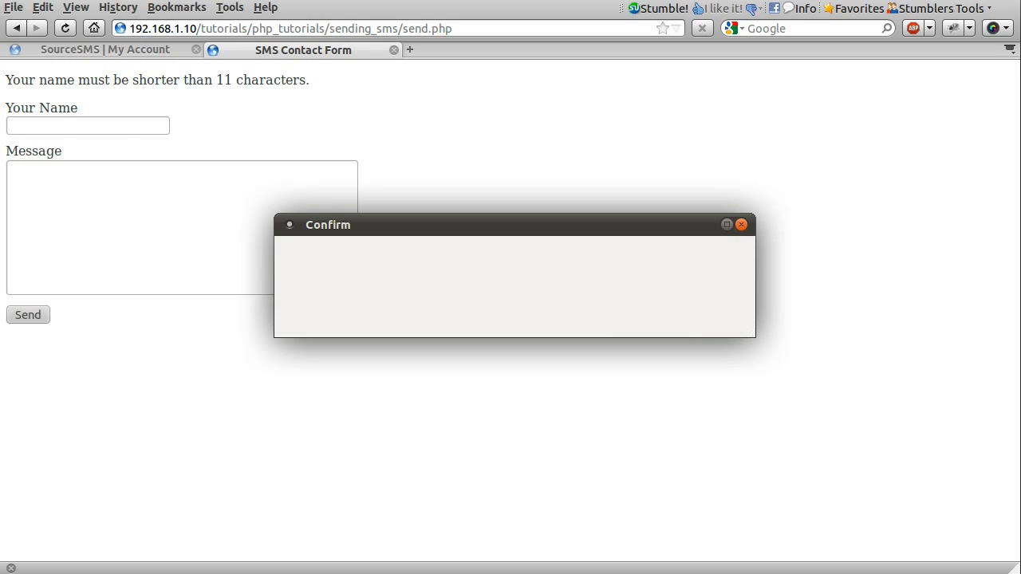
left_click(740, 223)
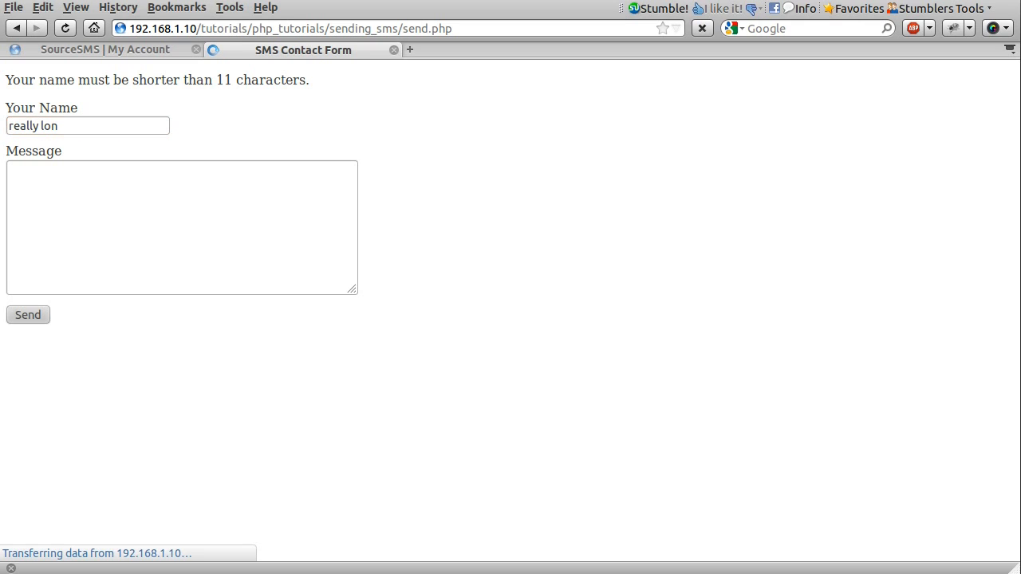
left_click(28, 314)
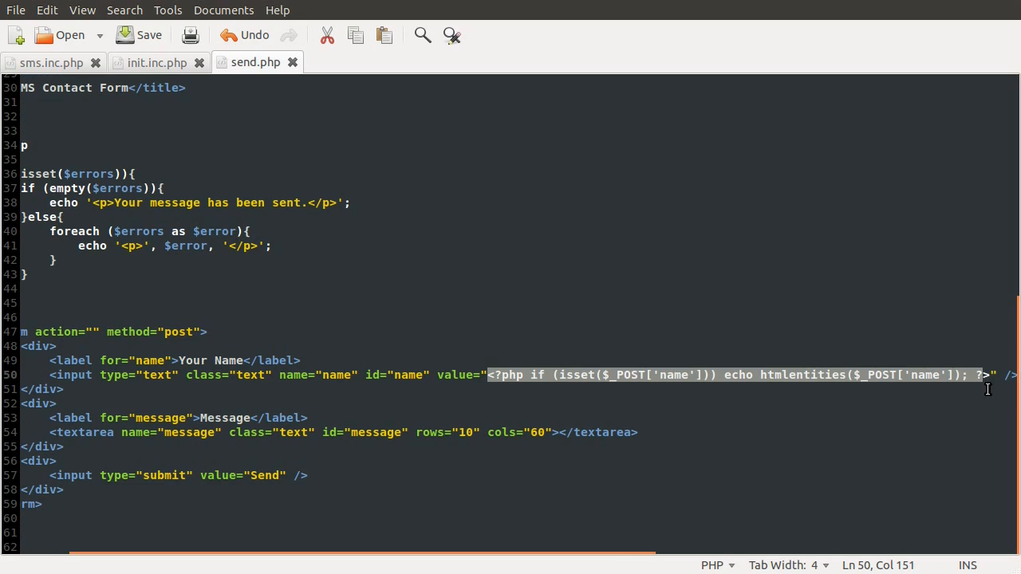
- Insert the isset/htmlentities echo snippet between the textarea tags, changed to use $_POST['message']
left_click(636, 433)
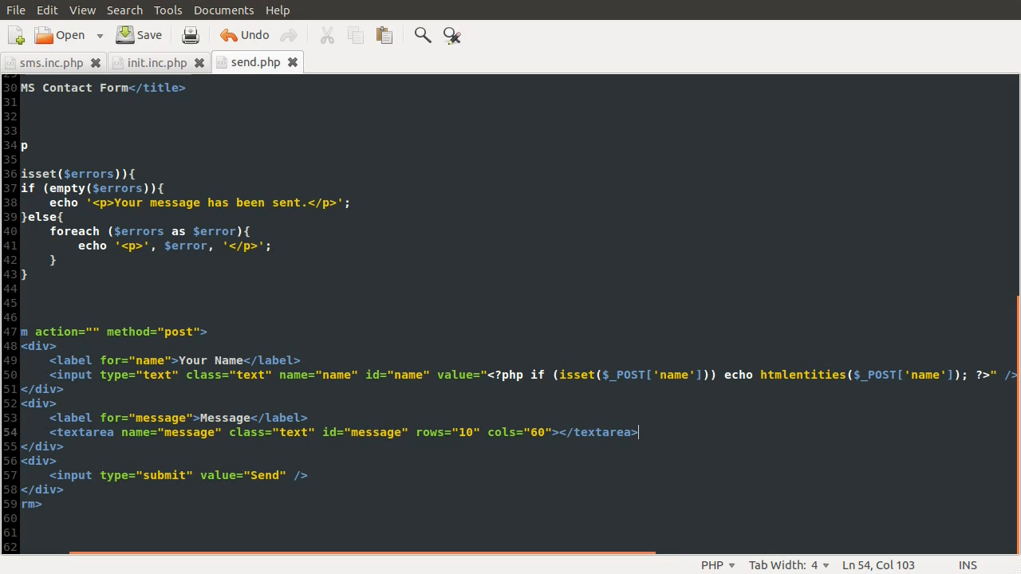
left_click(558, 433)
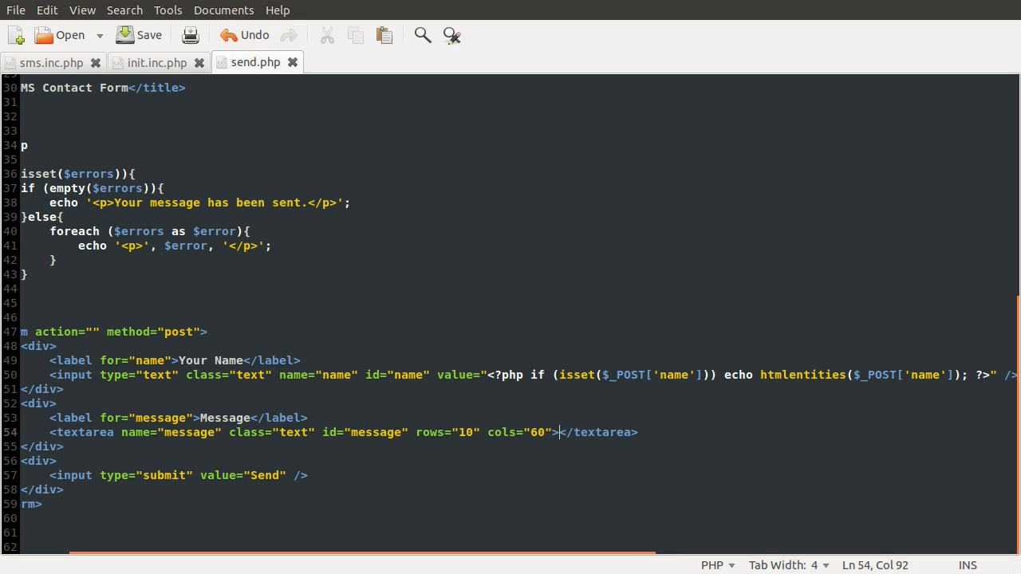
type("<?php if (isset($_POST['name'])) echo htmlentities($_POST['name']); ?>")
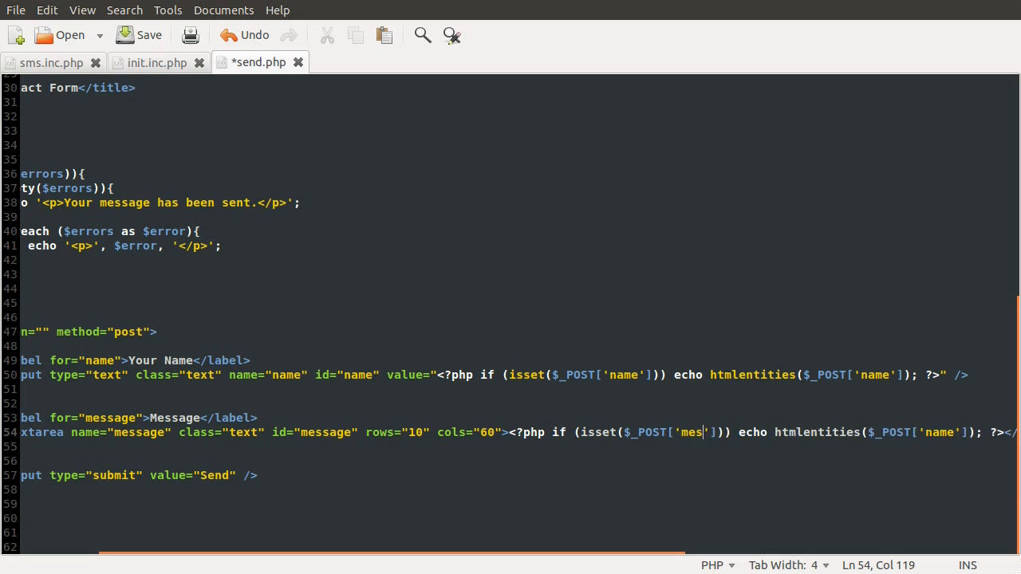
type("sage")
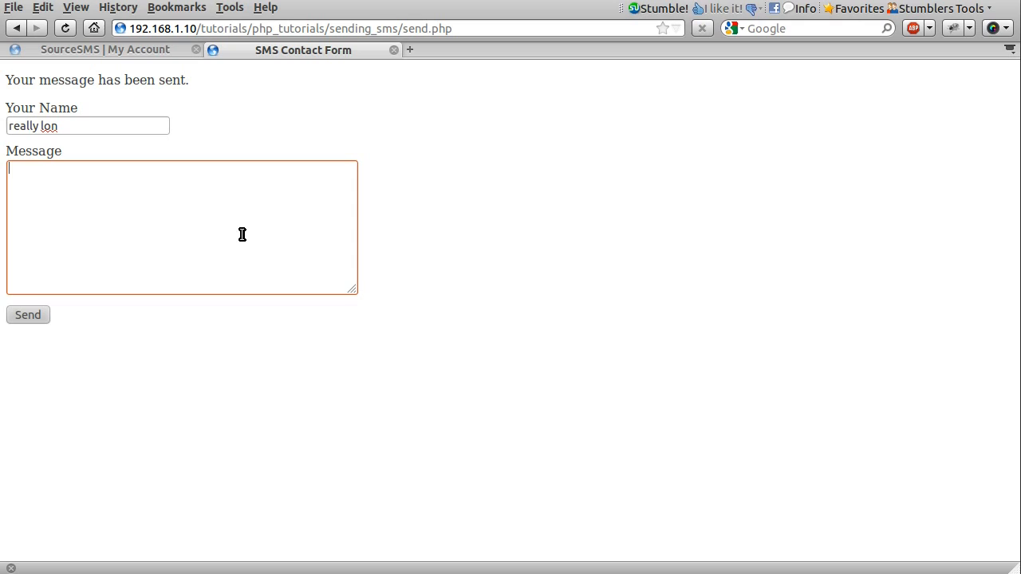
- Submit 'something.' as the message so the success notice shows with name and message retained
type("something.")
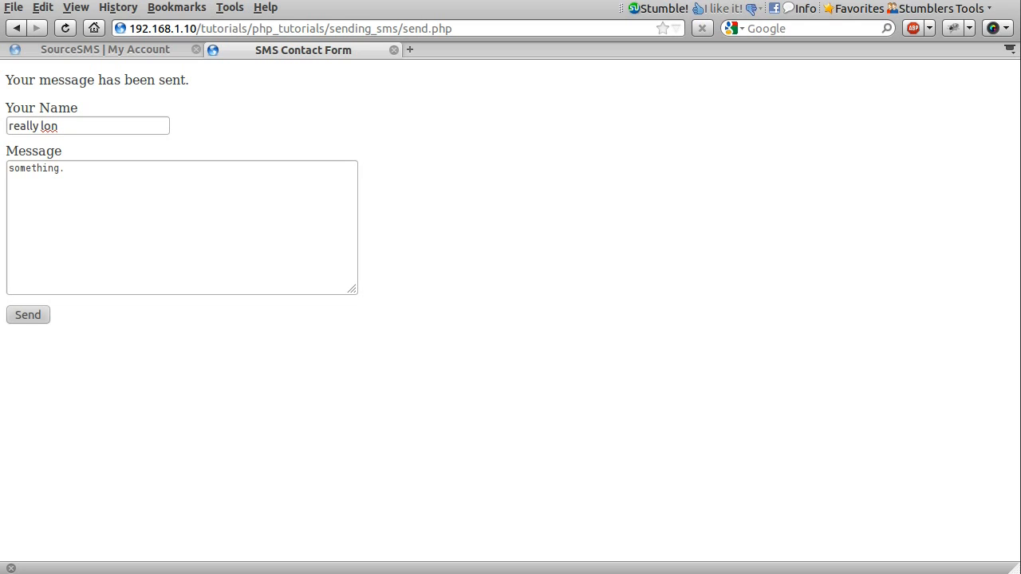
mouse_move(764, 533)
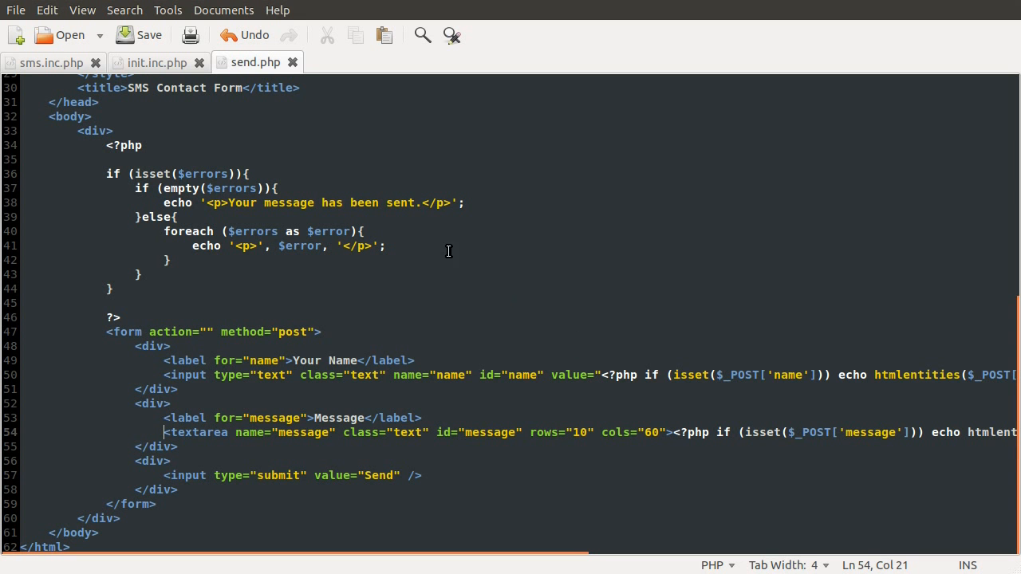
scroll("up", 3)
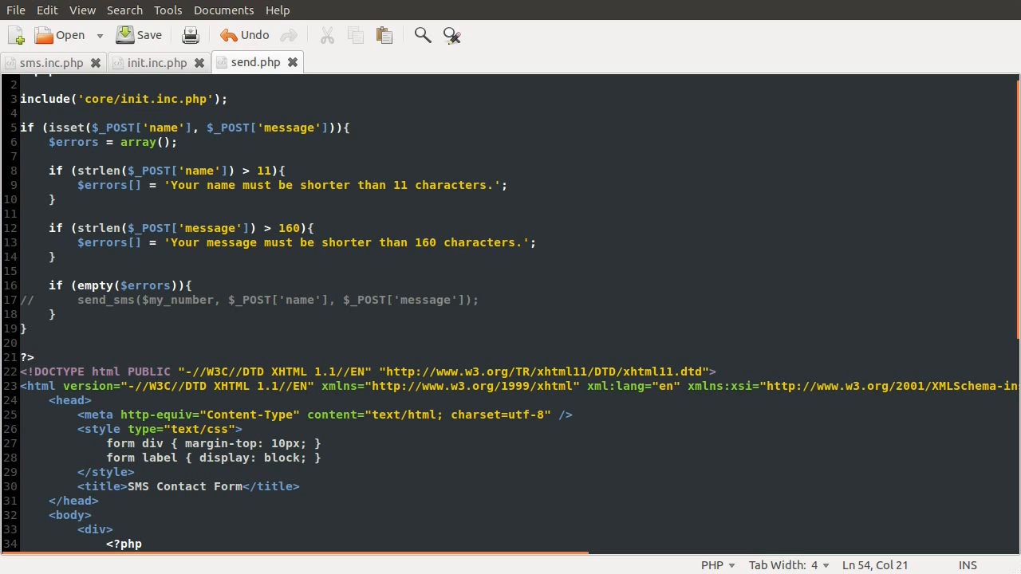
mouse_move(533, 33)
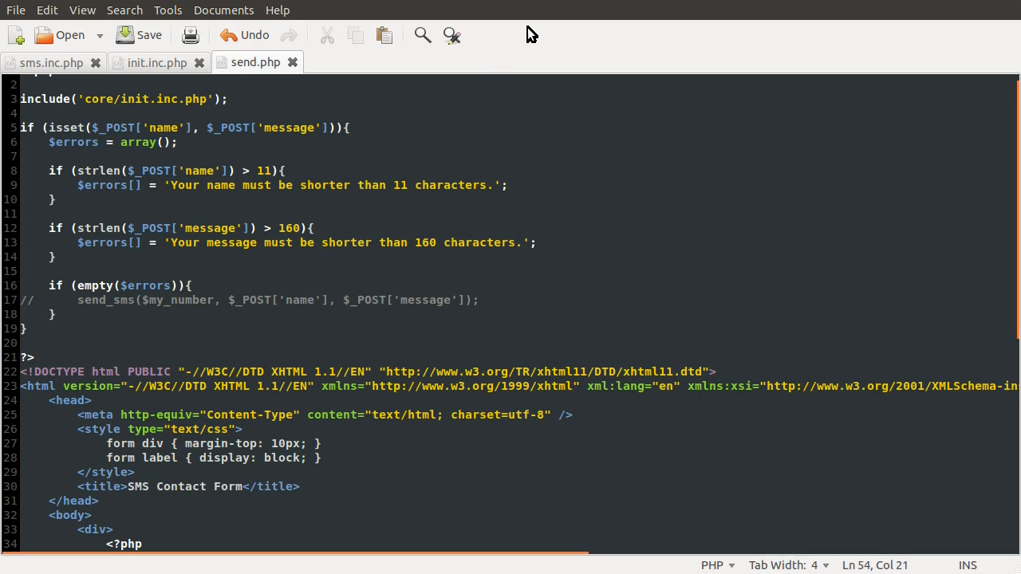